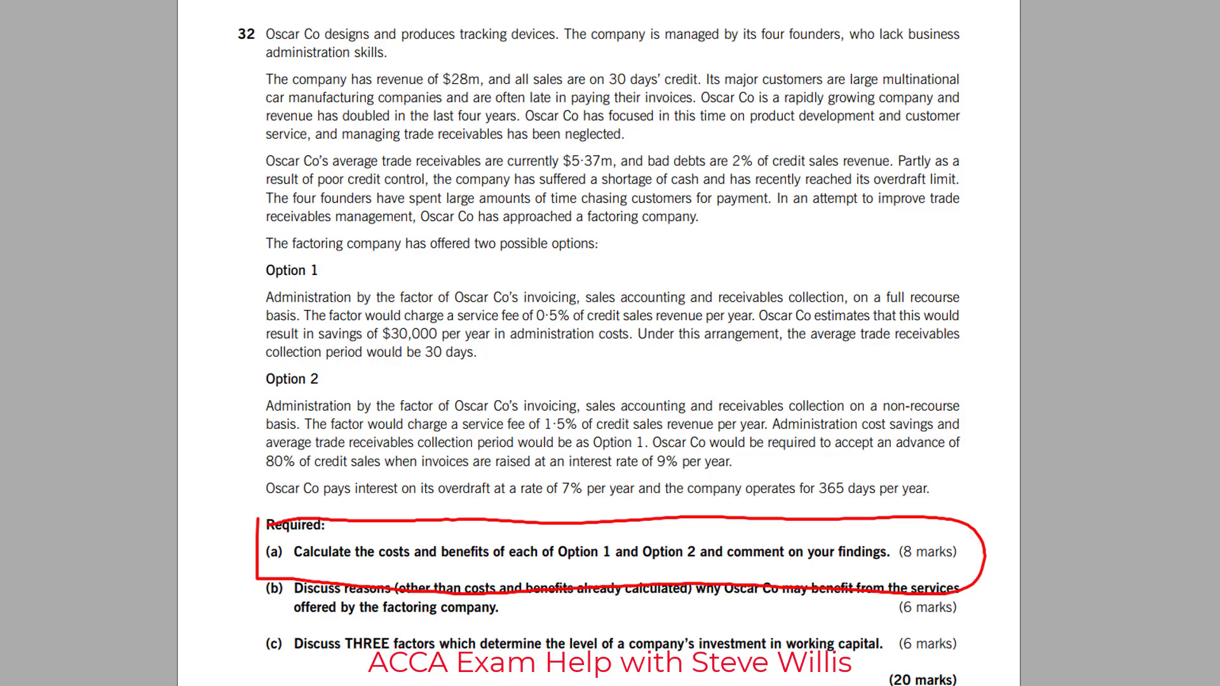
# Step: Circle 'costs' and 'benefits' in requirement (a) of the Oscar Co question with the pen
pyautogui.moveTo(373, 552); pyautogui.dragTo(482, 552)
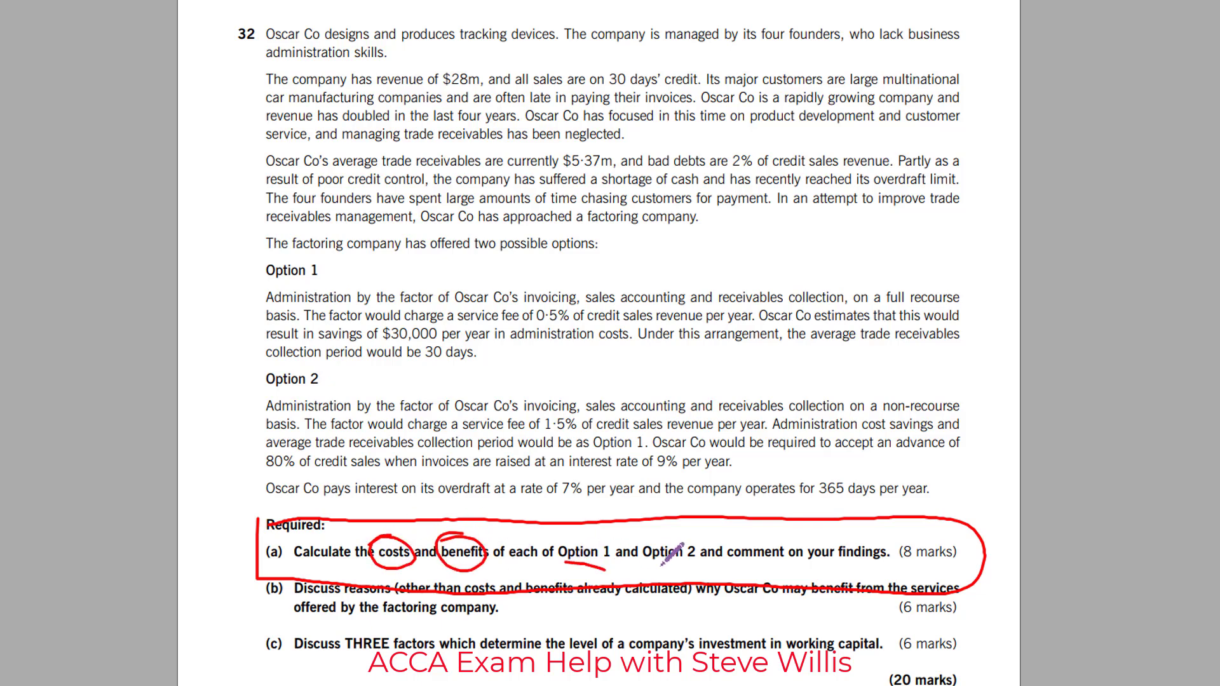
pyautogui.moveTo(732, 552); pyautogui.dragTo(894, 552)
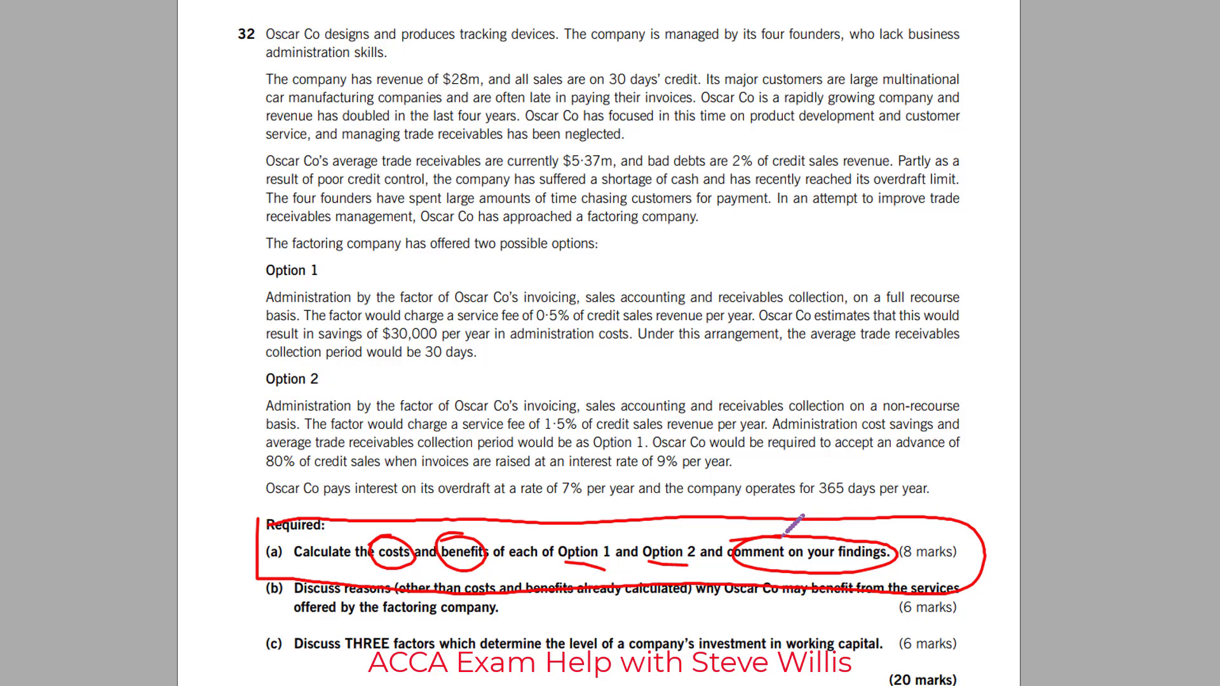
pyautogui.moveTo(256, 101)
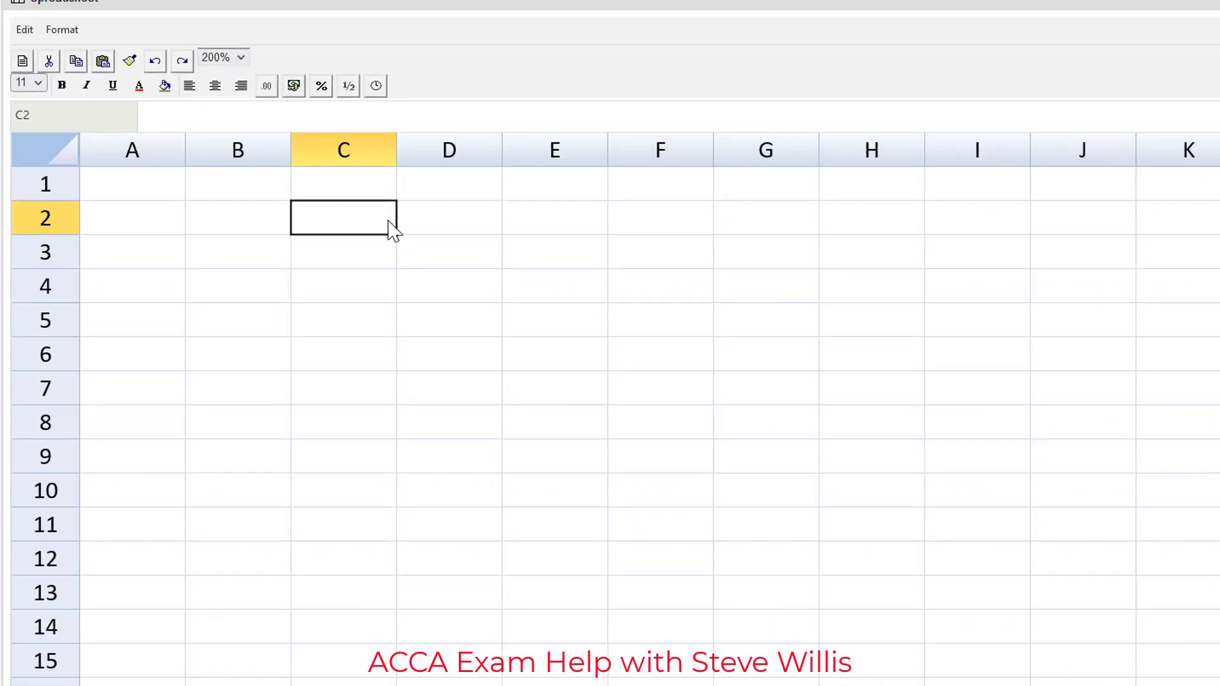
# Step: Enter the column headings 'Option 1' in C2 and 'Option 2' in E2
pyautogui.write('Option 1')
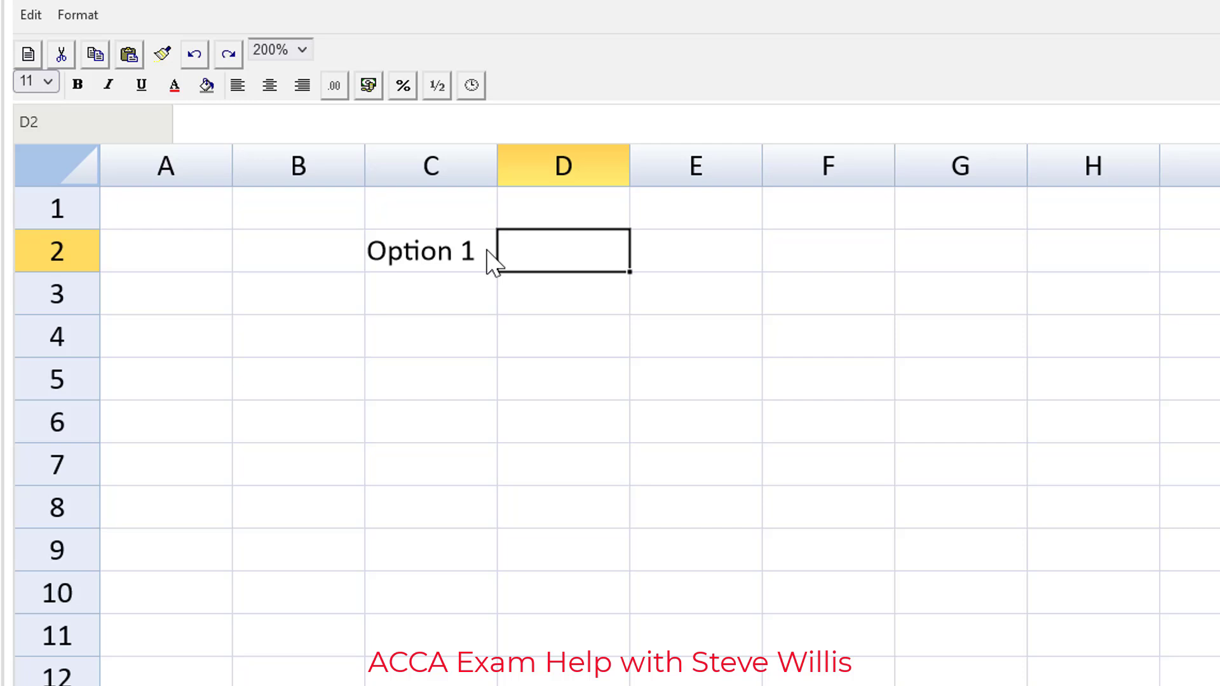
pyautogui.write('Option 2')
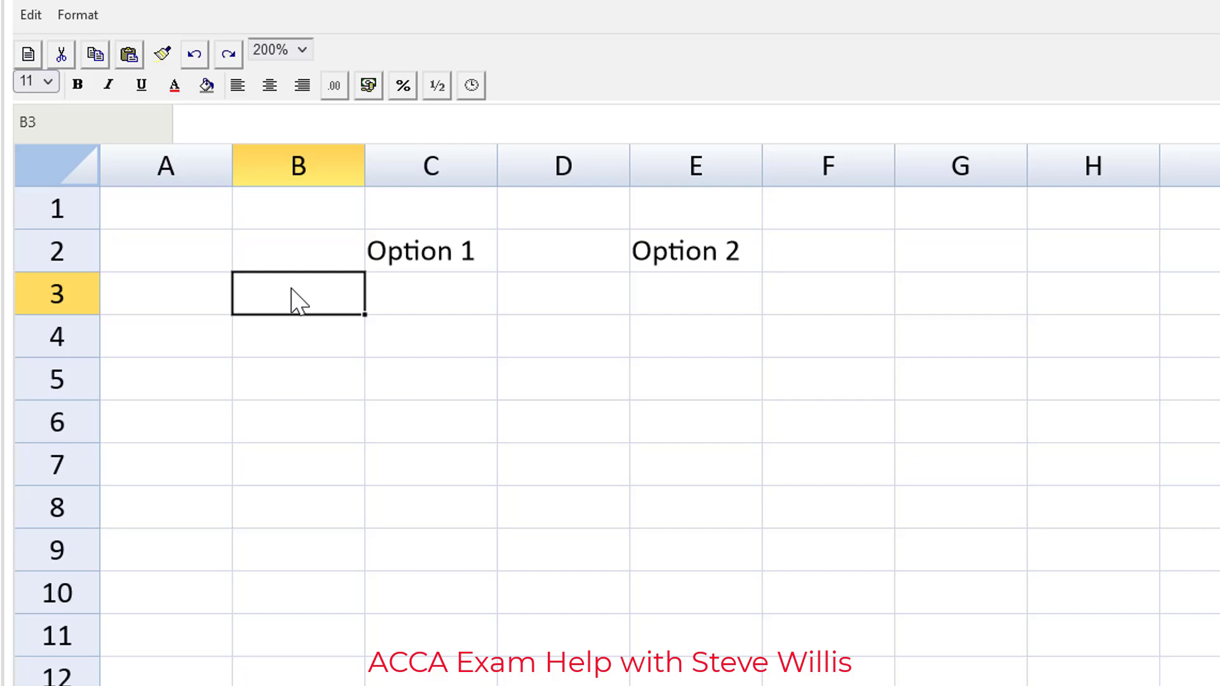
# Step: Label the first rows in column B: Service Fee, Savings in costs, Reduction in OD interest
pyautogui.write('Service Fee')
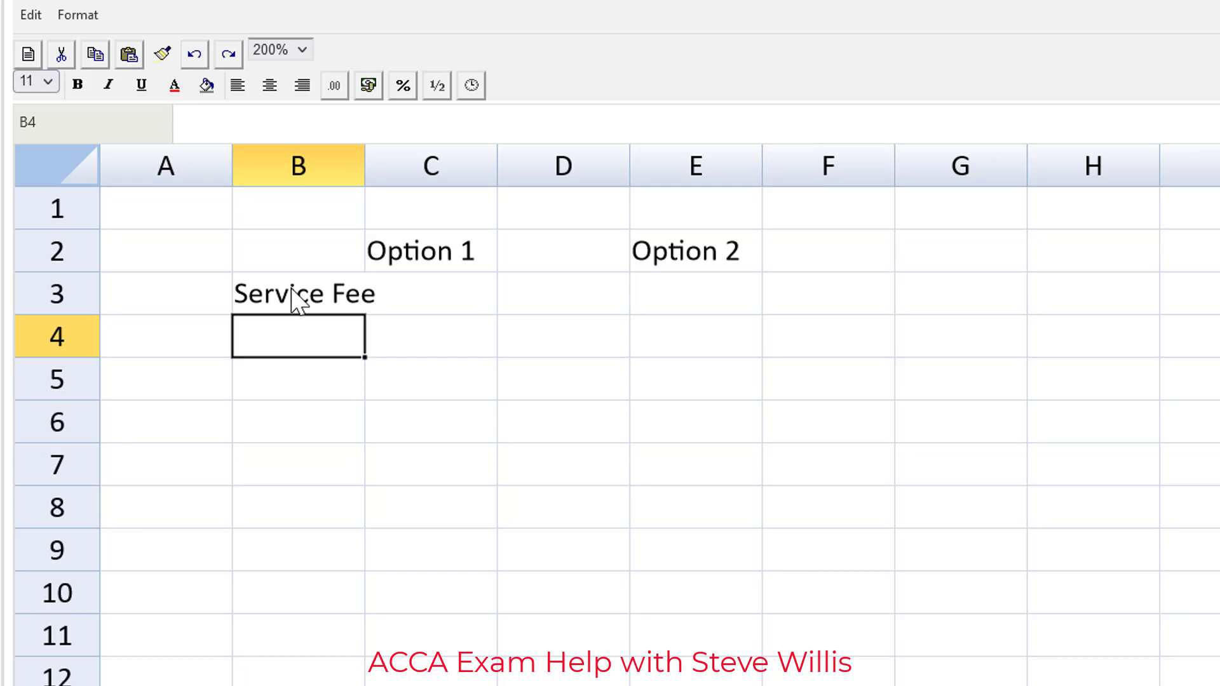
pyautogui.write('Savings in adm')
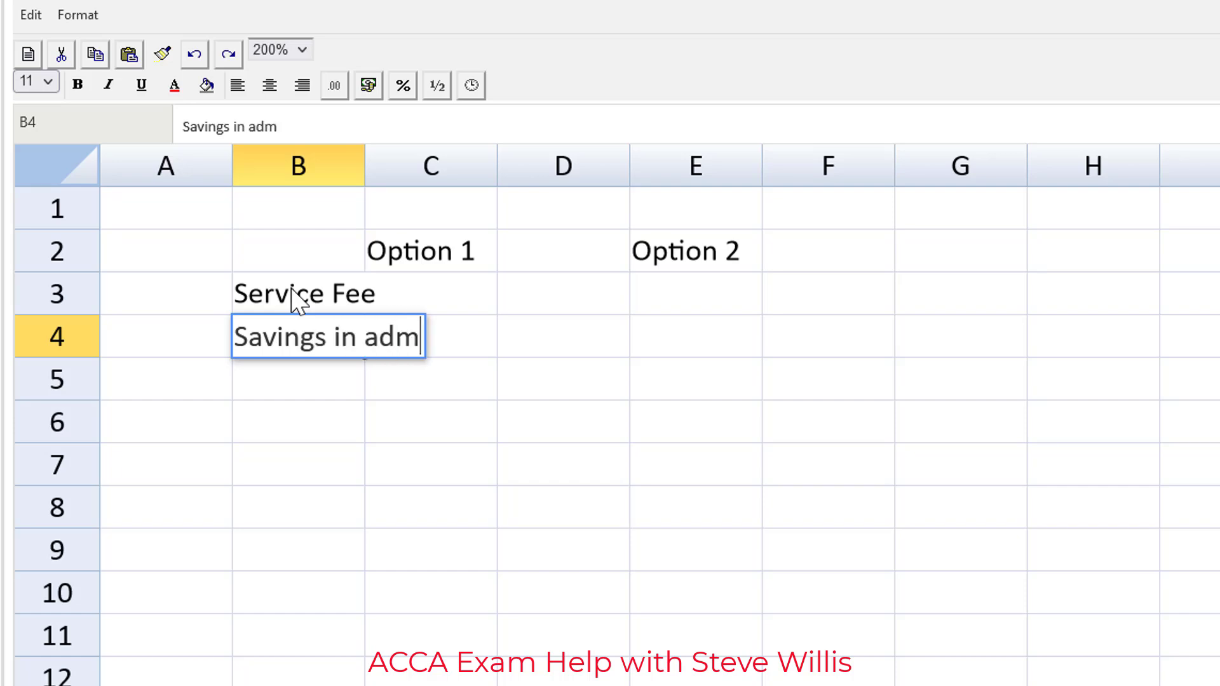
pyautogui.write('in costs')
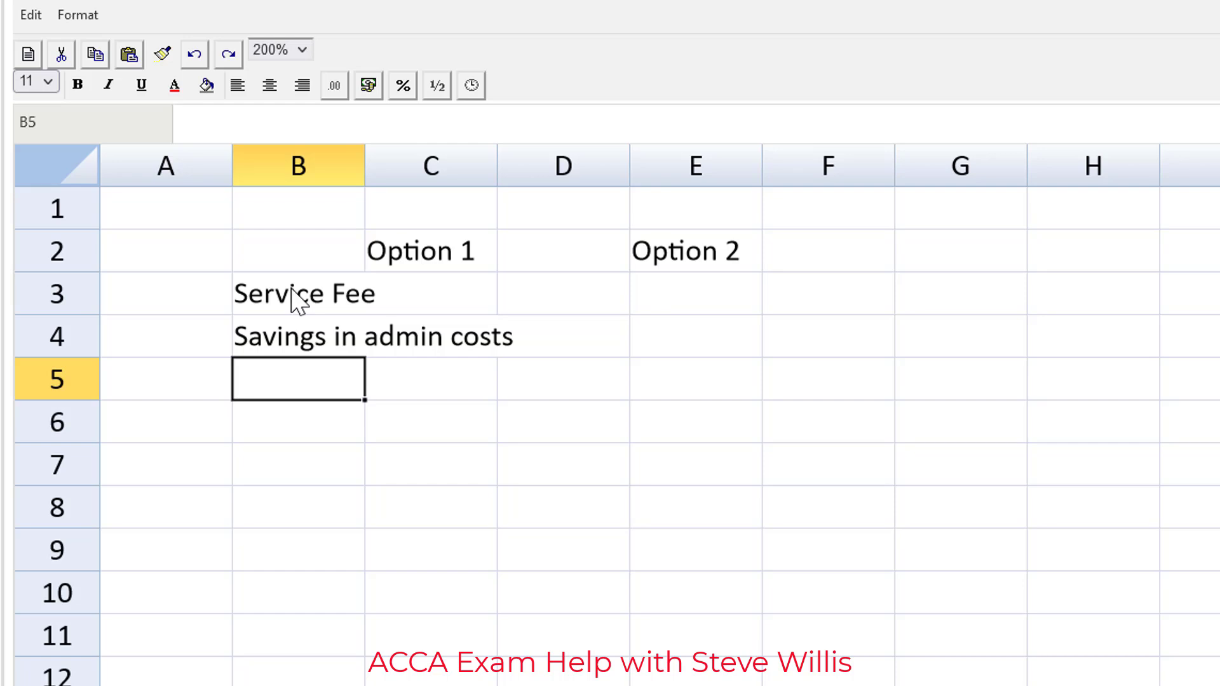
pyautogui.write('Redu')
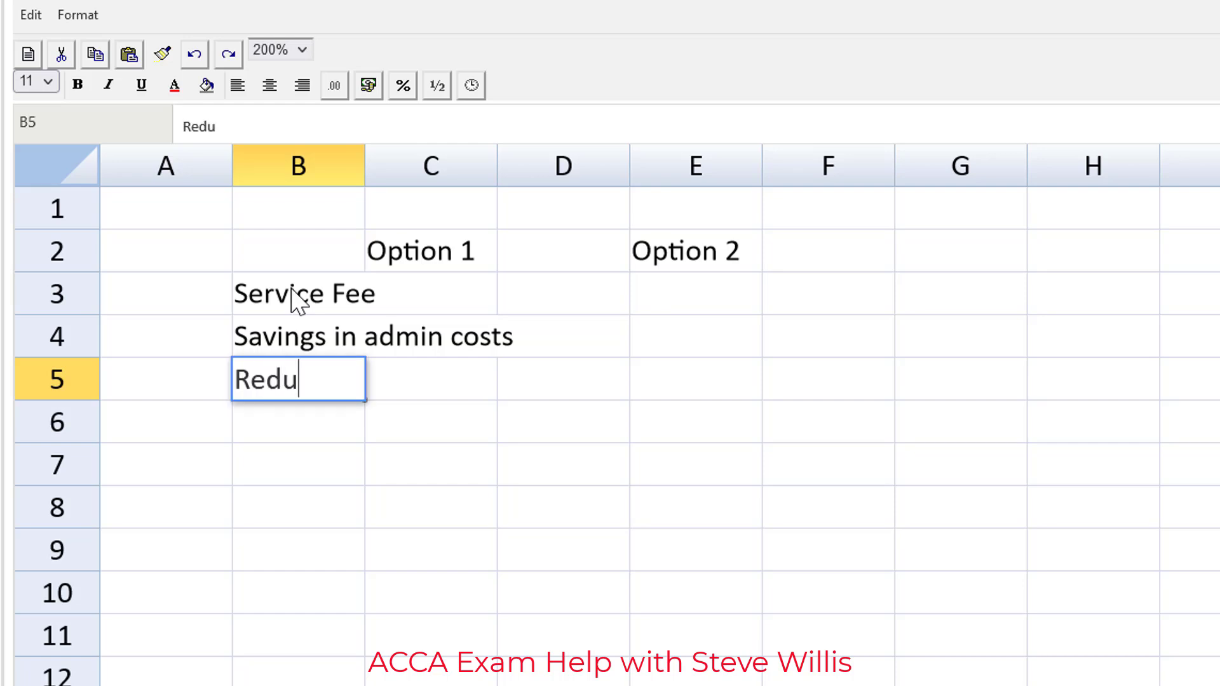
pyautogui.write('ction in O')
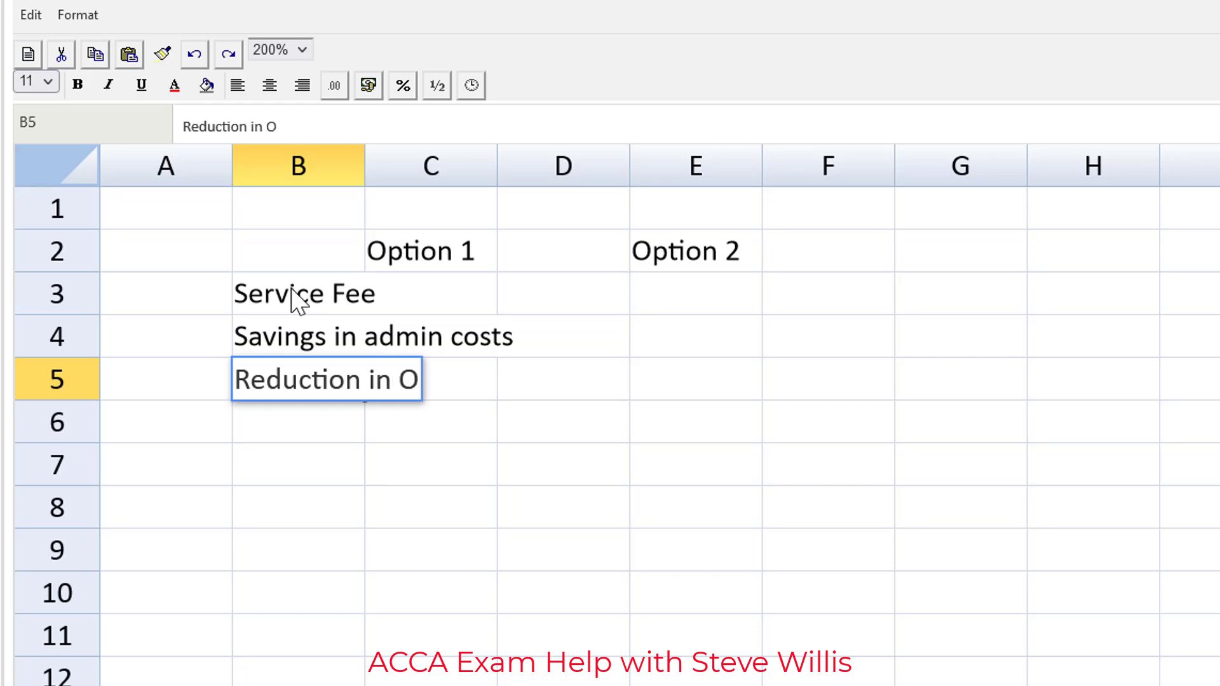
pyautogui.write('D interest')
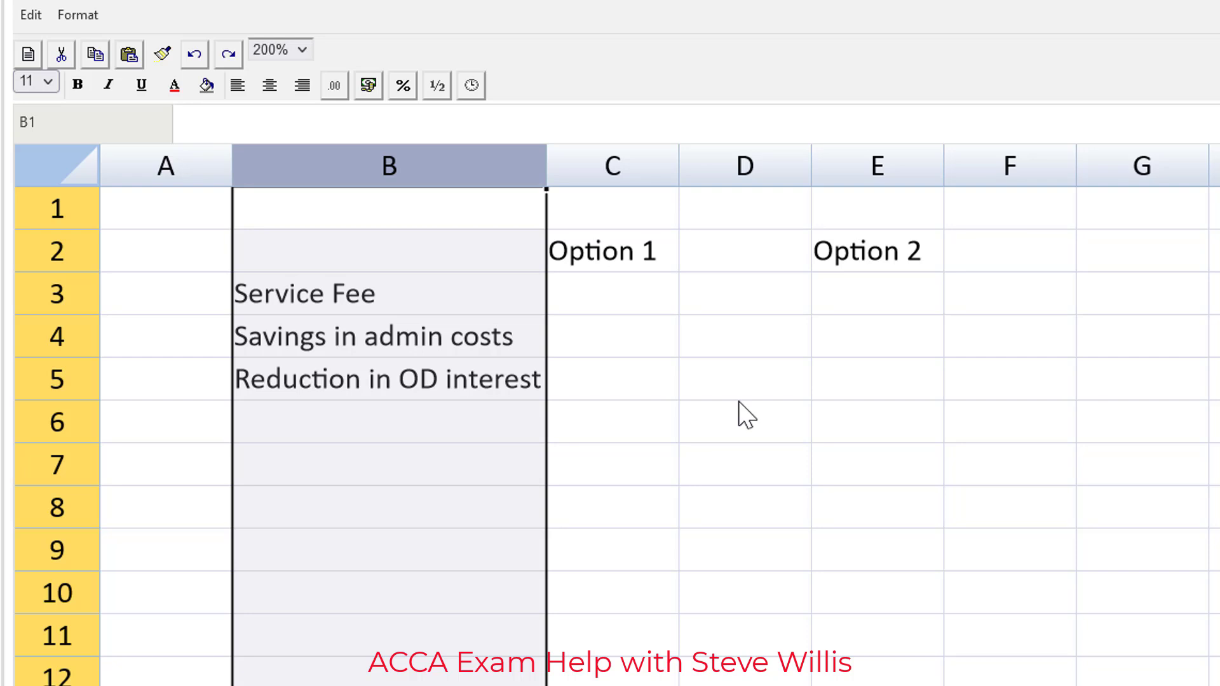
# Step: Add the row labels Bad debts savings, Increase in interest, Net and Comment
pyautogui.click(388, 422)
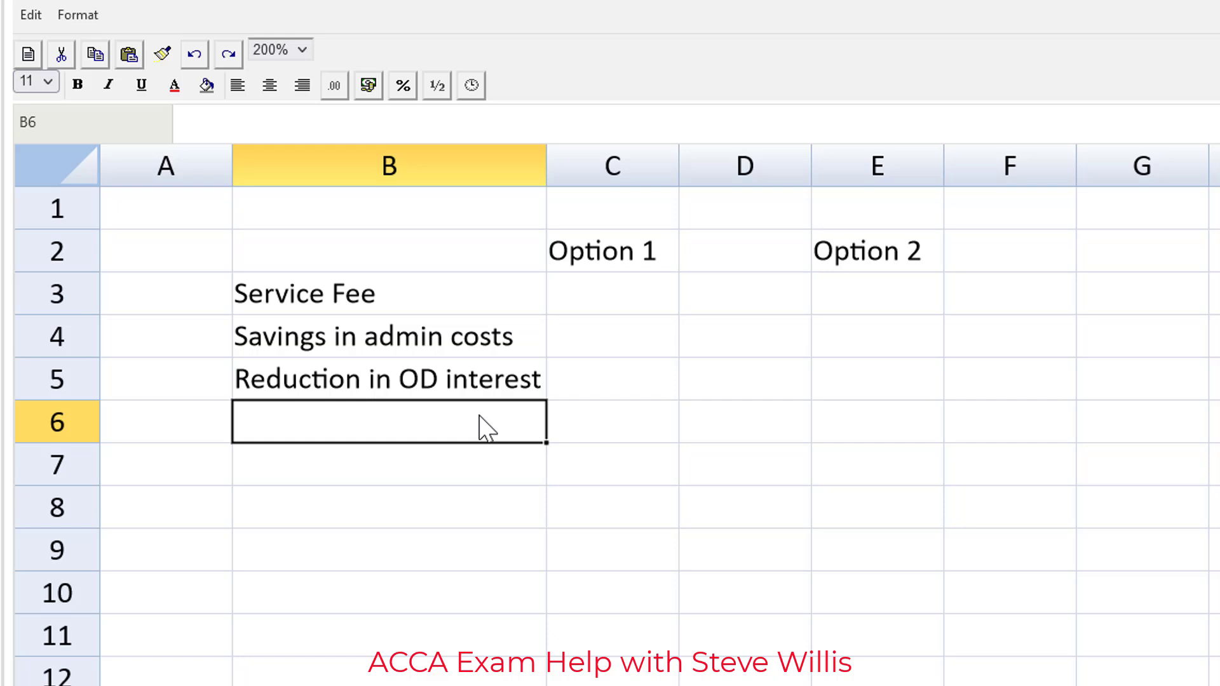
pyautogui.write('Bad')
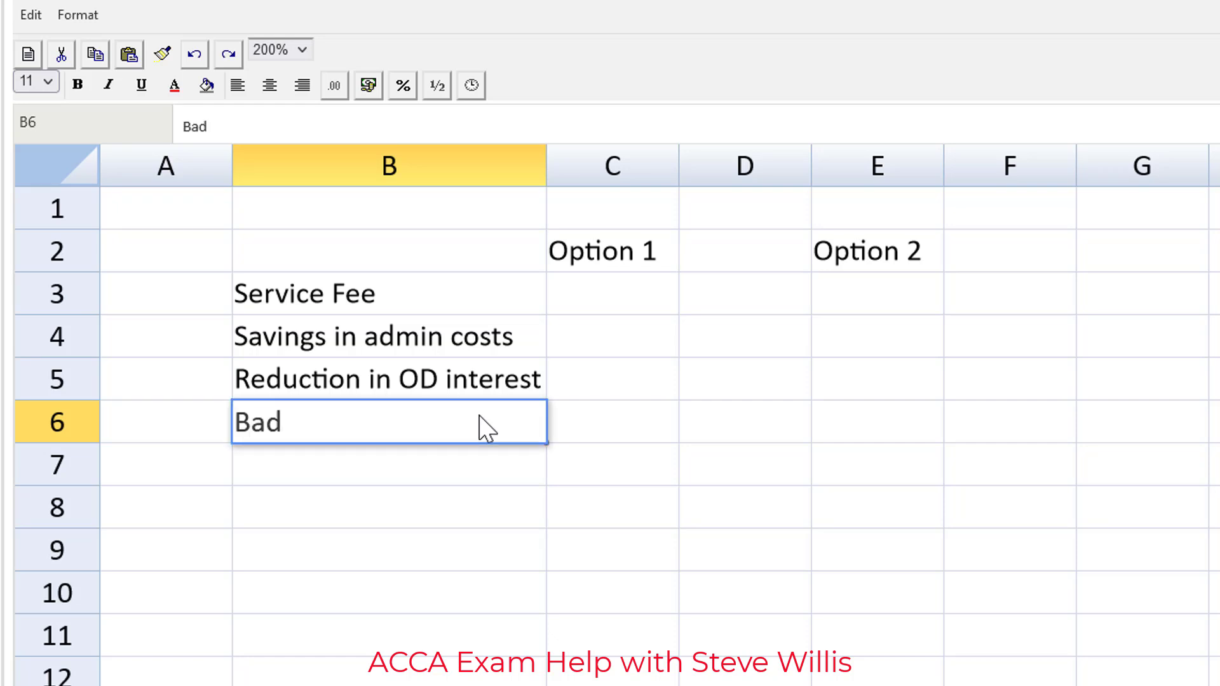
pyautogui.write('debts saved')
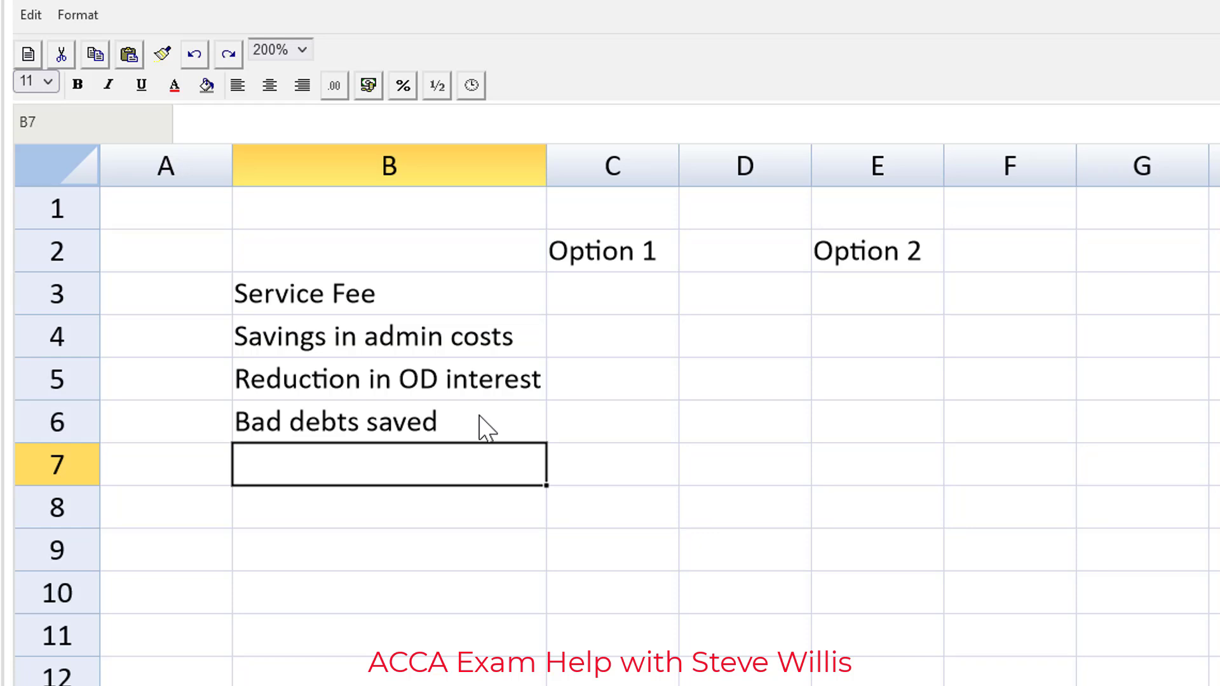
pyautogui.write('Increas')
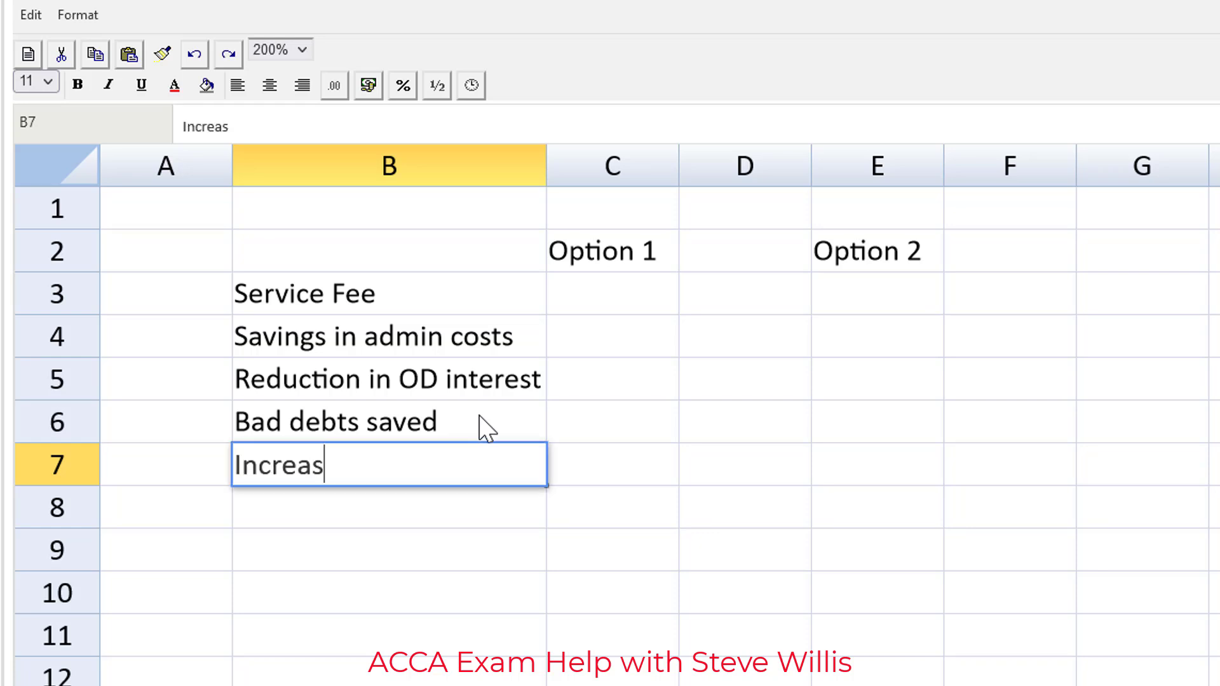
pyautogui.write('e in intre')
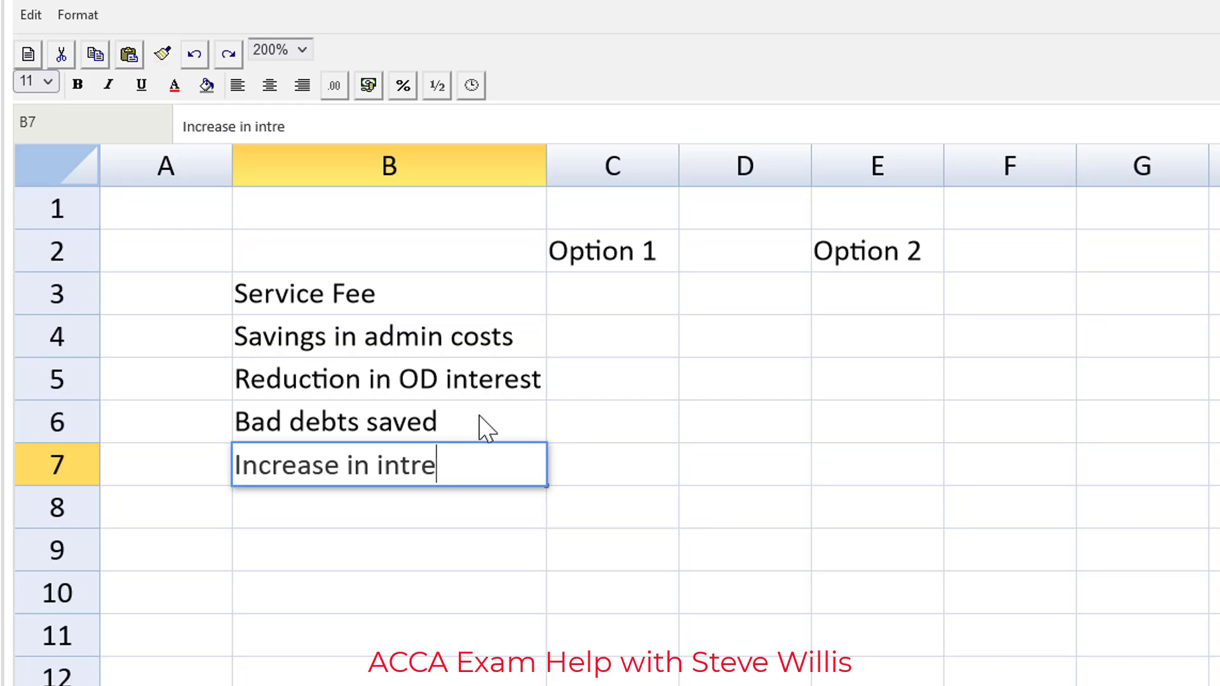
pyautogui.write('est')
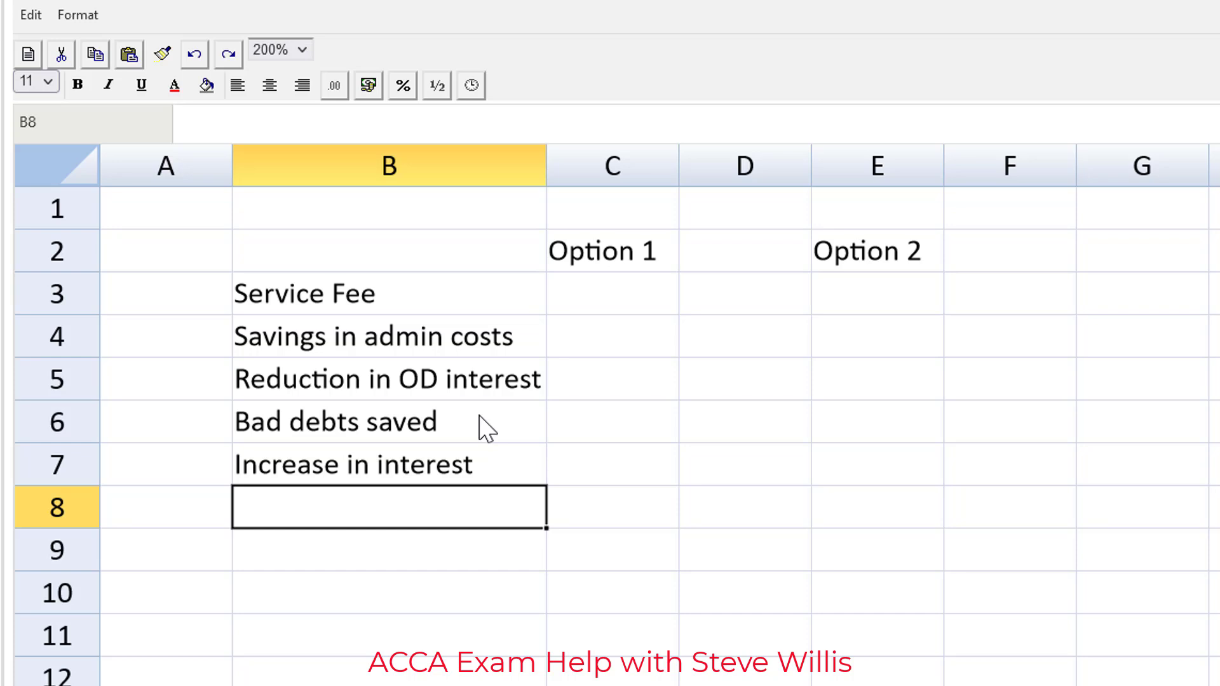
pyautogui.write('Net')
pyautogui.click(389, 551)
pyautogui.write('Difference')
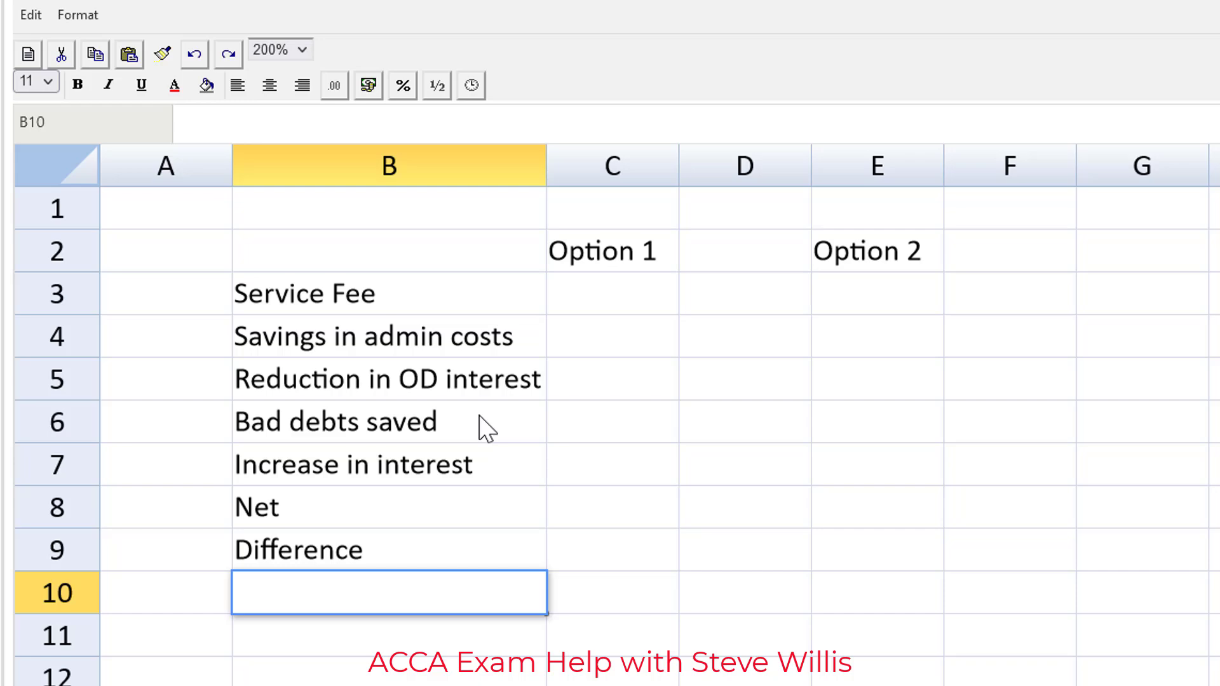
pyautogui.write('Comment')
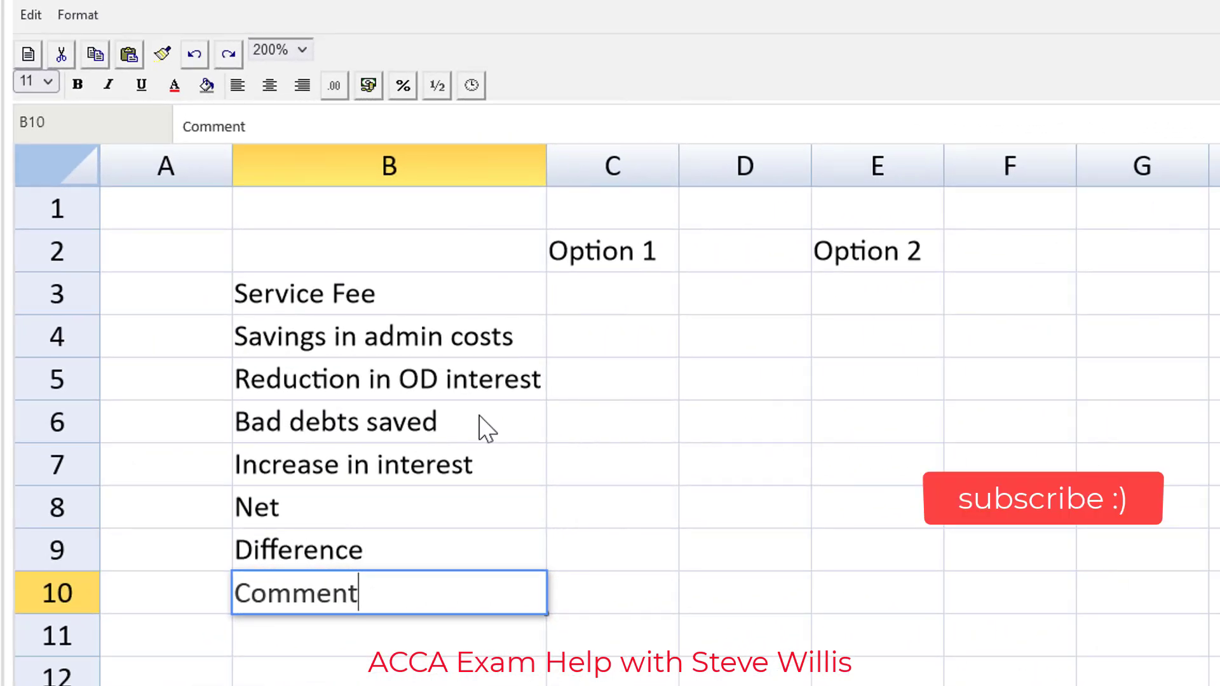
# Step: Enter 30000 admin cost savings in C4 and copy the same figure into E4
pyautogui.click(611, 336)
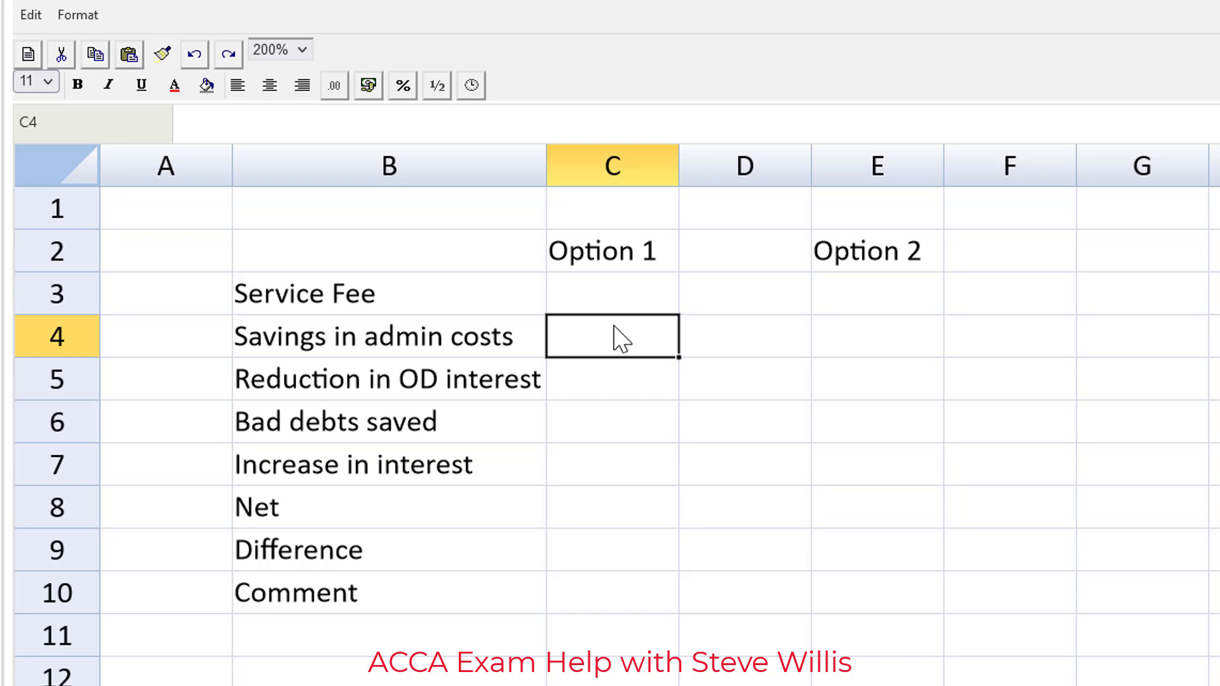
pyautogui.write('30000')
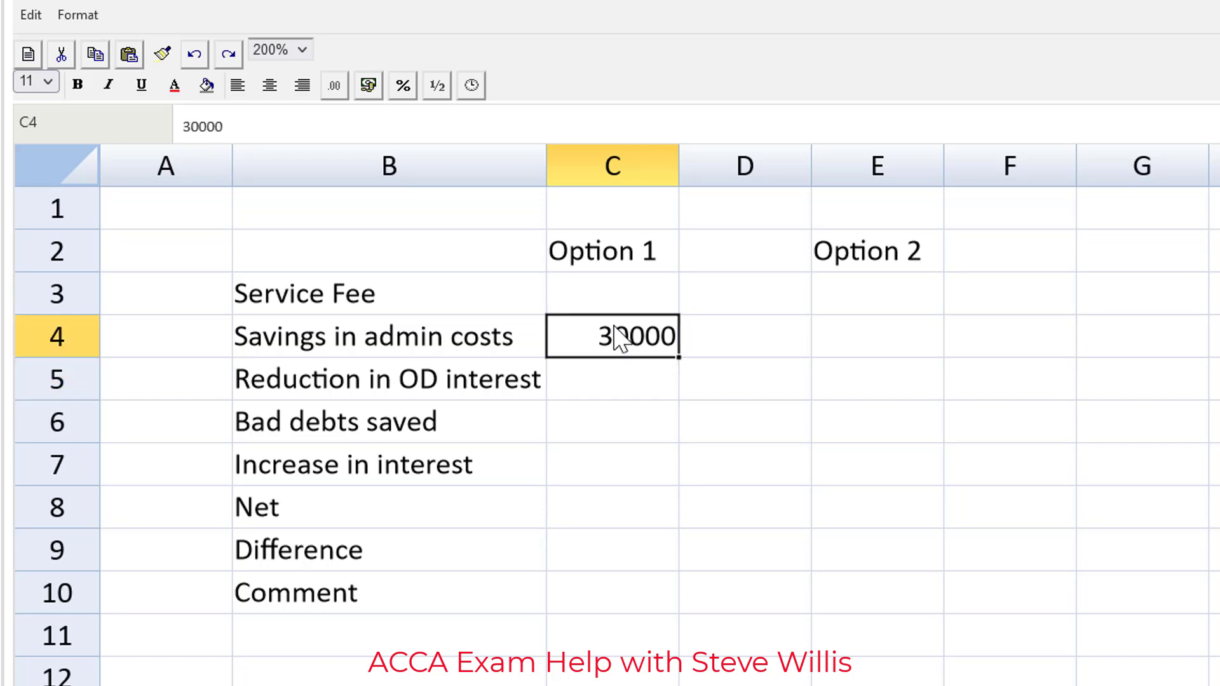
pyautogui.click(876, 336)
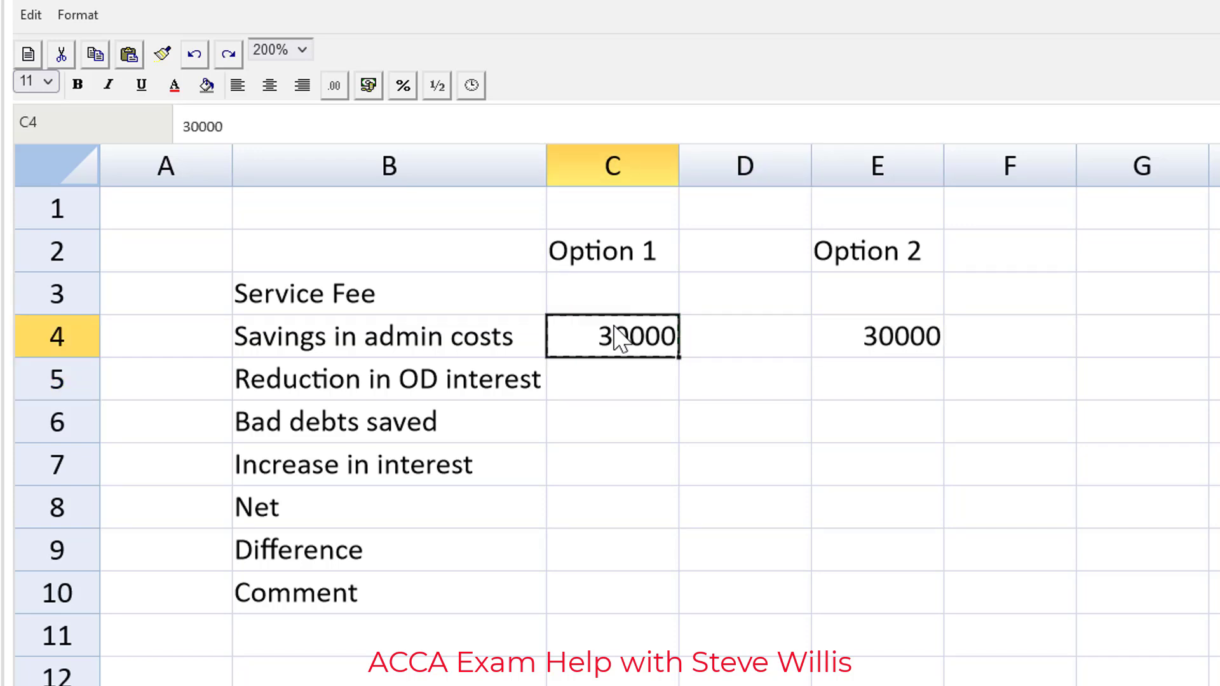
pyautogui.click(876, 336)
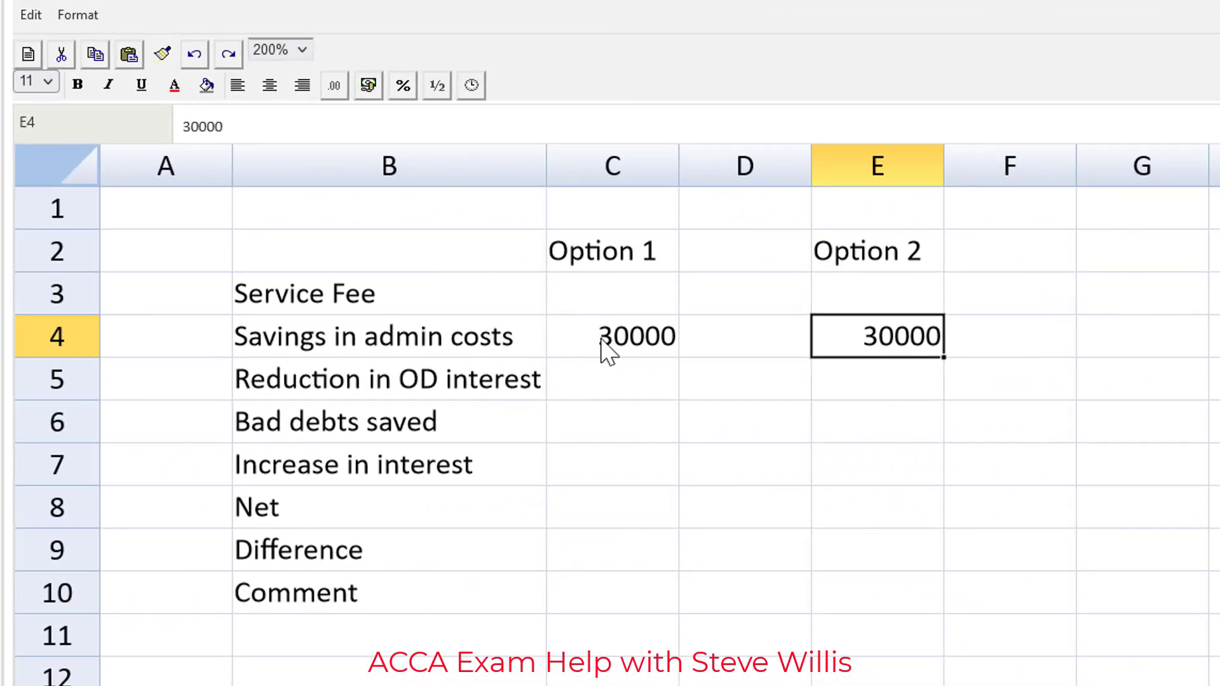
pyautogui.click(611, 293)
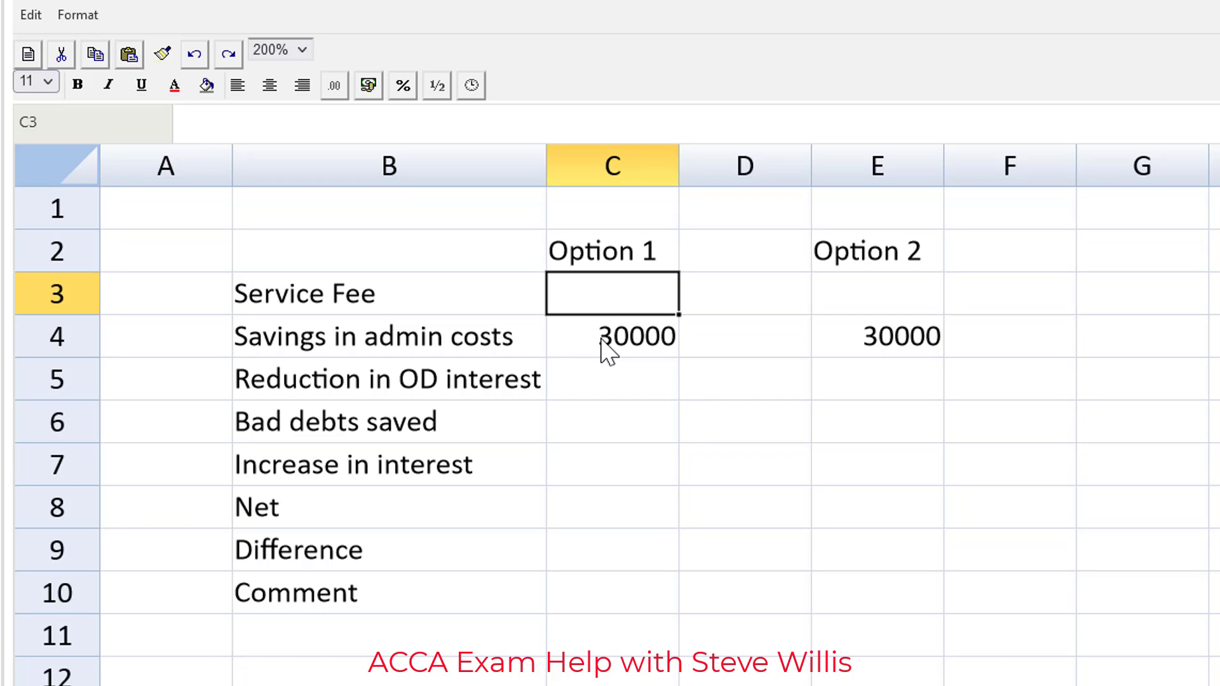
# Step: Enter Option 1's service fee in C3 as =28000000*0.005
pyautogui.write('=28')
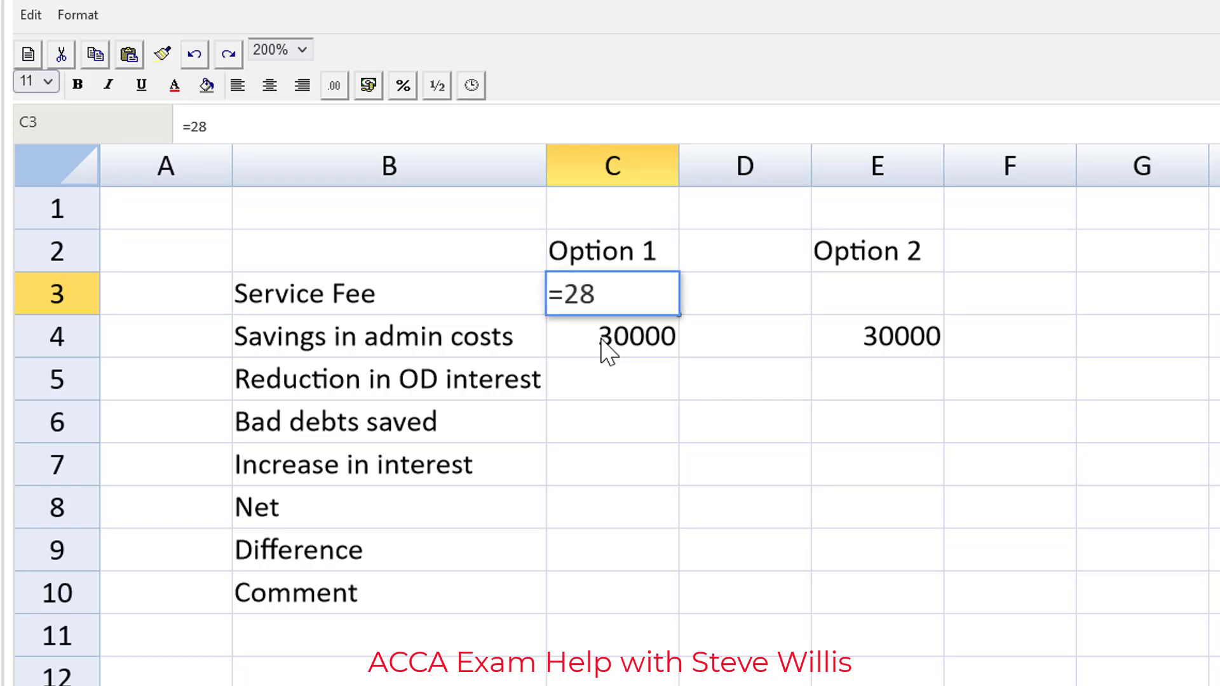
pyautogui.write('0000')
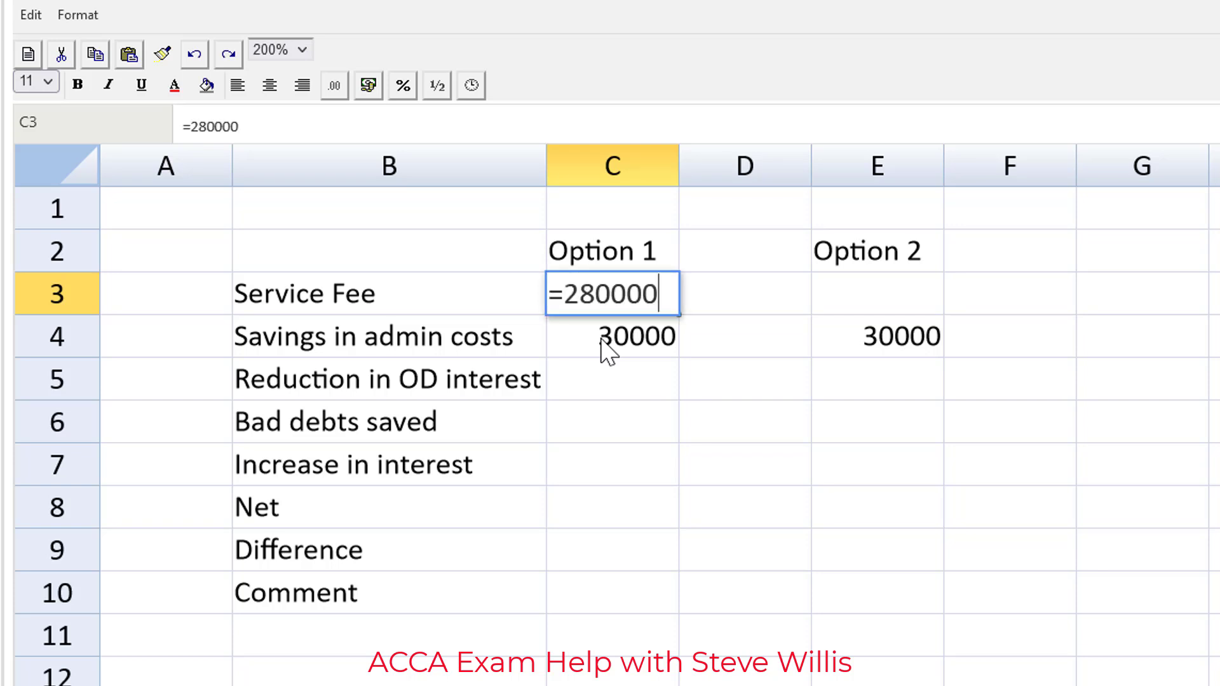
pyautogui.write('00')
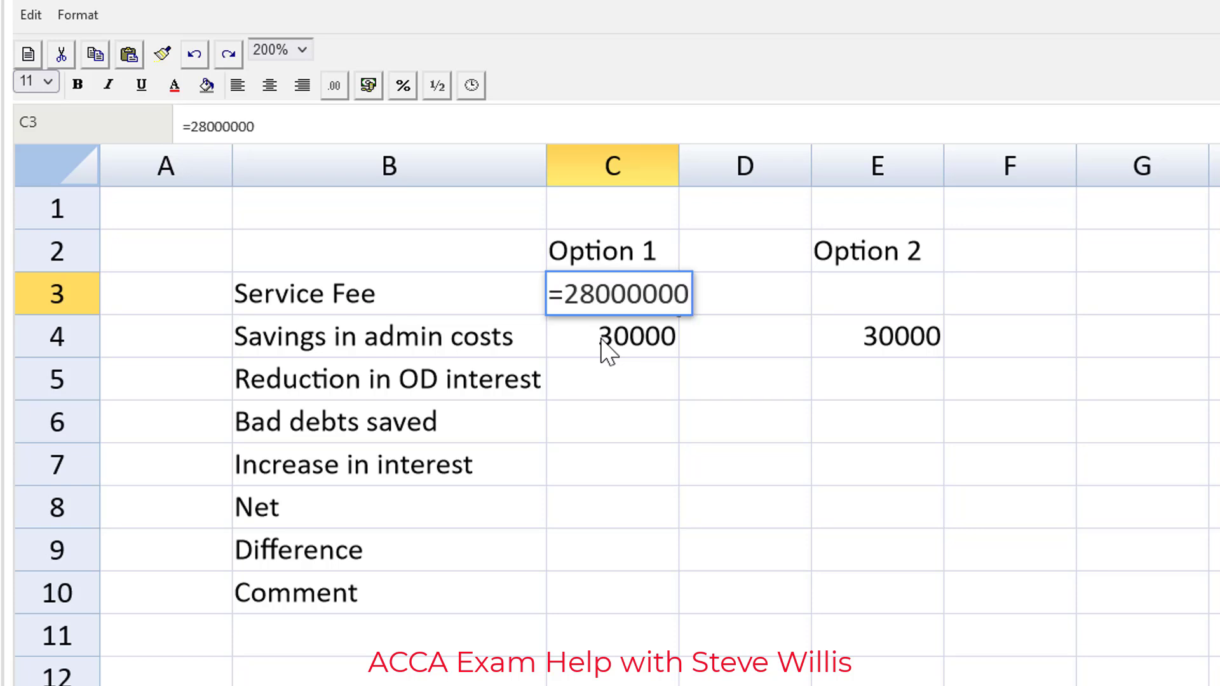
pyautogui.write('*0.')
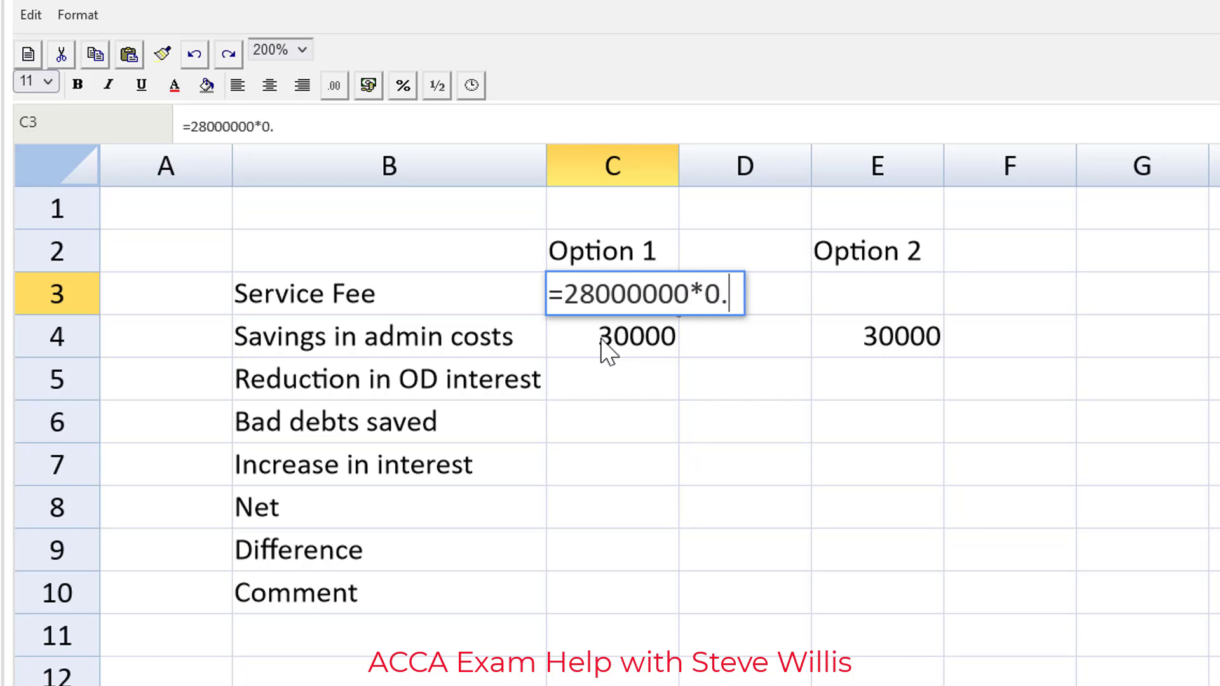
pyautogui.write('0')
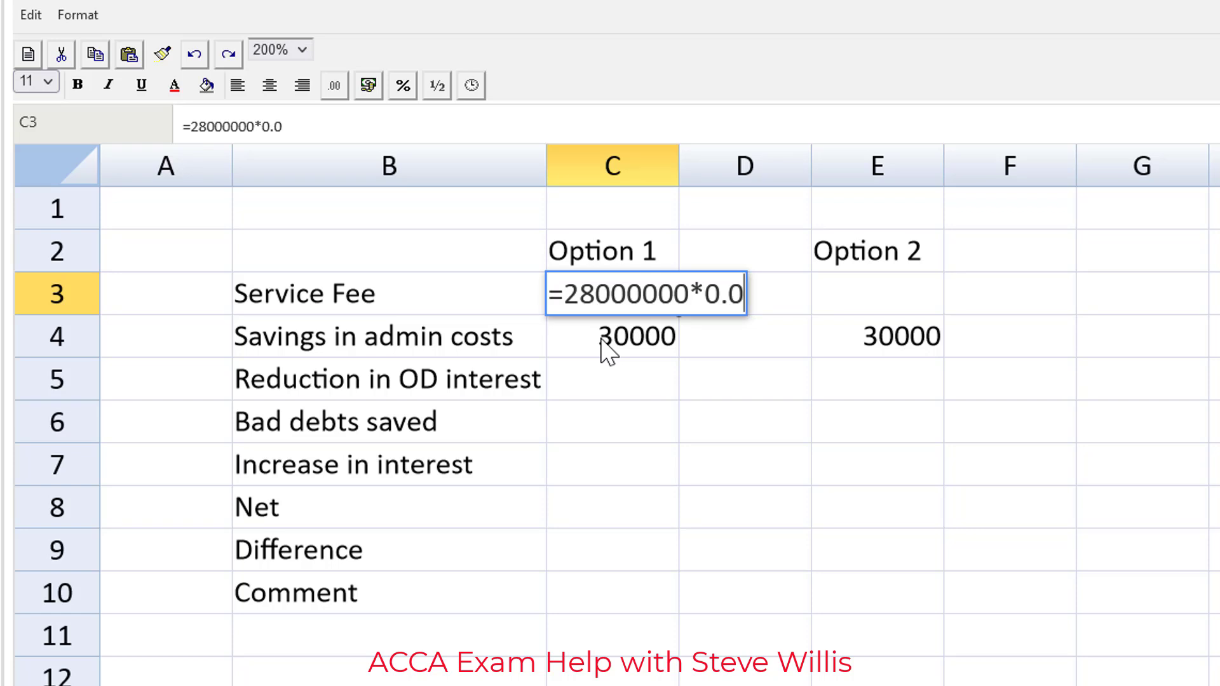
pyautogui.write('05')
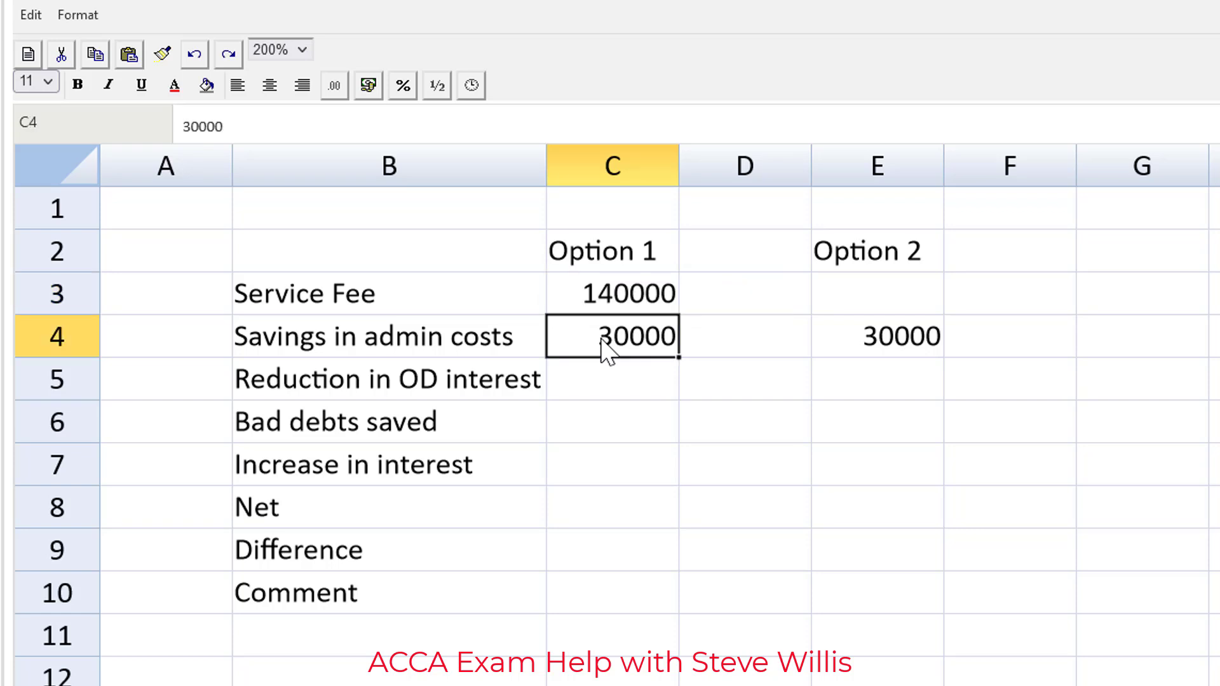
pyautogui.click(611, 294)
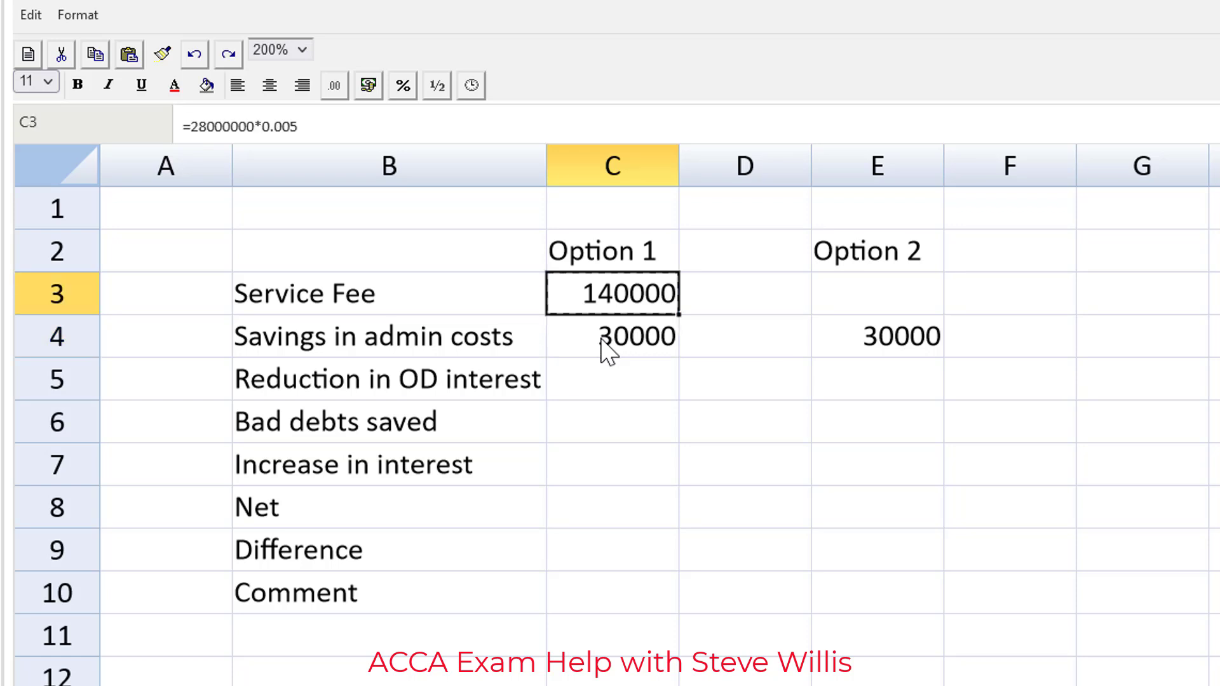
# Step: Enter Option 2's fee =28000000*0.015 in E3 and start negating the service fees
pyautogui.click(875, 294)
pyautogui.write('=28000000*0.0')
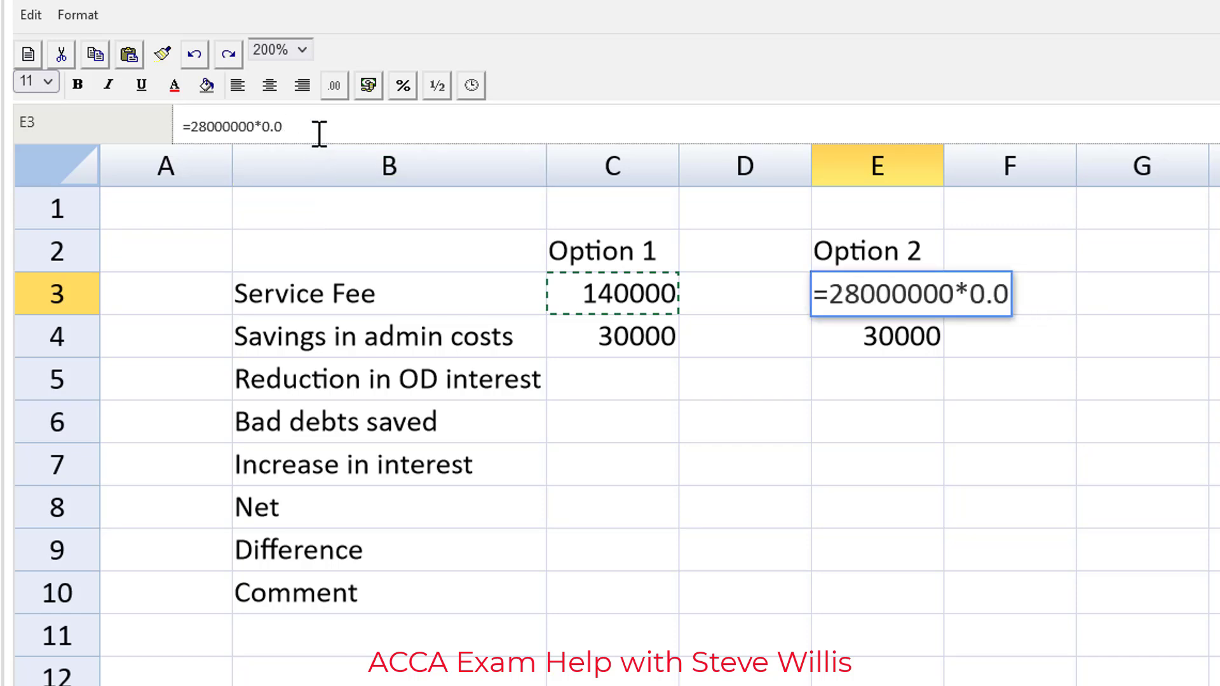
pyautogui.press('enter')
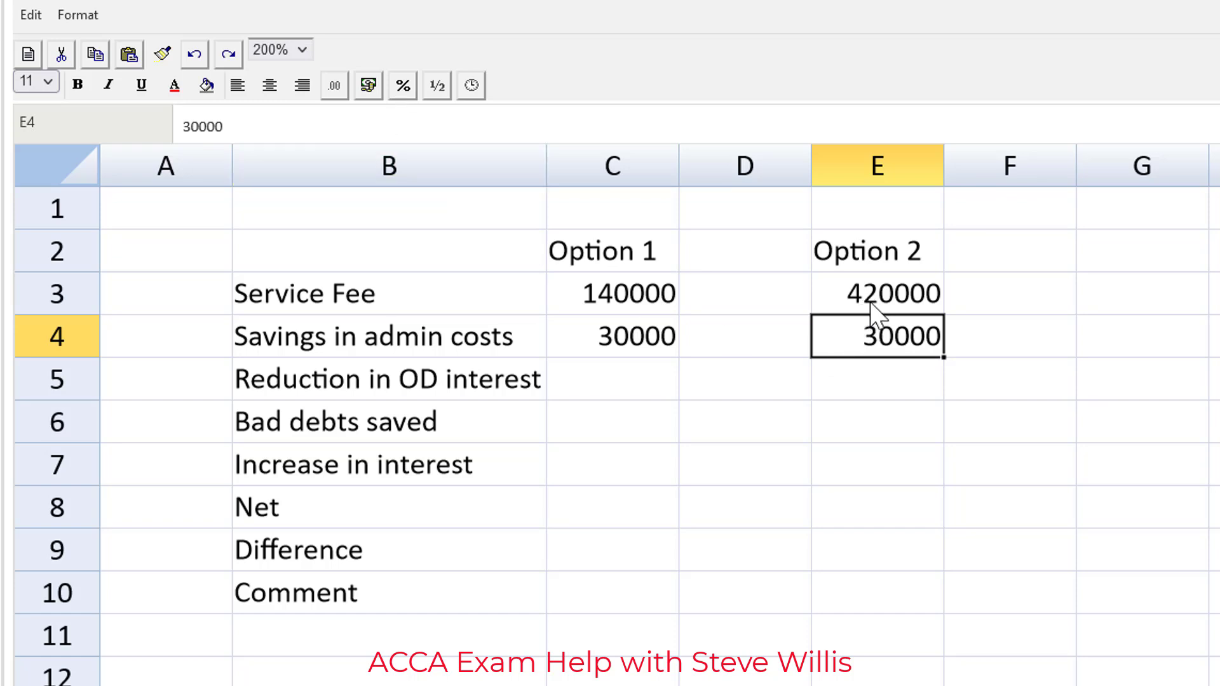
pyautogui.write('=28000000*0.015')
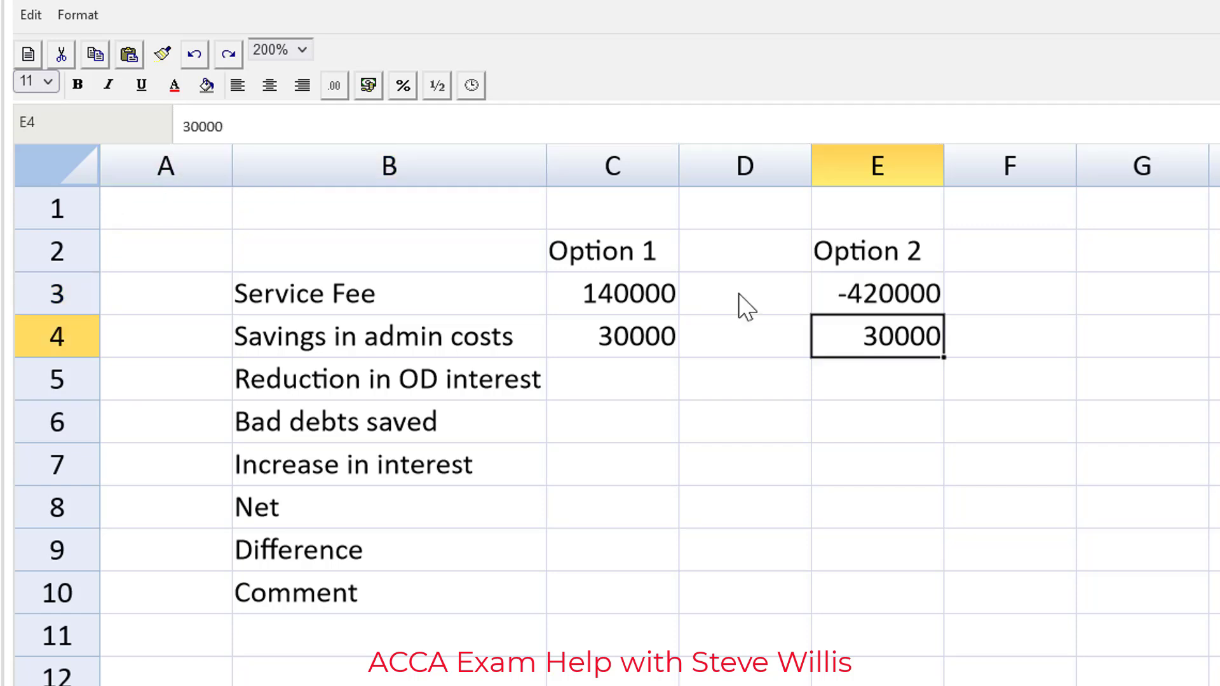
pyautogui.click(611, 293)
pyautogui.write('-140000')
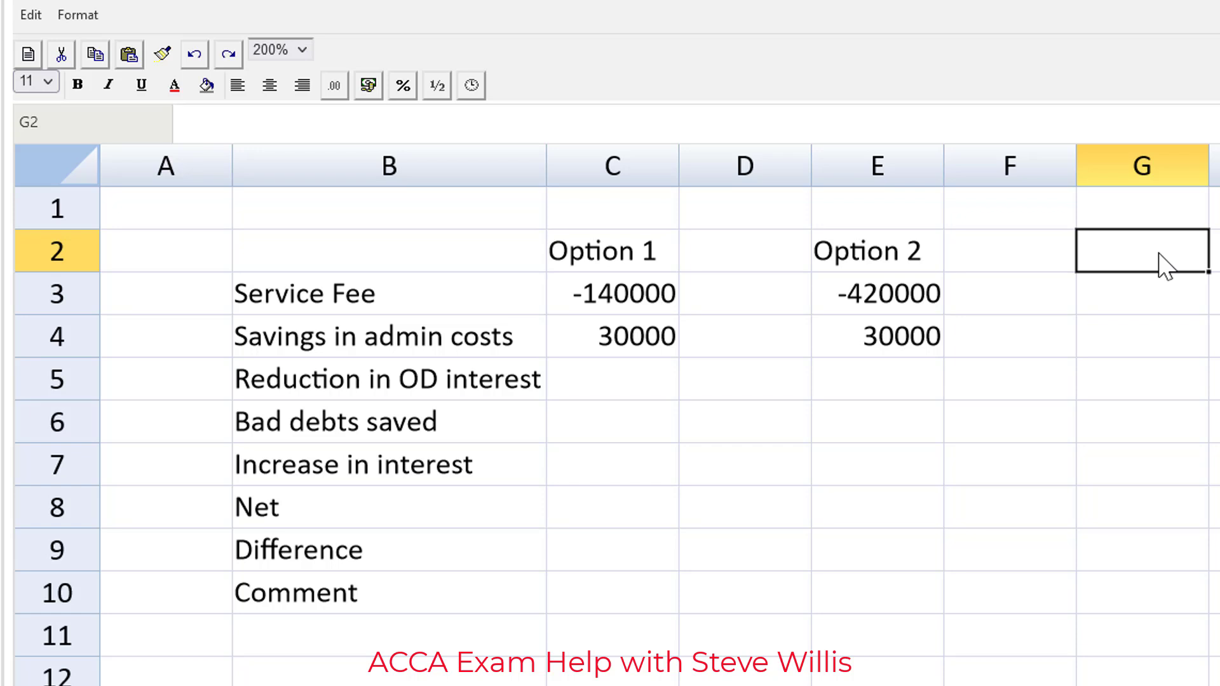
pyautogui.write('(')
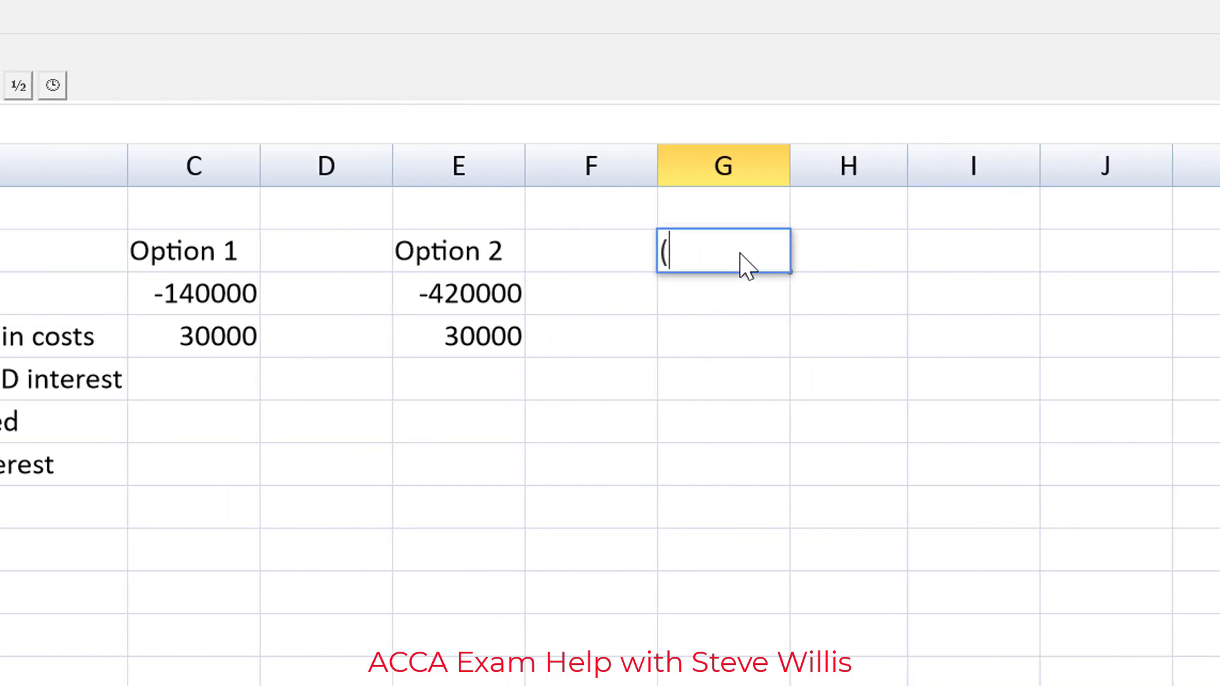
# Step: Label working W1 Reduction in OD interest: Current TR, New TR, Difference, Savings on interest
pyautogui.write('W)')
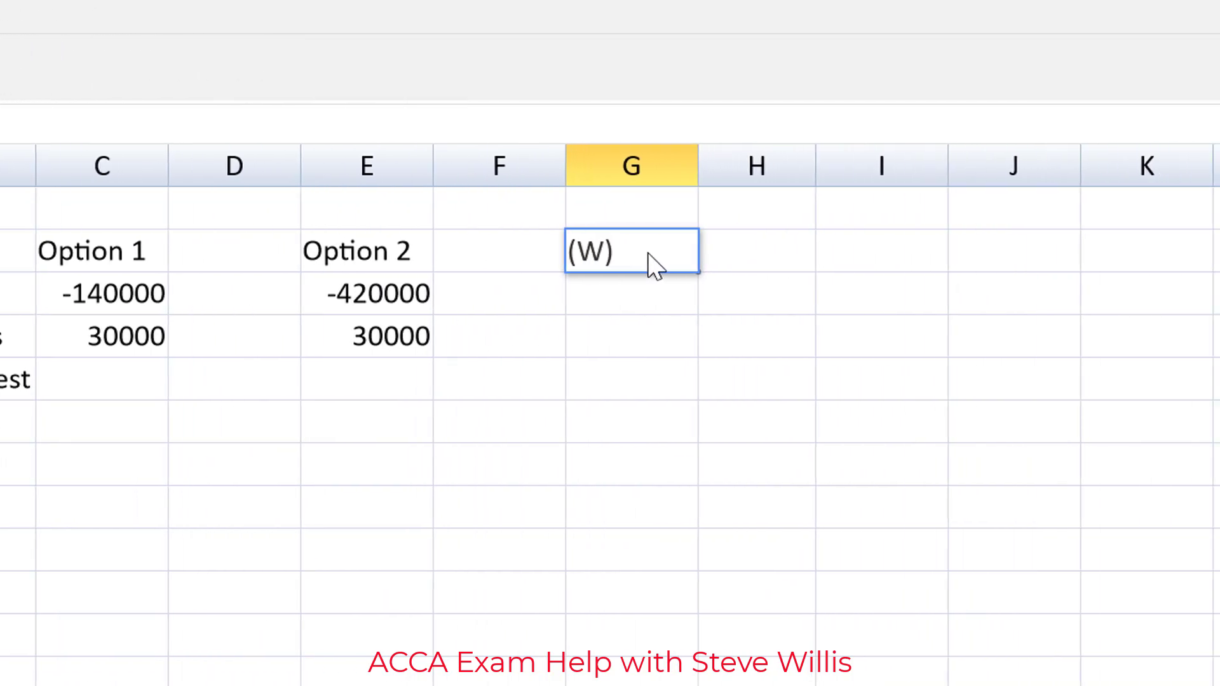
pyautogui.write('Reduction in OD interest')
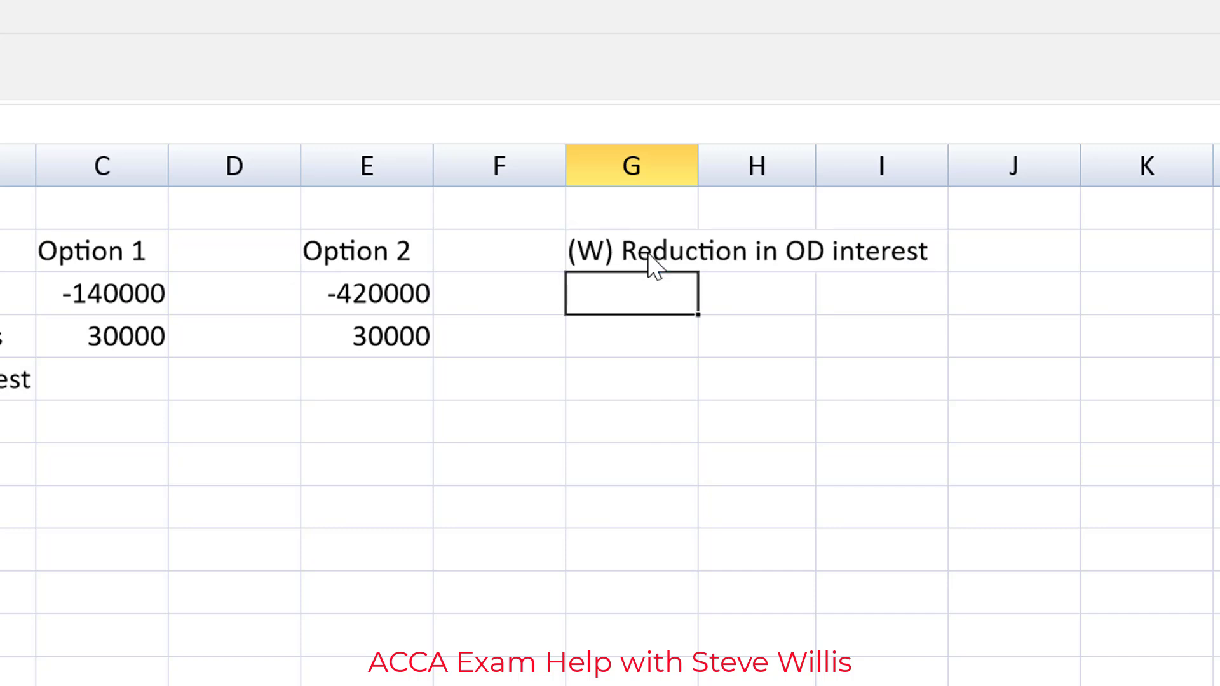
pyautogui.write('Current TR')
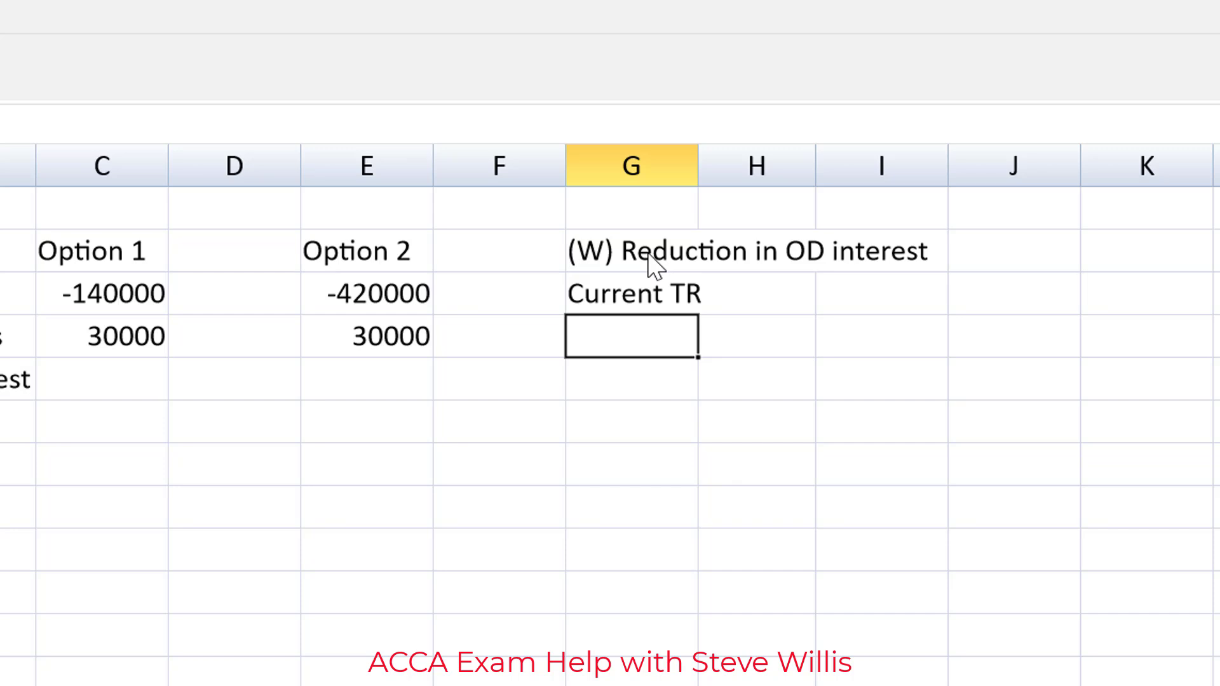
pyautogui.write('New TR')
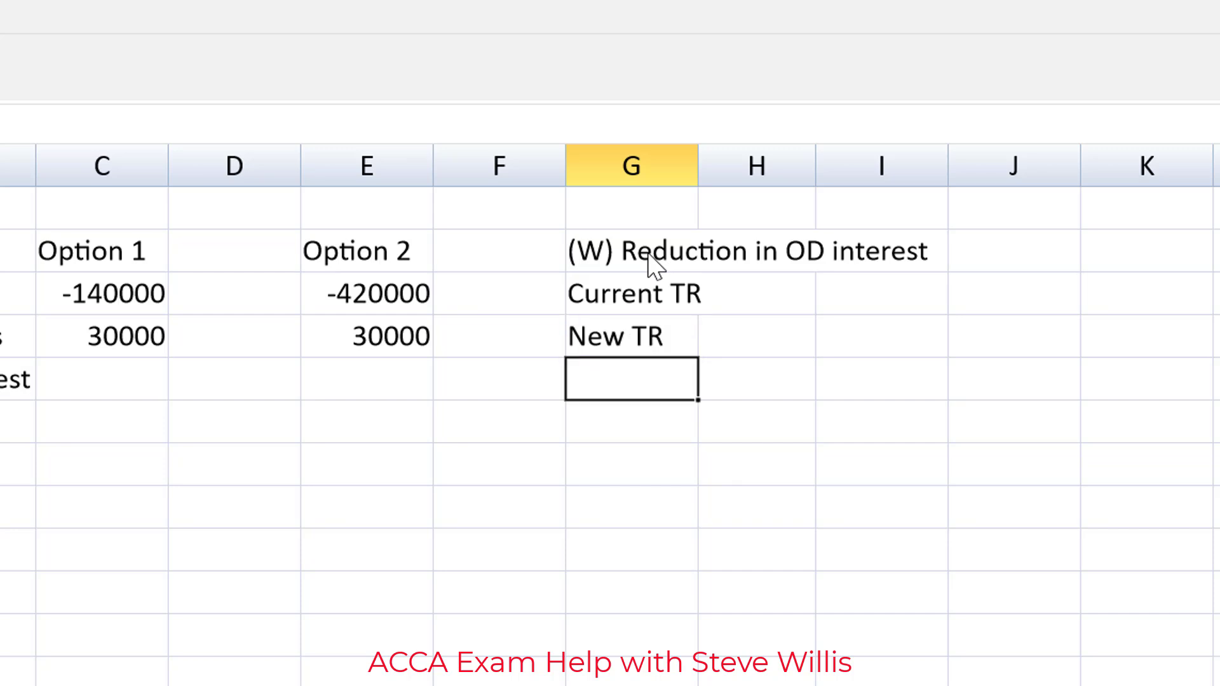
pyautogui.write('D')
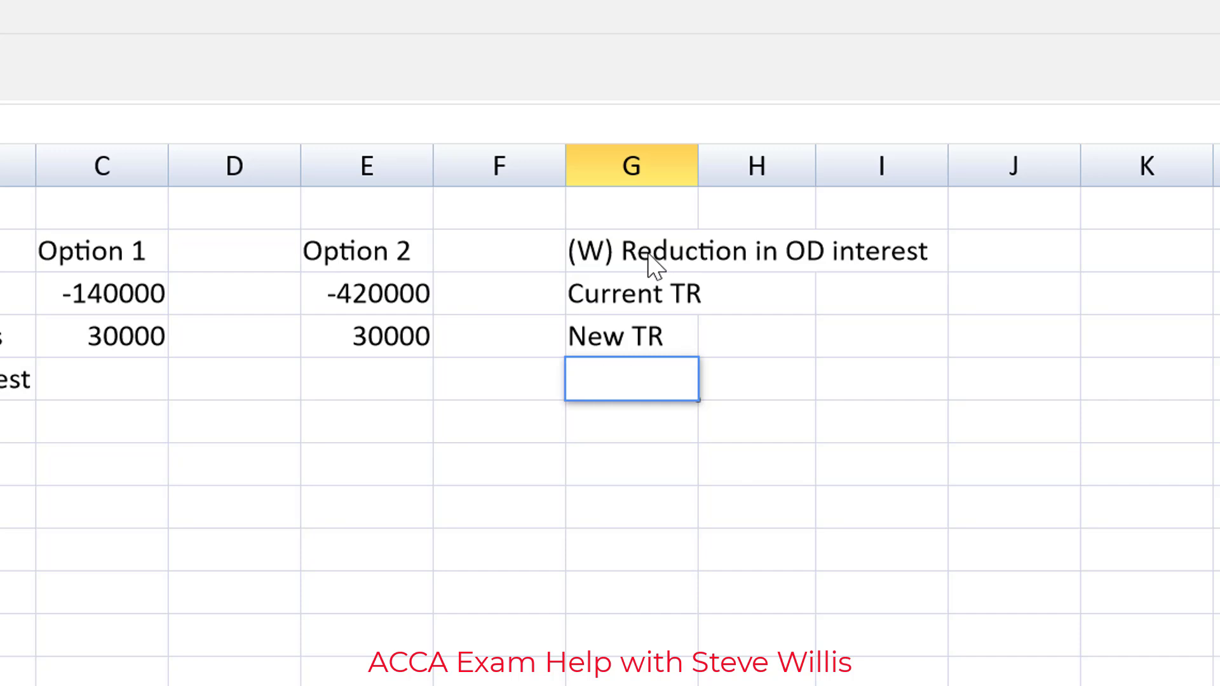
pyautogui.write('Difference')
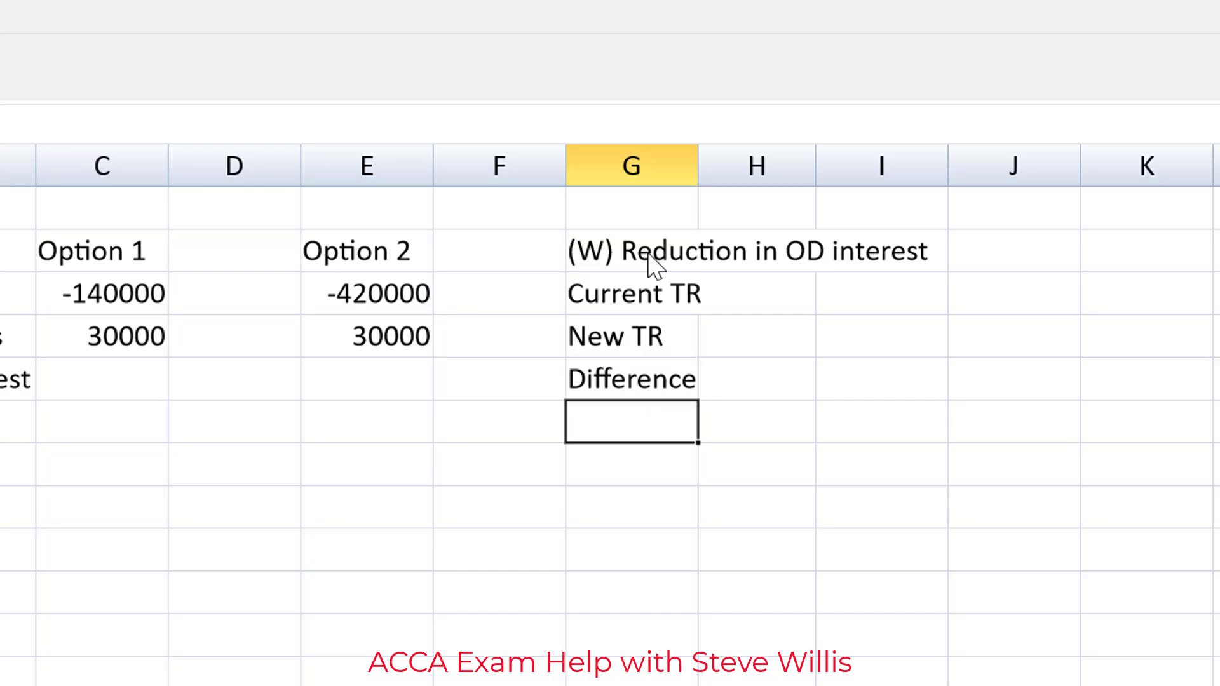
pyautogui.write('Savings on')
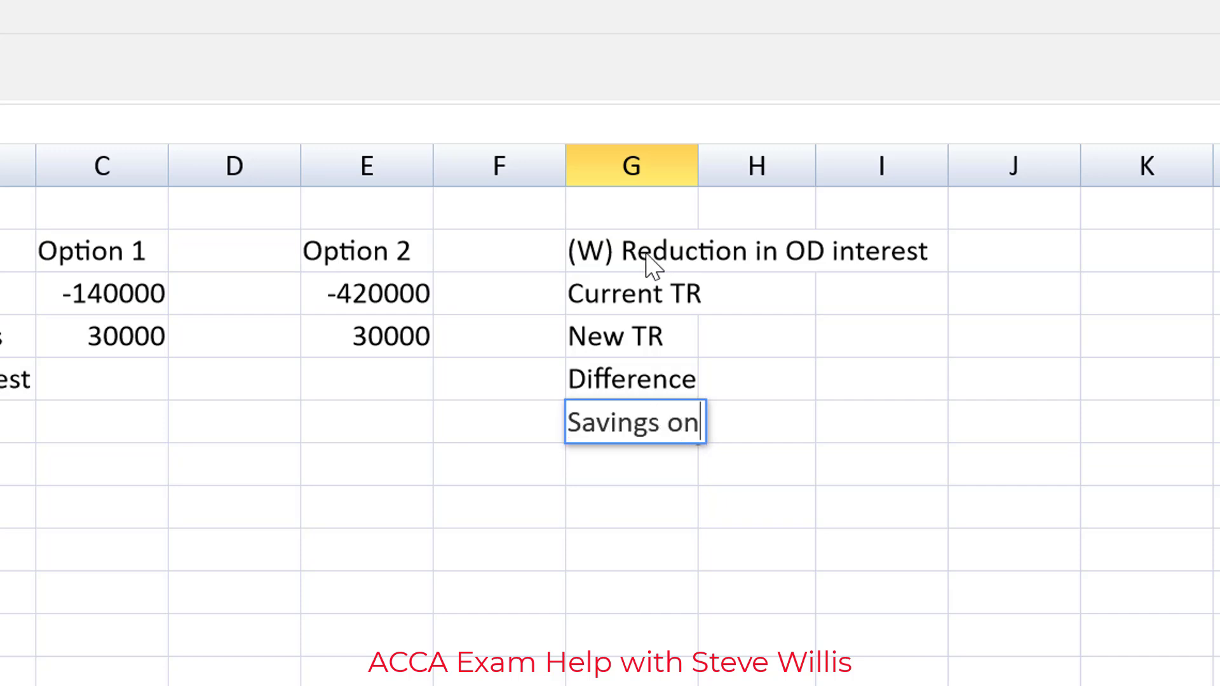
pyautogui.write('int')
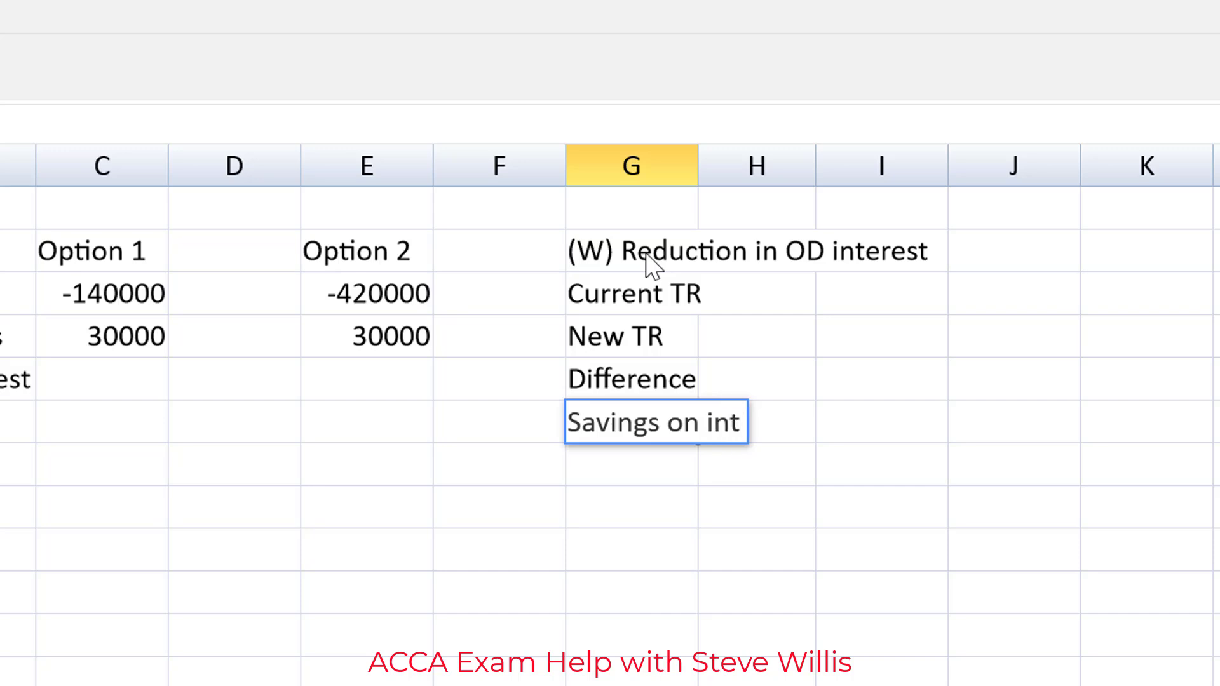
pyautogui.write('rest')
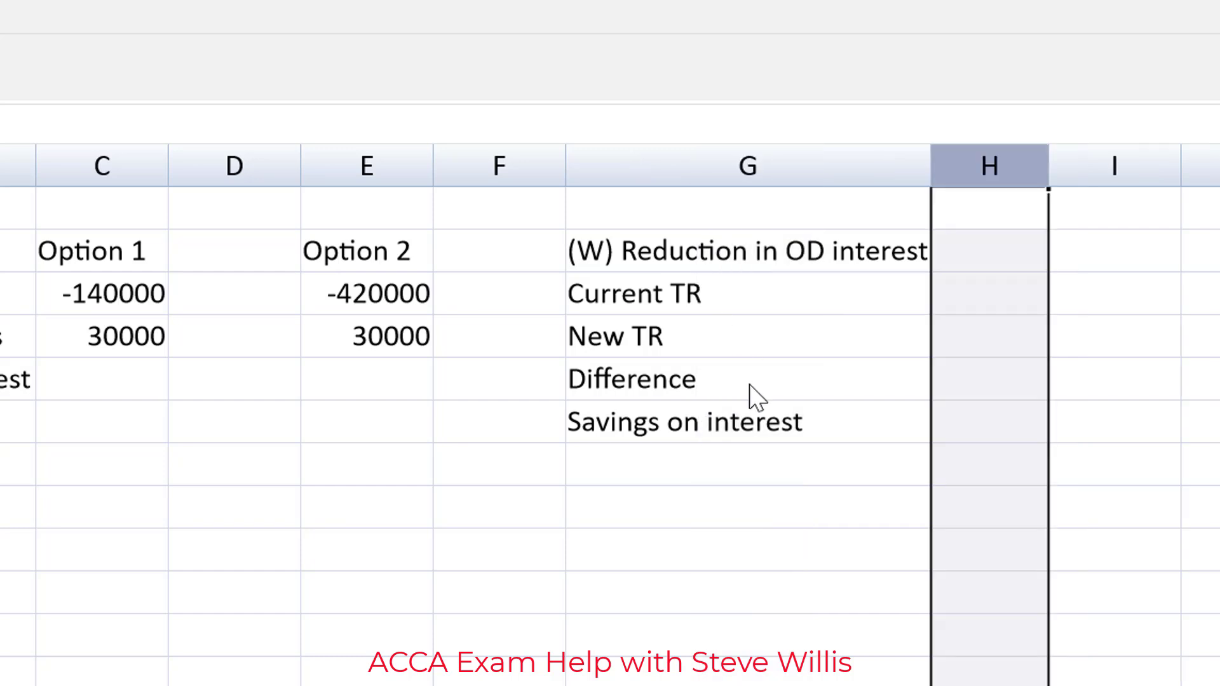
# Step: Enter the Current TR figure of 5,370,000 in the working
pyautogui.click(988, 293)
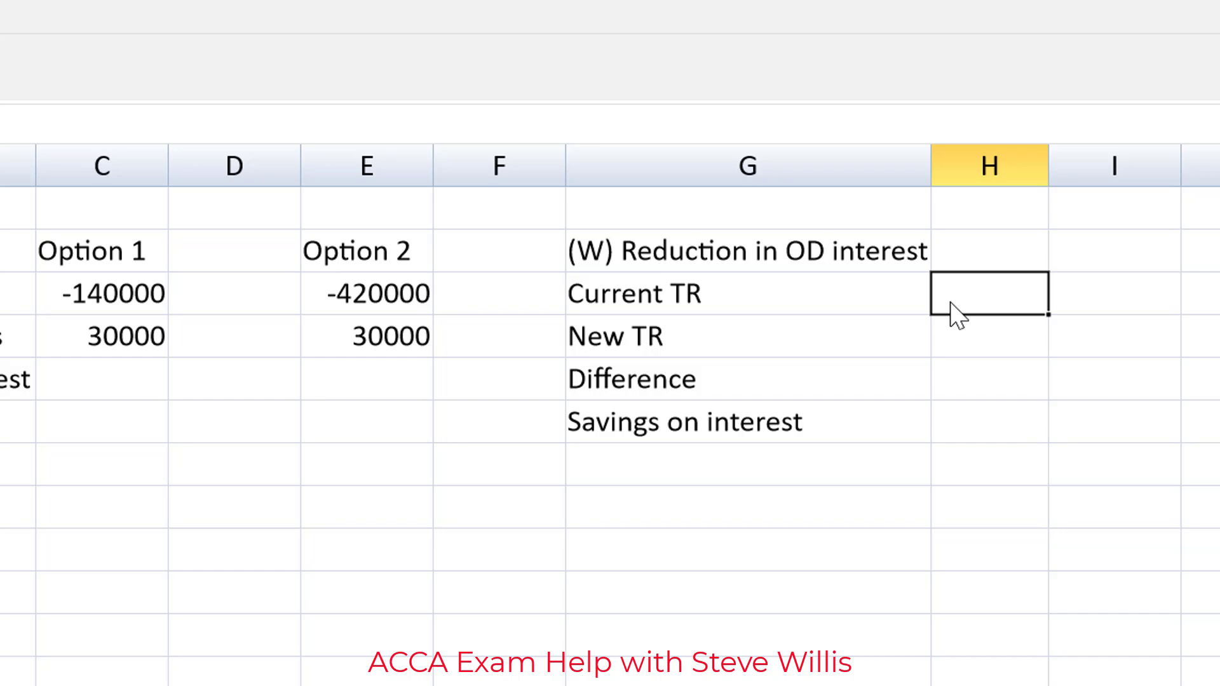
pyautogui.write('5')
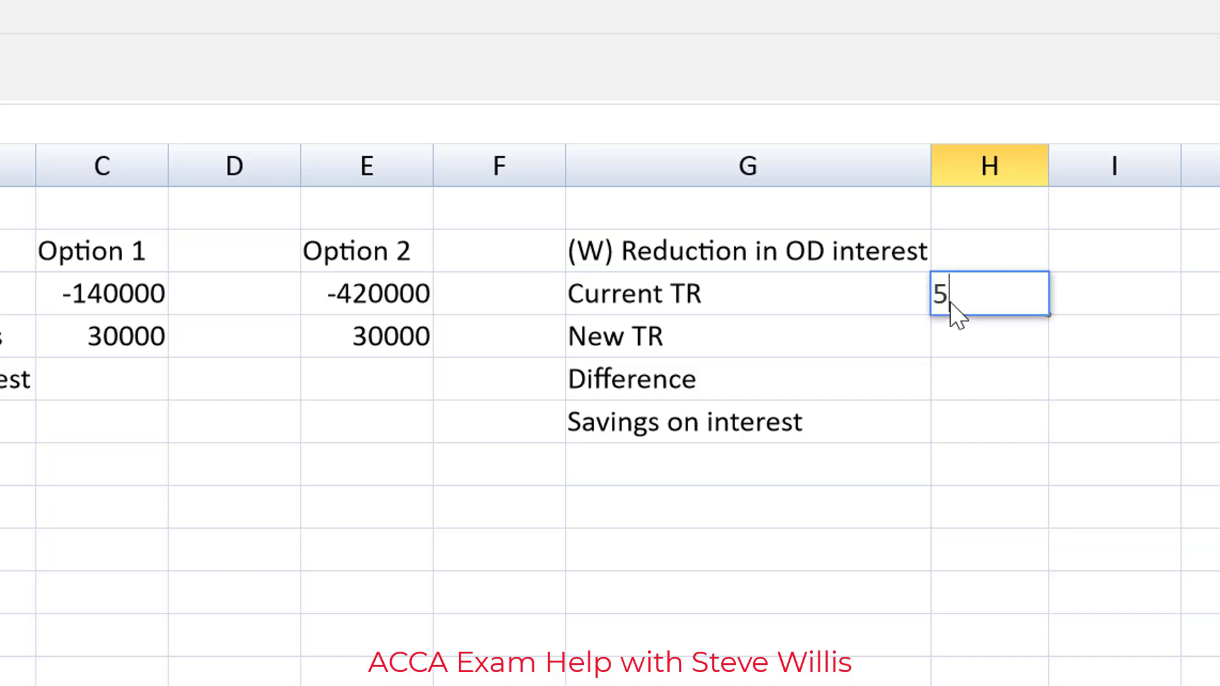
pyautogui.write('370000')
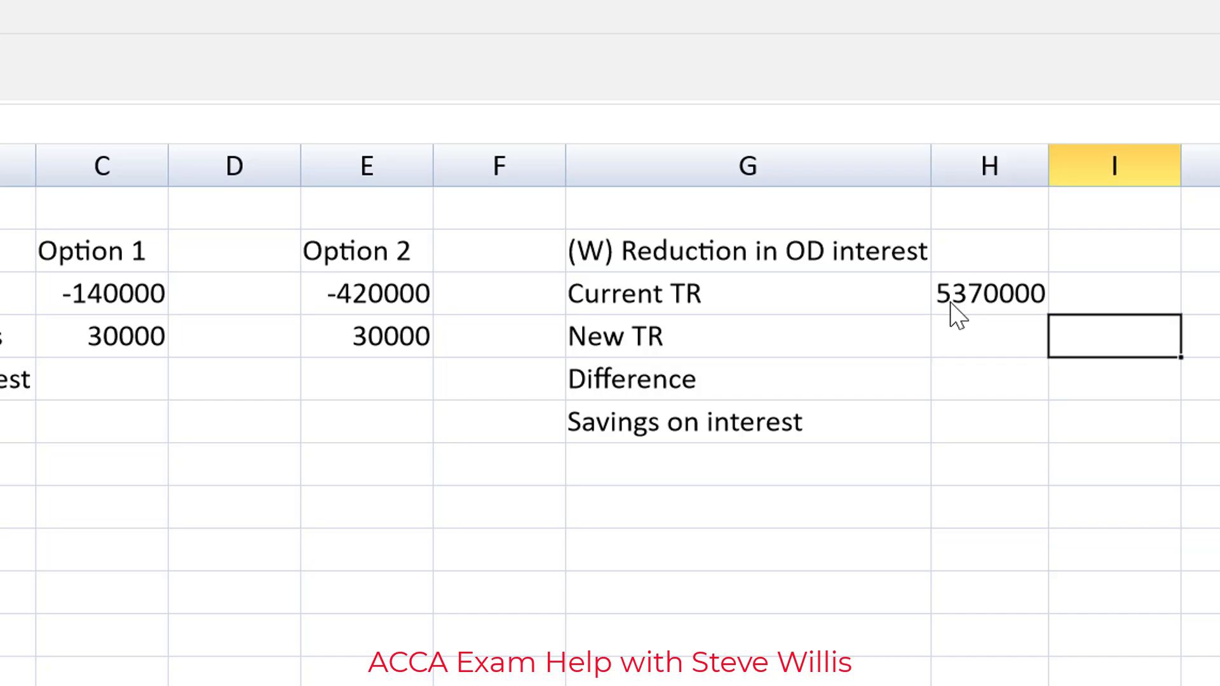
pyautogui.hscroll(3)
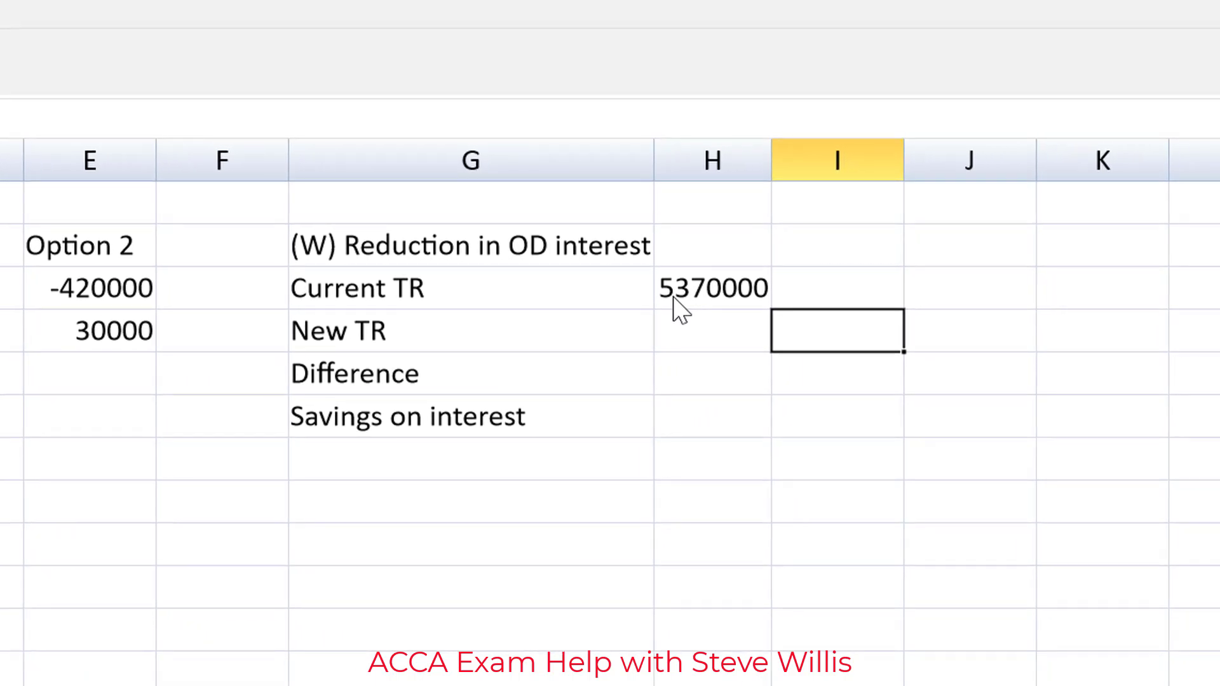
# Step: Add the note 'TR/Sales*365=TR days' beside the New TR row
pyautogui.write('TR')
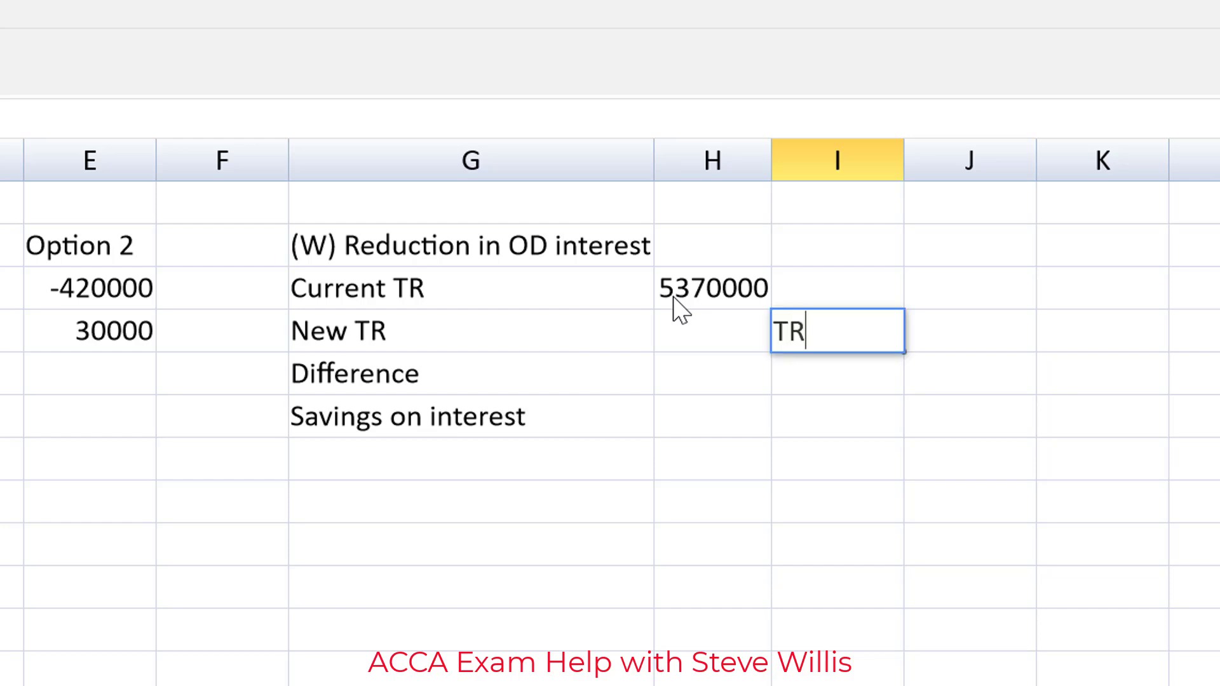
pyautogui.write('/Sales')
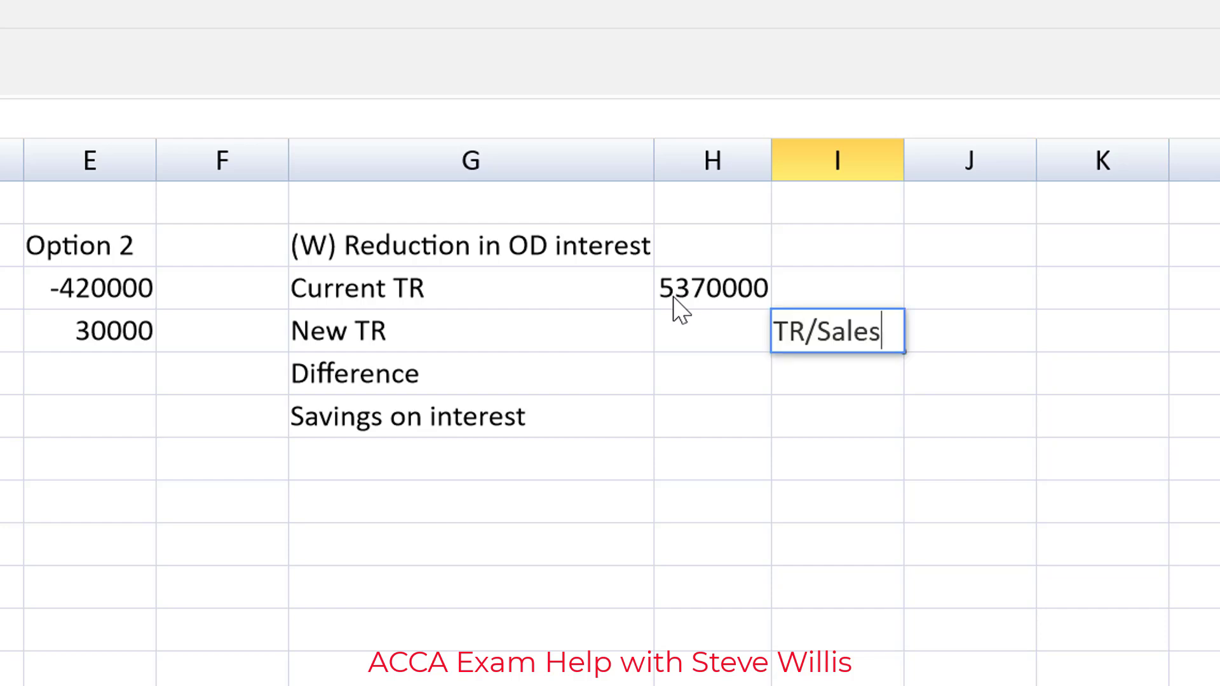
pyautogui.write('*')
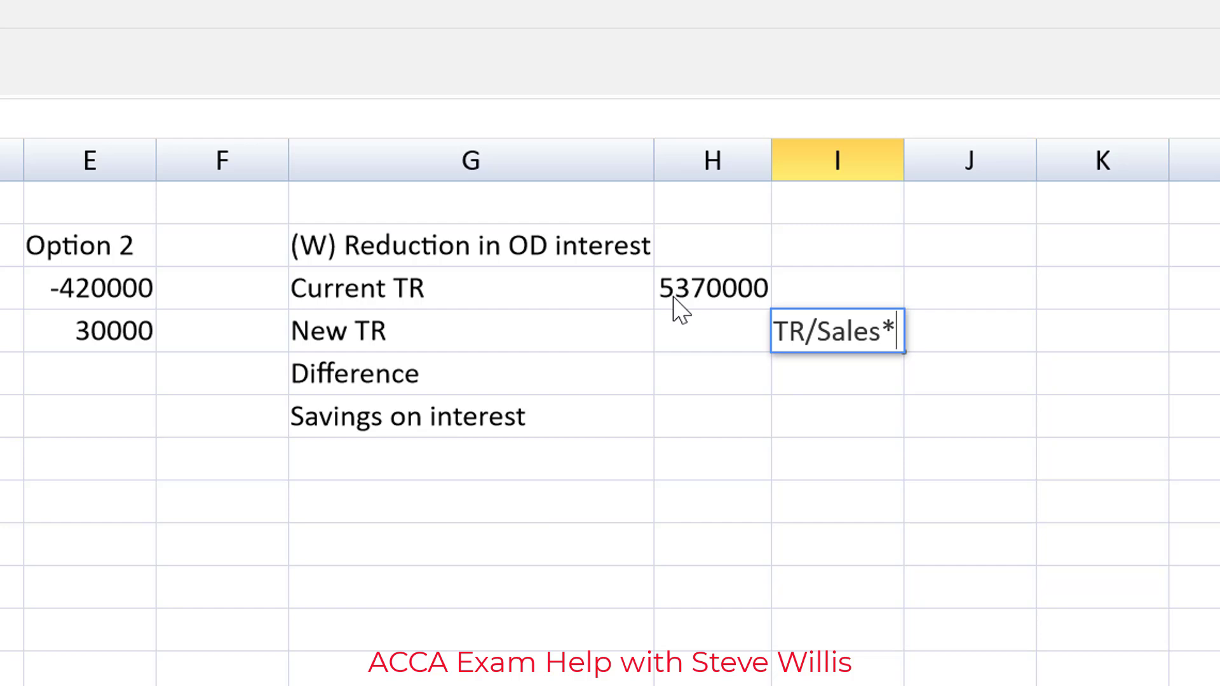
pyautogui.write('365')
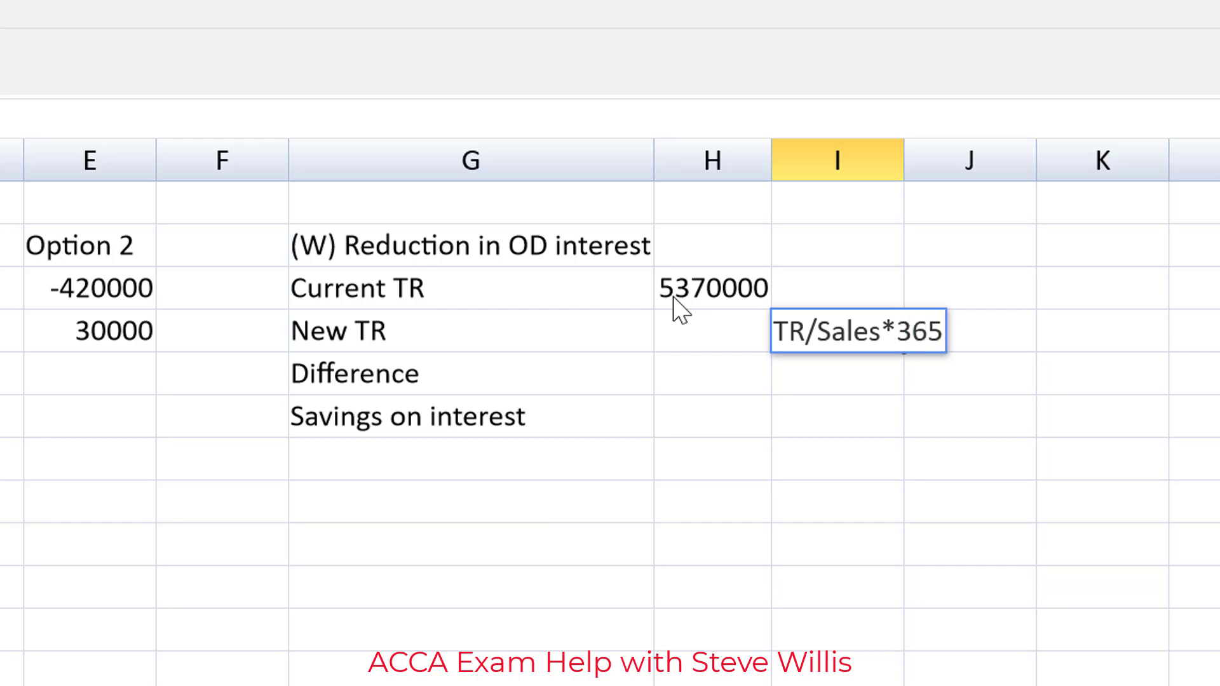
pyautogui.write('=')
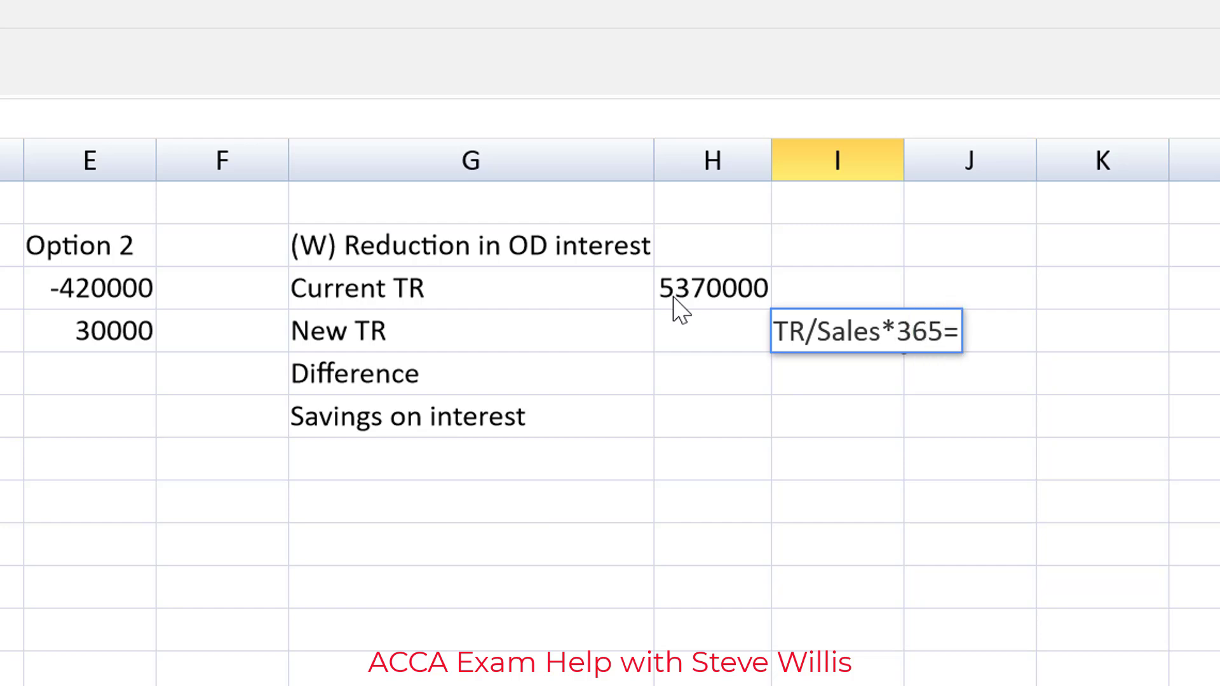
pyautogui.write('TR days')
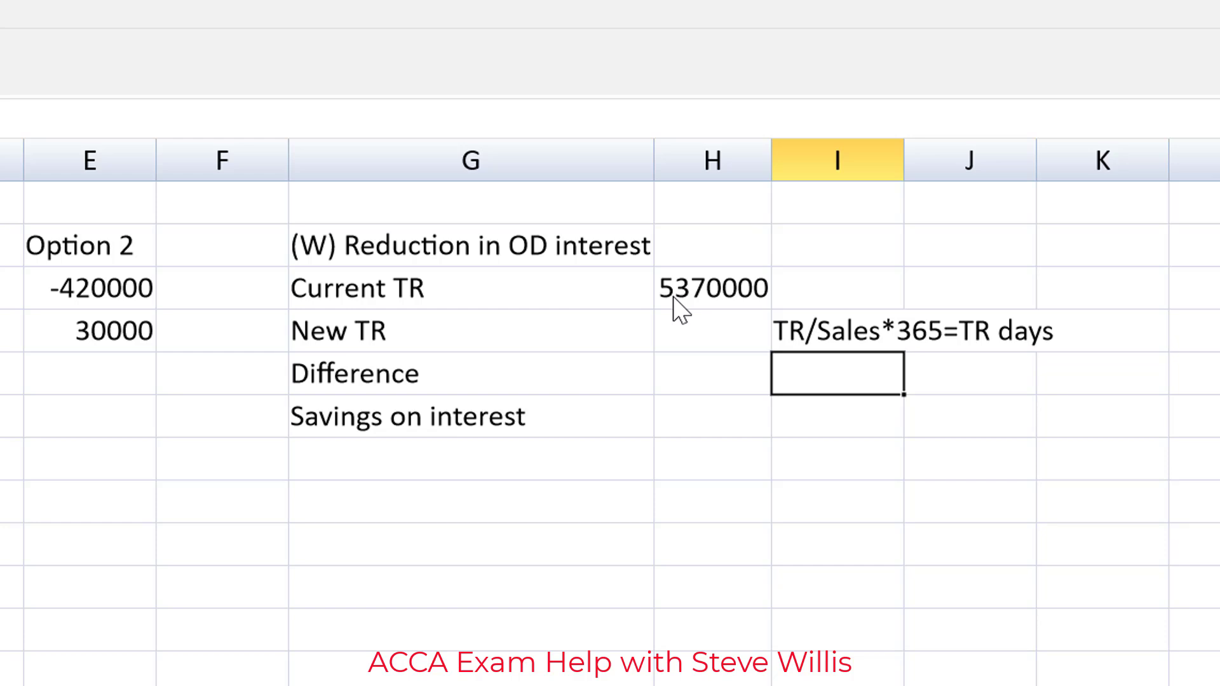
# Step: Calculate New TR in H4 as =30*28000000/365
pyautogui.click(709, 331)
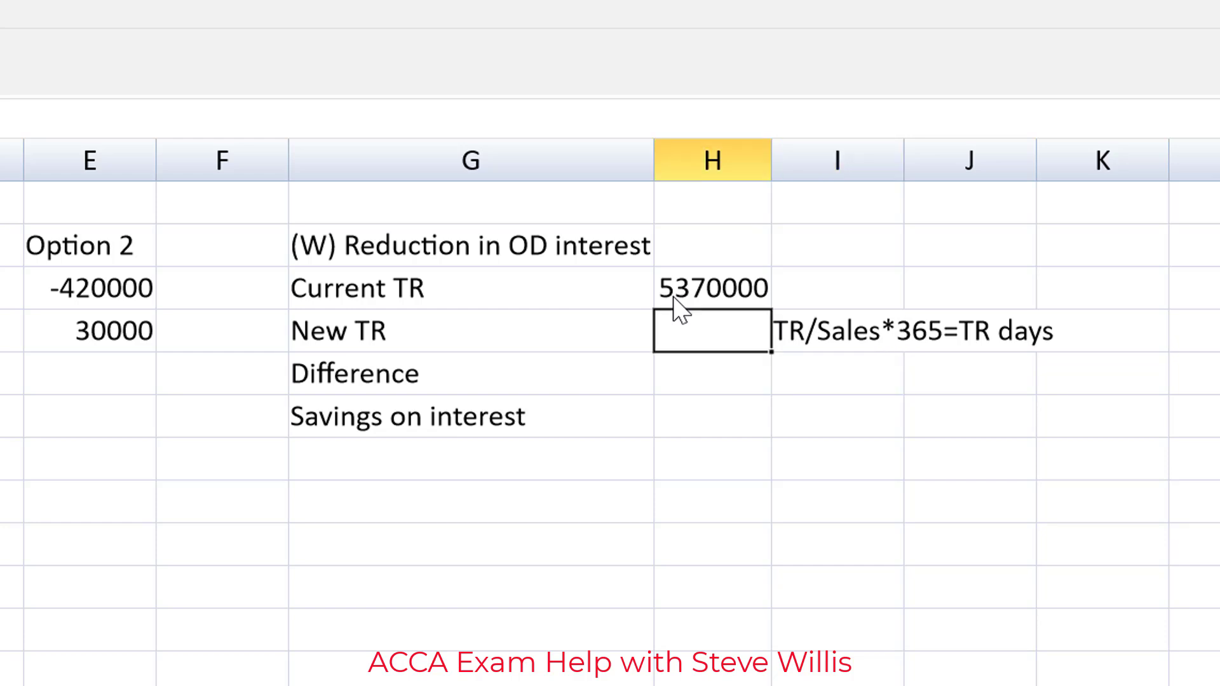
pyautogui.write('=30*')
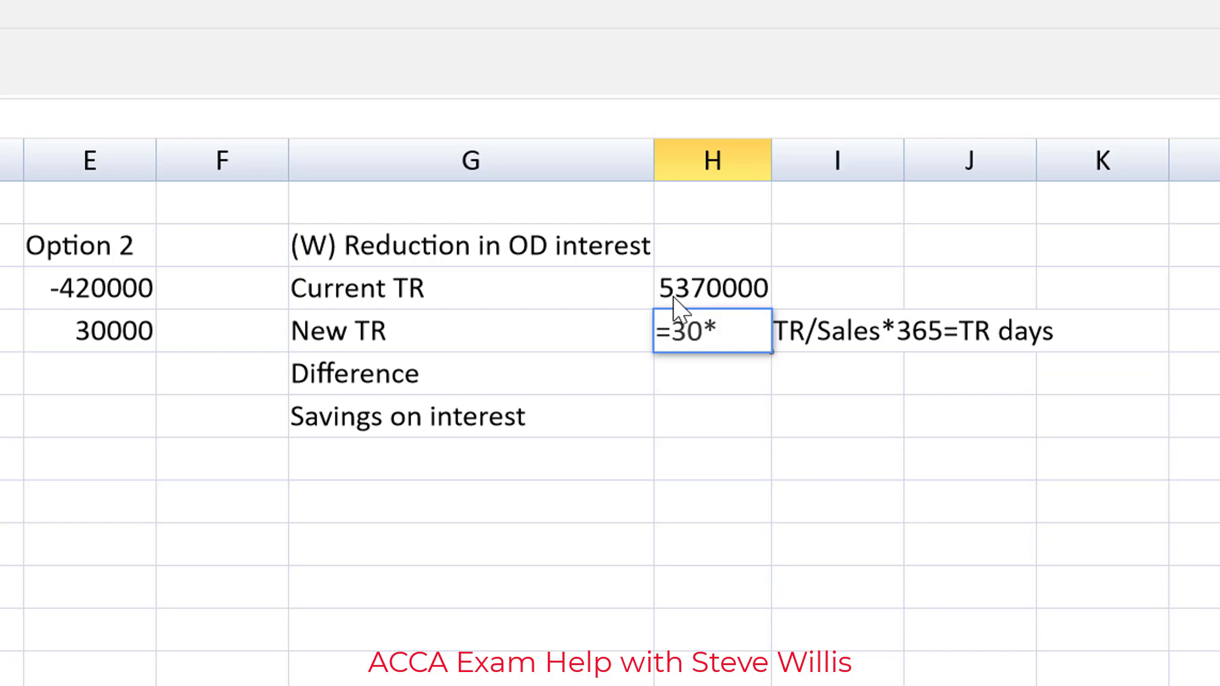
pyautogui.write('280')
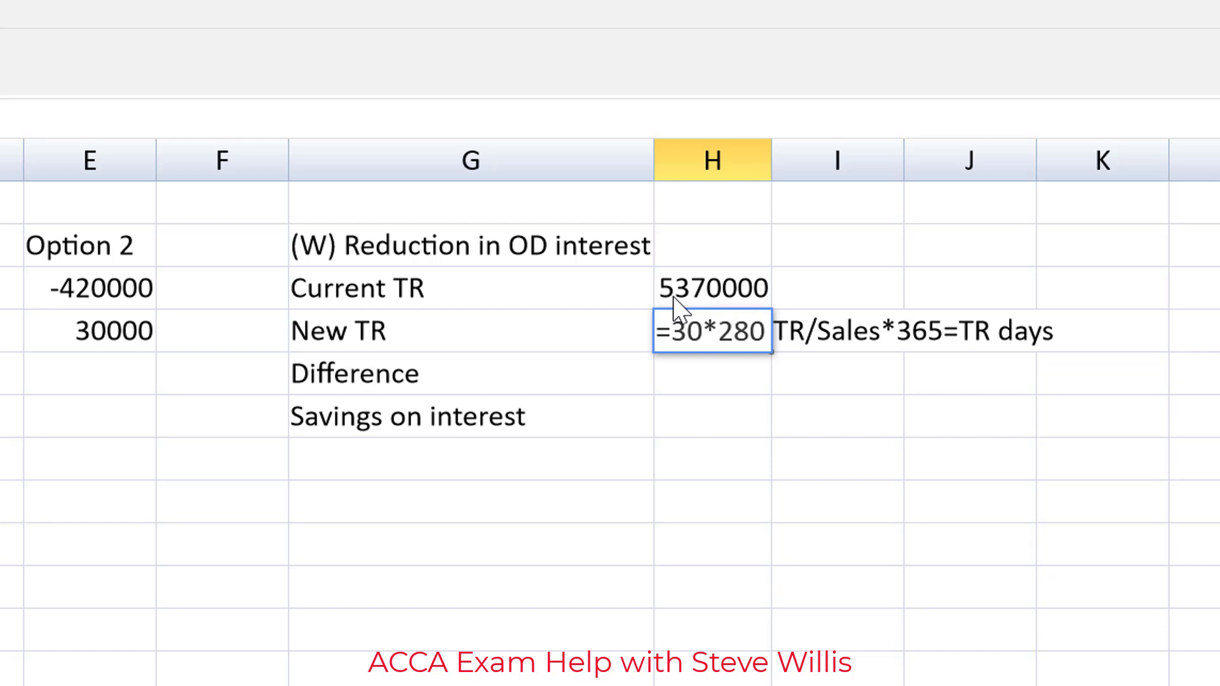
pyautogui.write('00000')
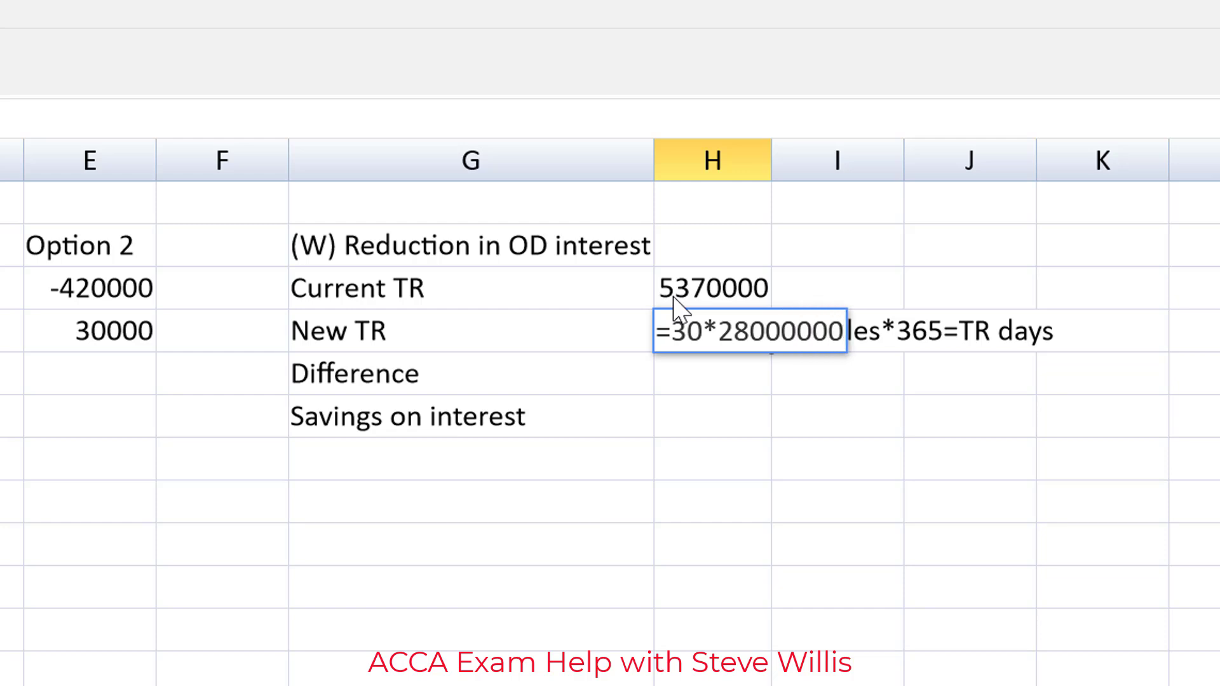
pyautogui.write('/3')
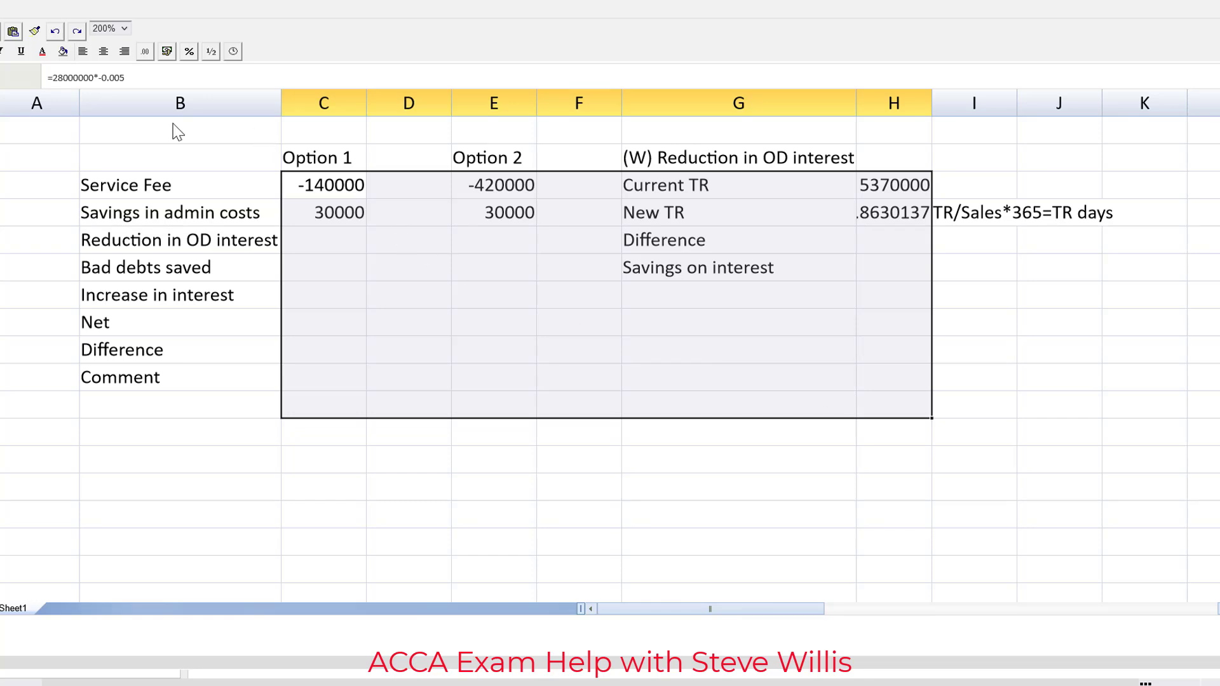
# Step: Apply the #,##0 format and widen column H to show 5,370,000 and 2,301,370
pyautogui.click(145, 52)
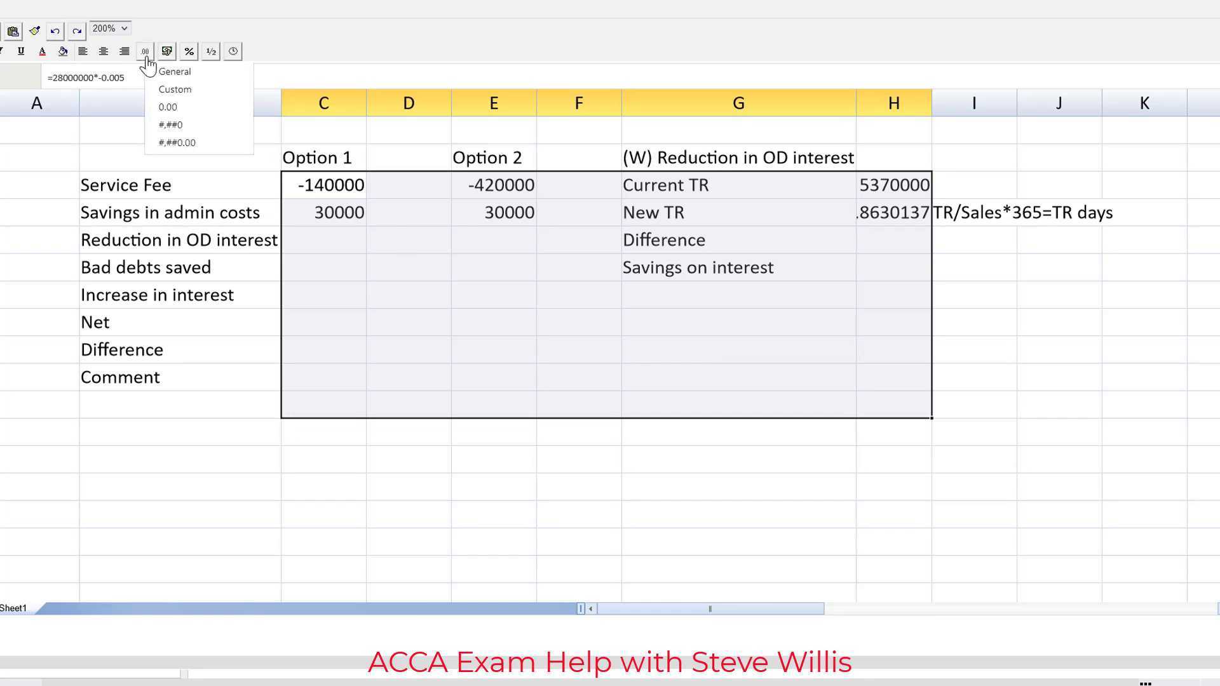
pyautogui.moveTo(177, 125)
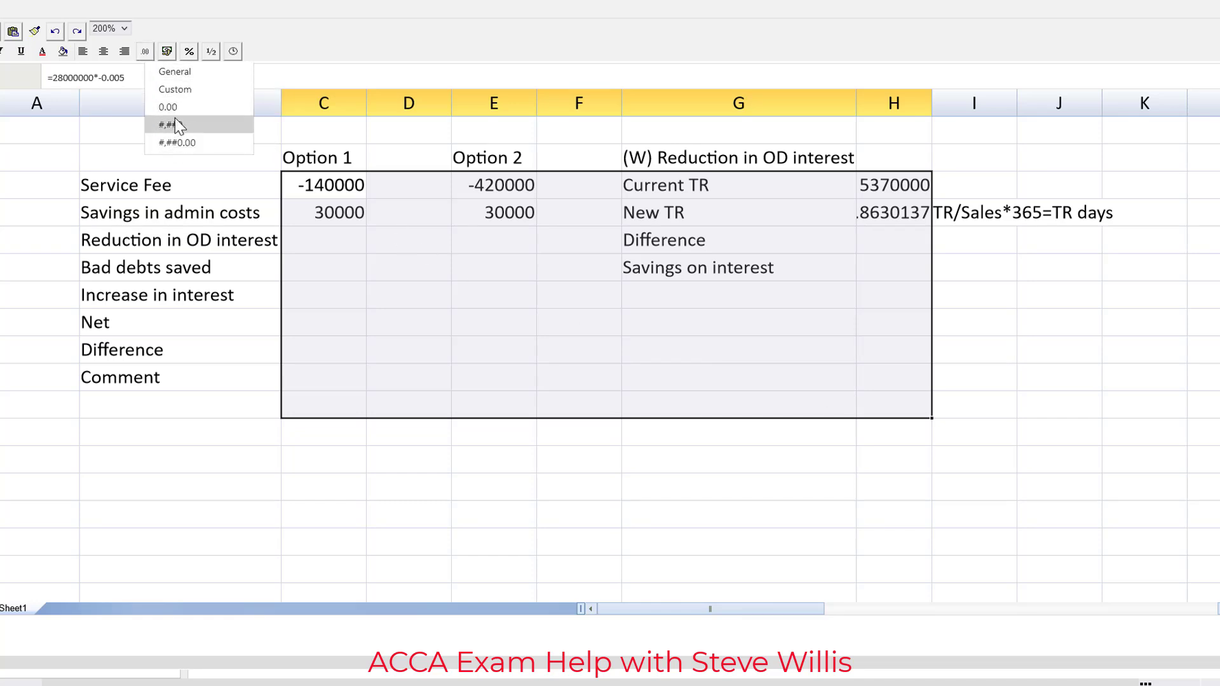
pyautogui.click(171, 124)
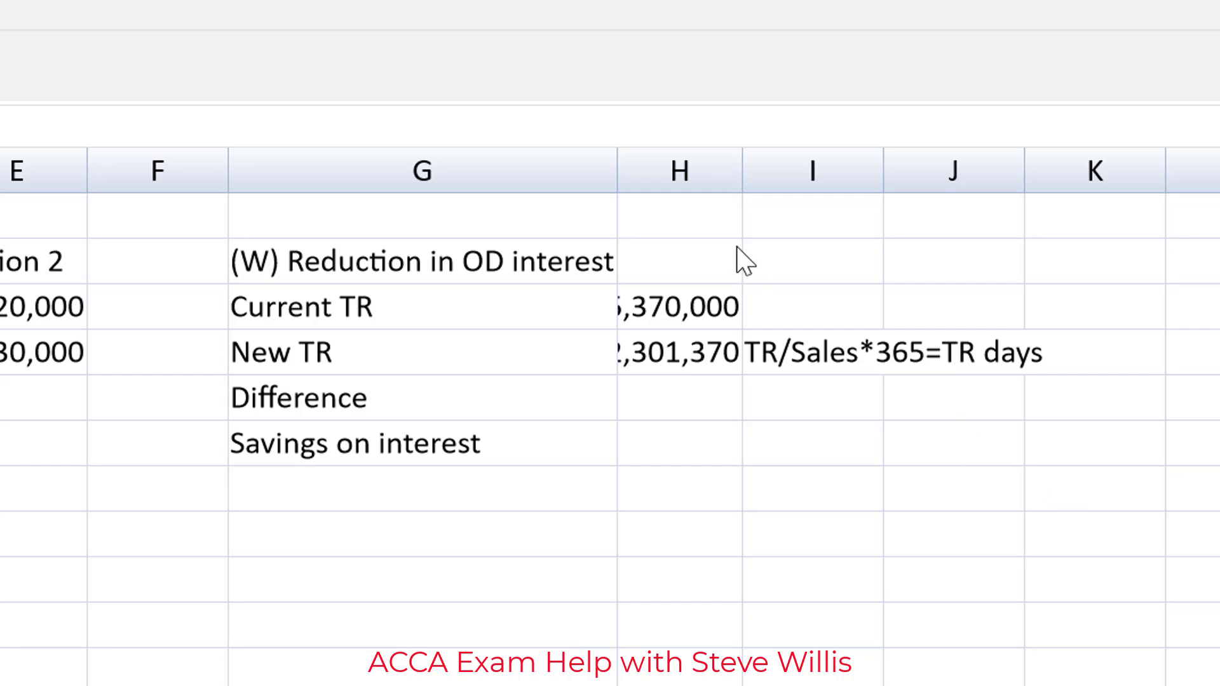
pyautogui.moveTo(745, 183)
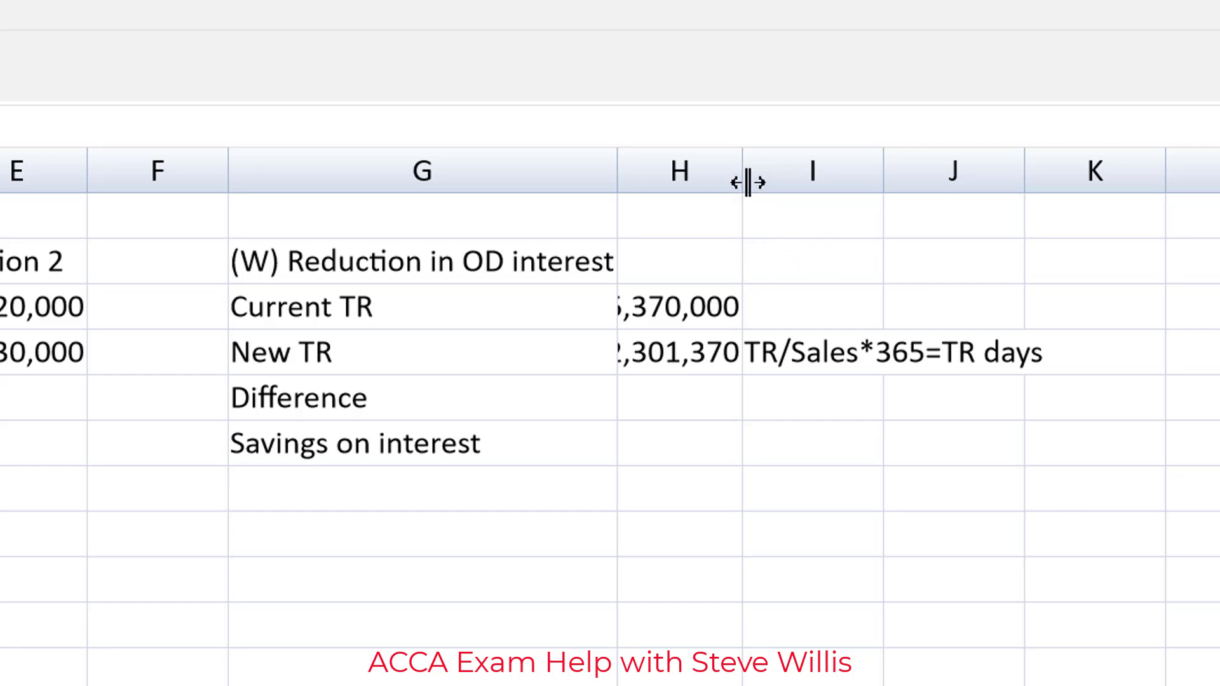
pyautogui.moveTo(745, 171); pyautogui.dragTo(696, 170)
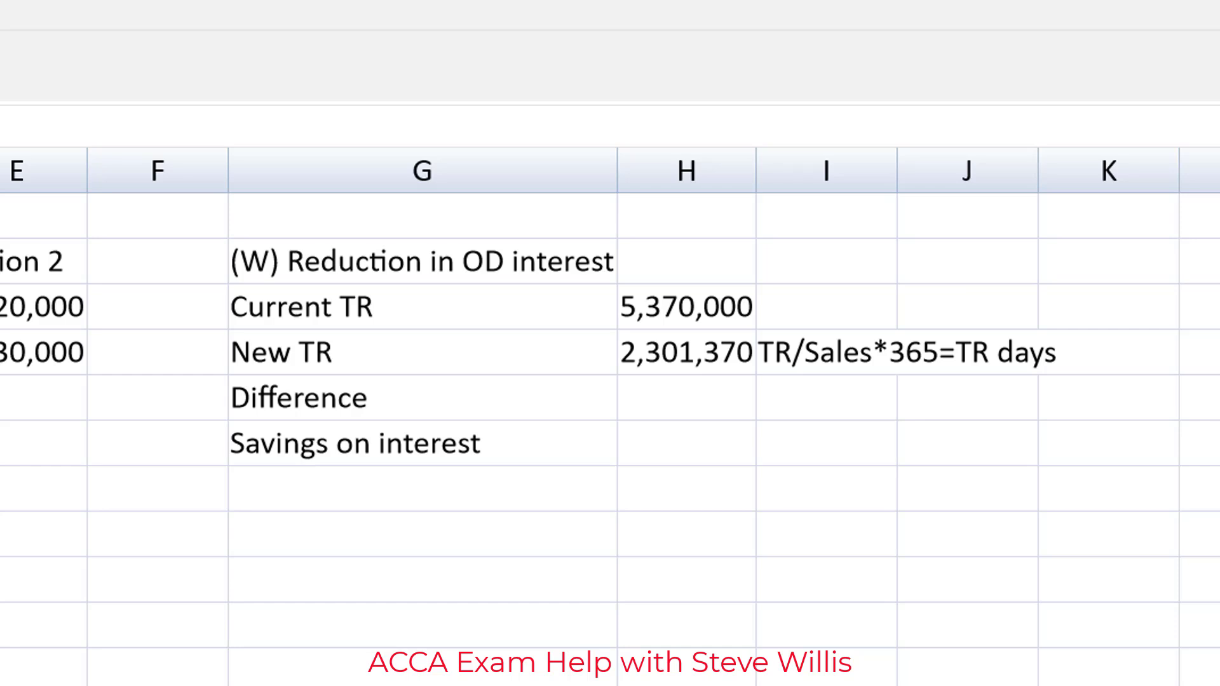
pyautogui.click(686, 396)
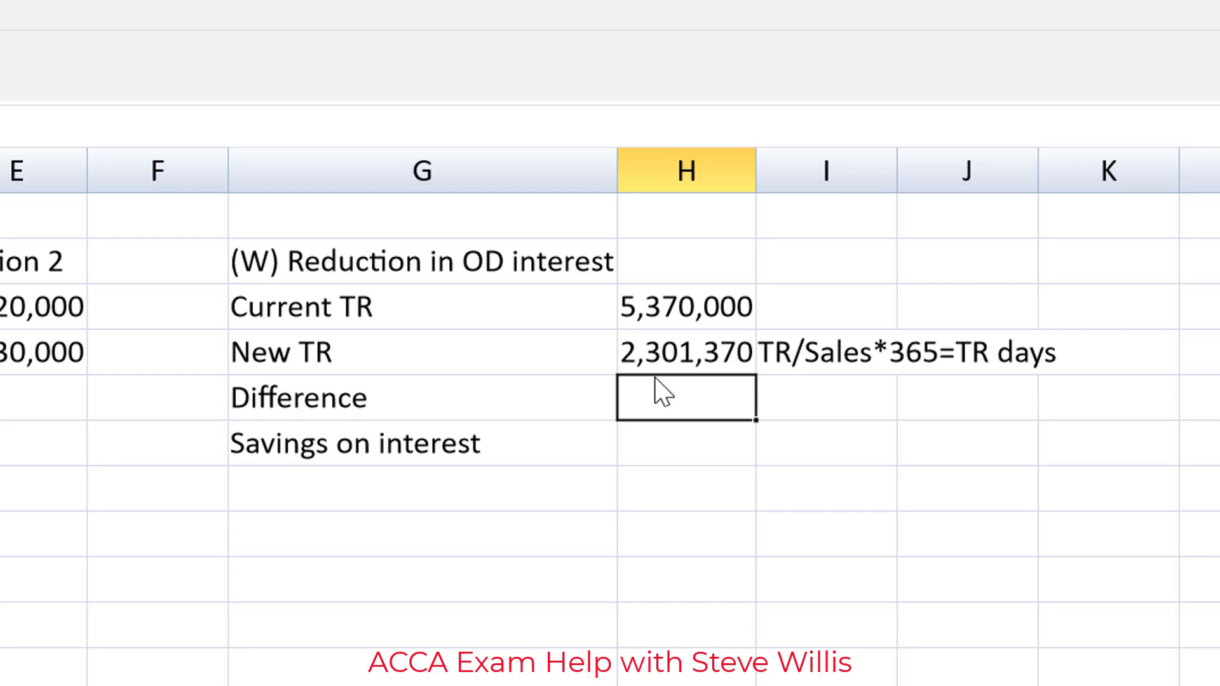
# Step: Compute the 3,068,630 difference and 7% interest saving of 214,804, linking it to Option 1
pyautogui.click(685, 306)
pyautogui.write('=H5')
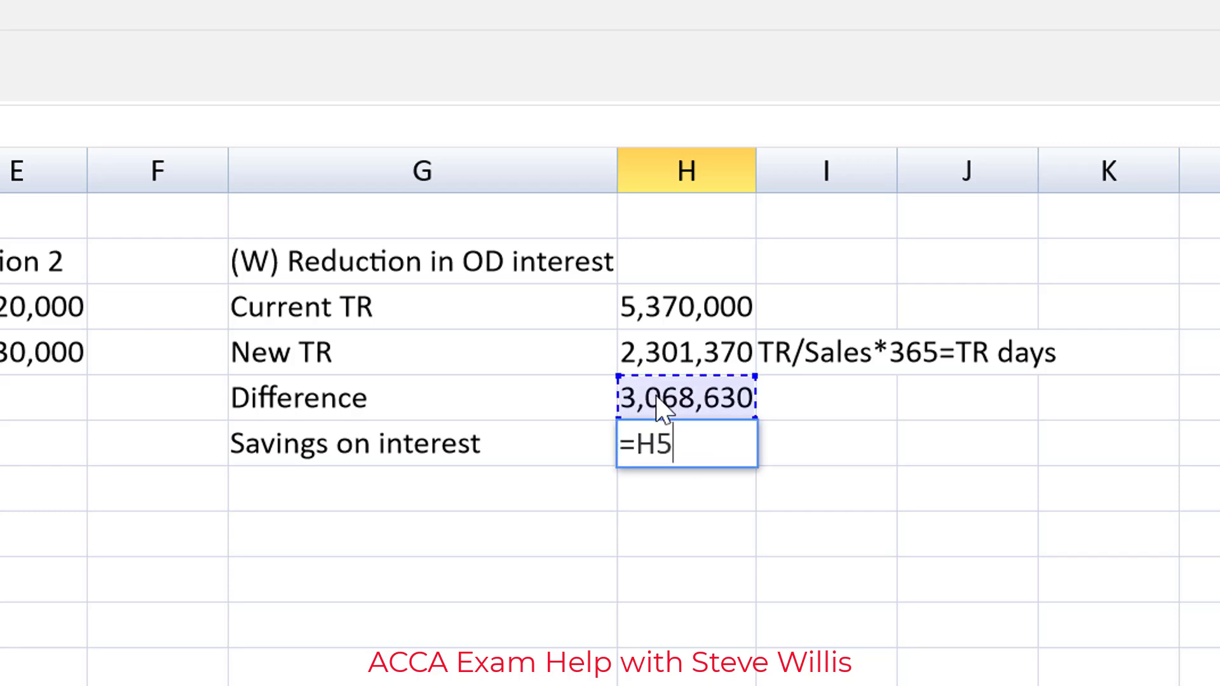
pyautogui.write('*0')
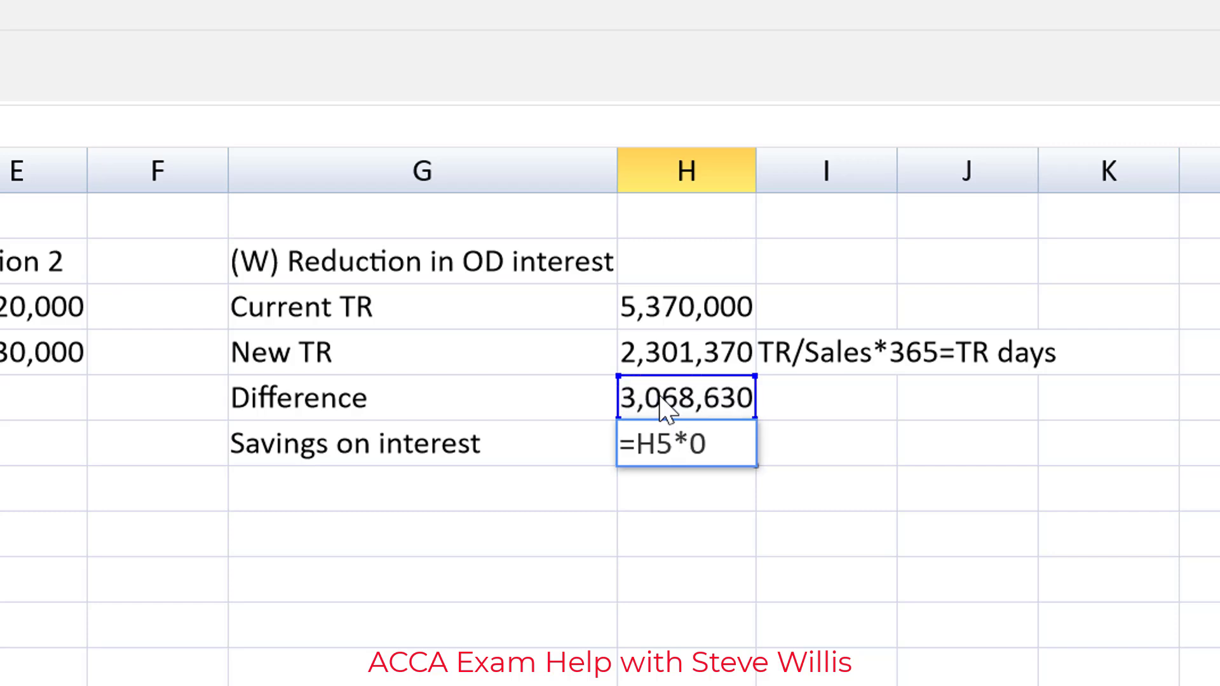
pyautogui.write('.07')
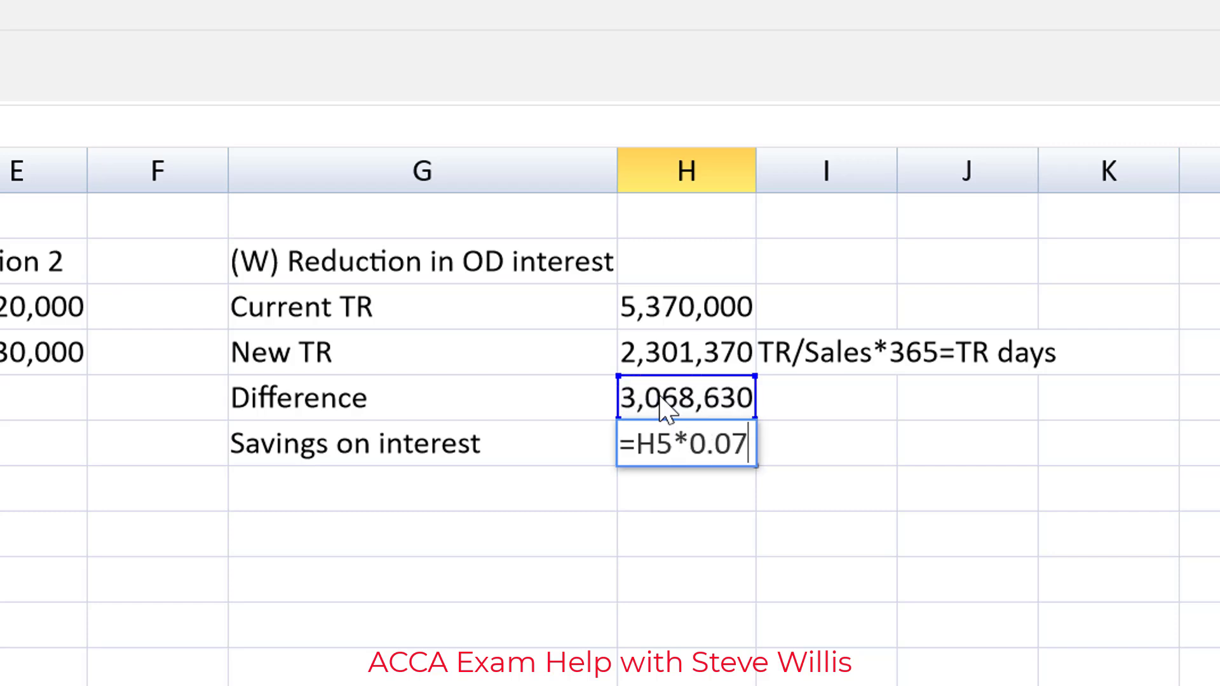
pyautogui.press('enter')
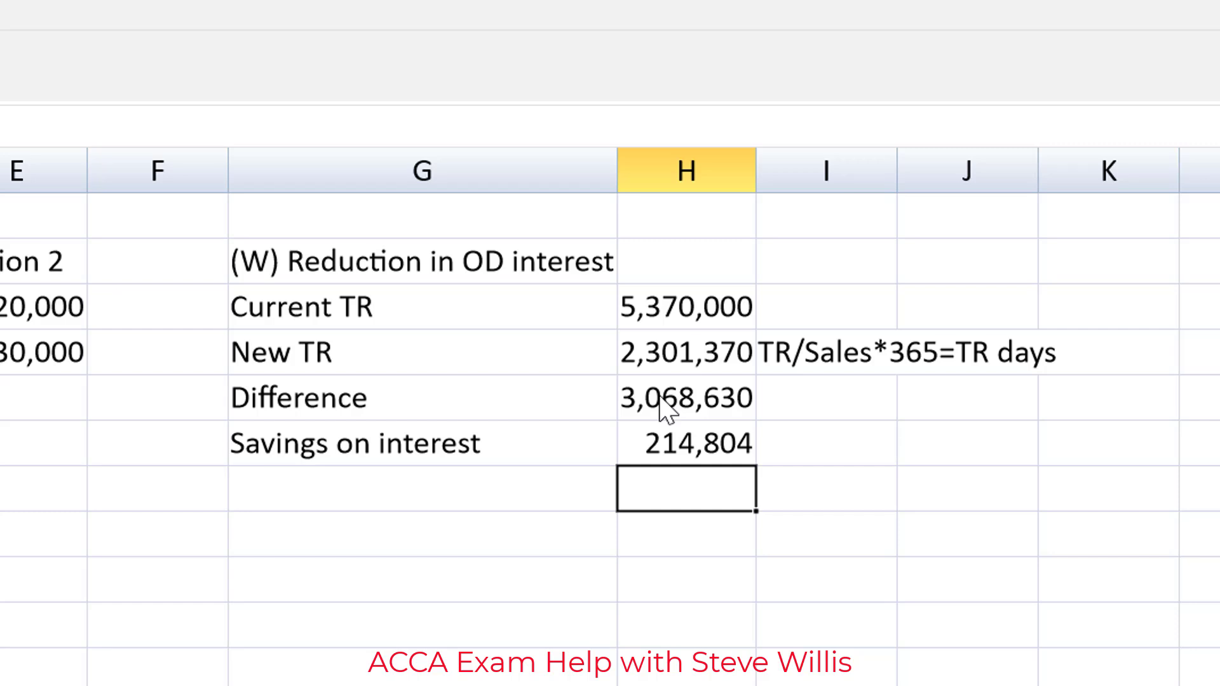
pyautogui.click(685, 443)
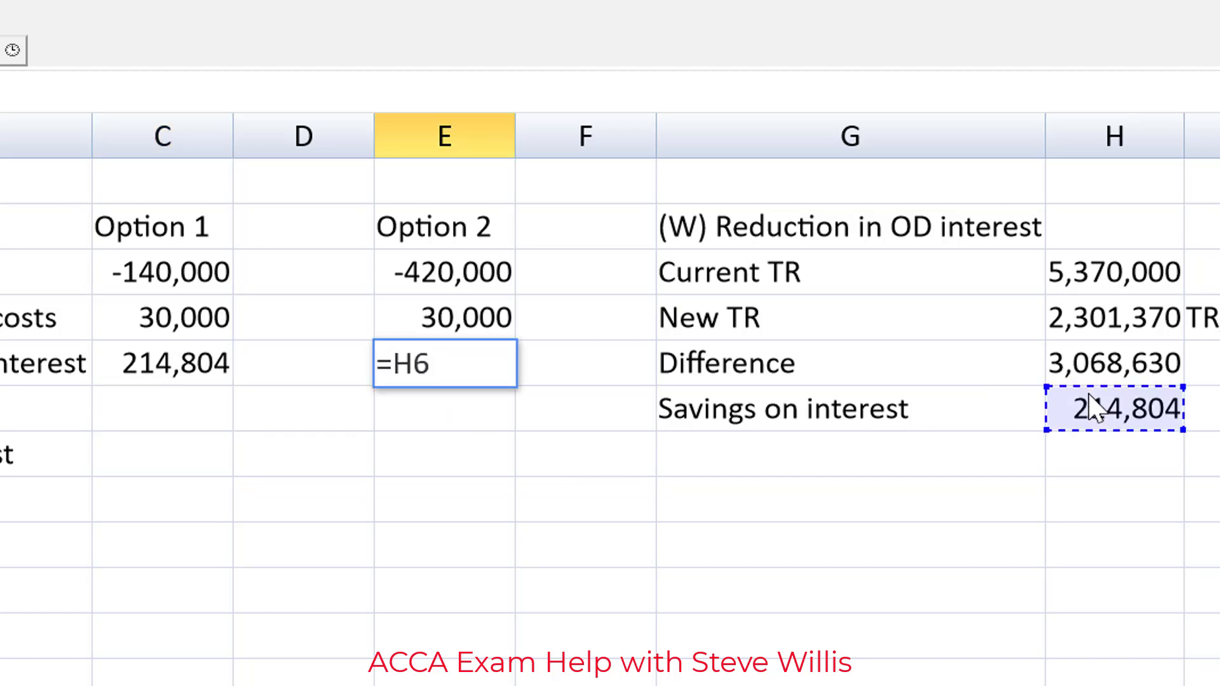
# Step: Confirm =H6 in E5 so Option 2's OD interest reduction shows 214,804
pyautogui.press('Return')
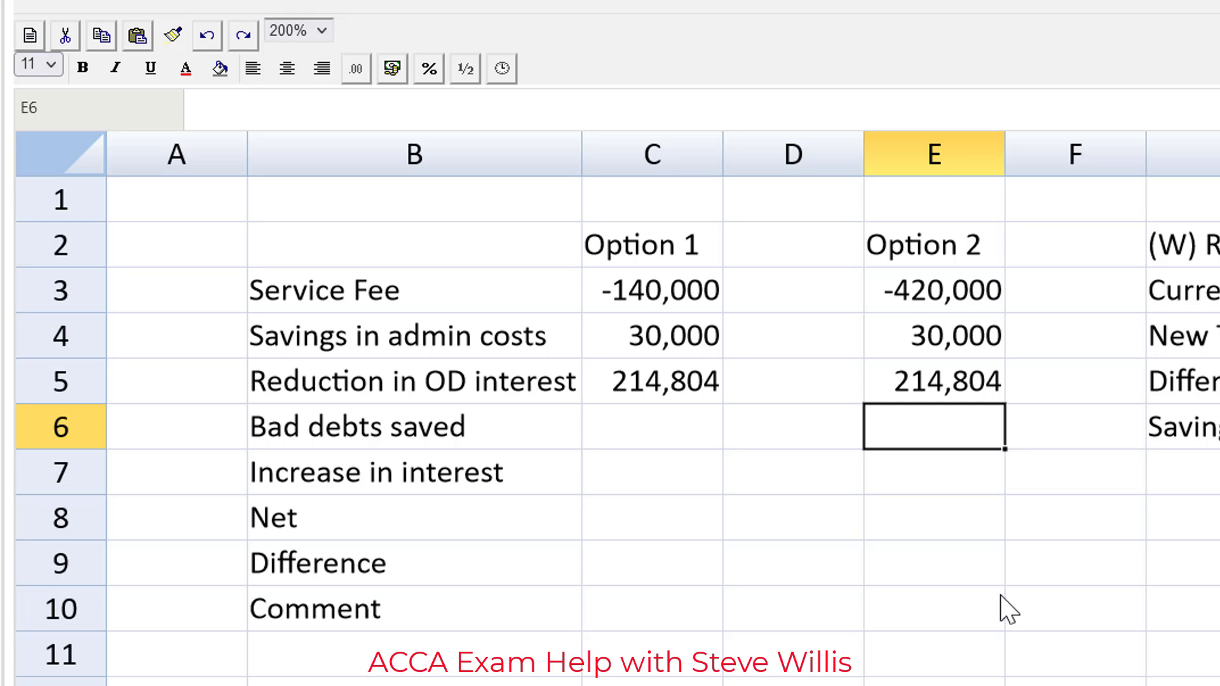
# Step: Enter =0.02*28000000 in E6 so Option 2's bad debts saved reads 560,000
pyautogui.write('=')
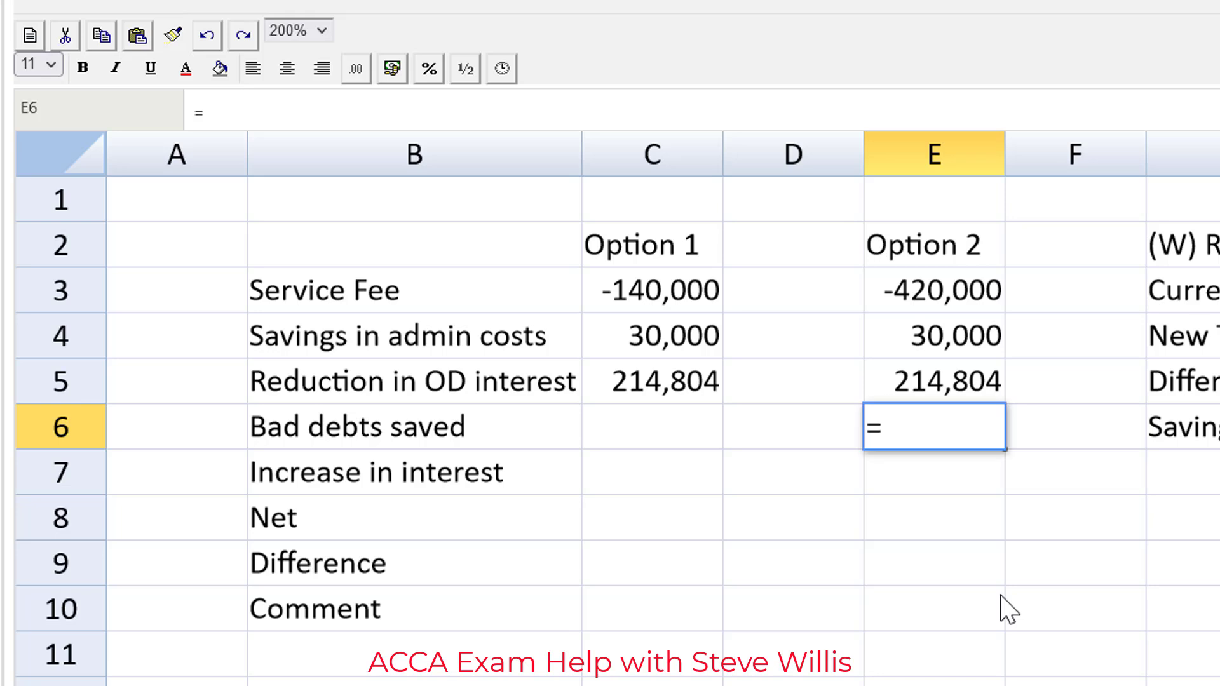
pyautogui.write('0')
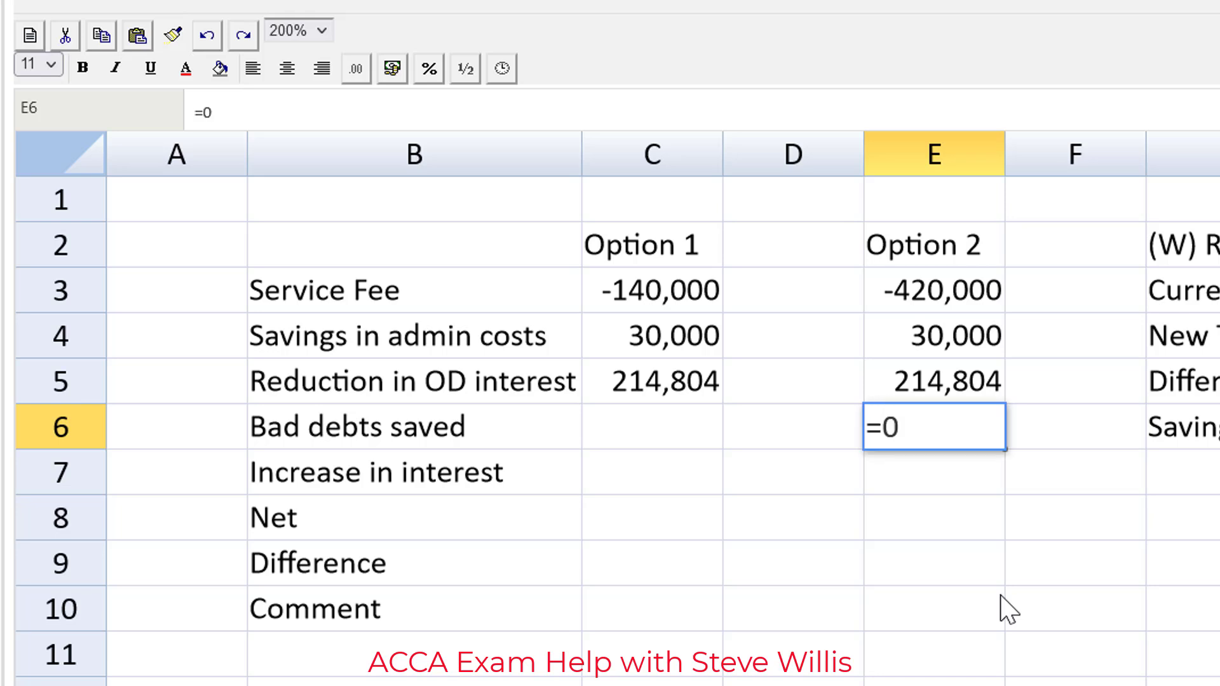
pyautogui.write('.02*')
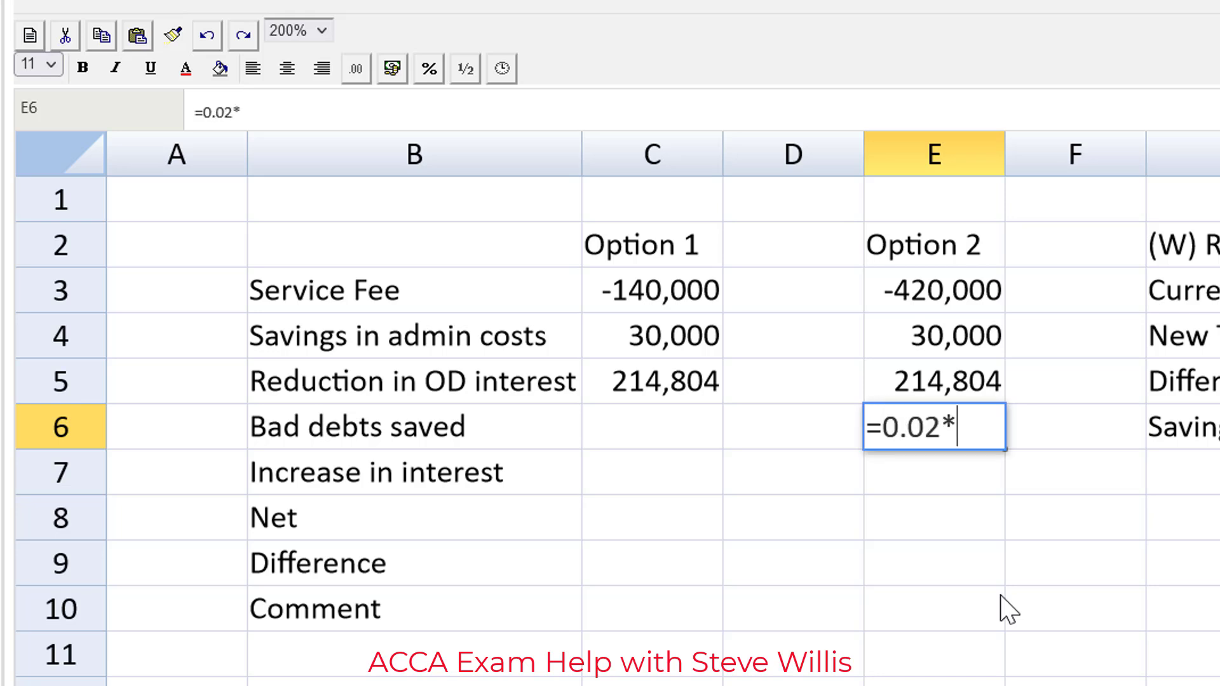
pyautogui.write('28000')
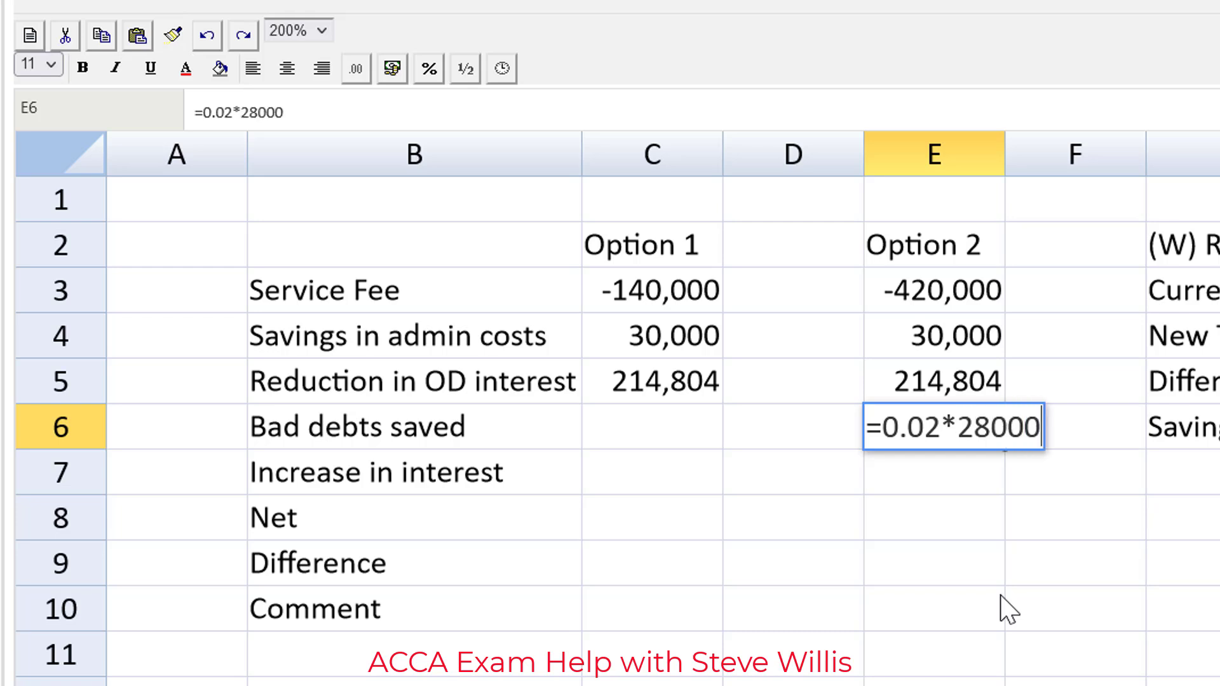
pyautogui.press('Enter')
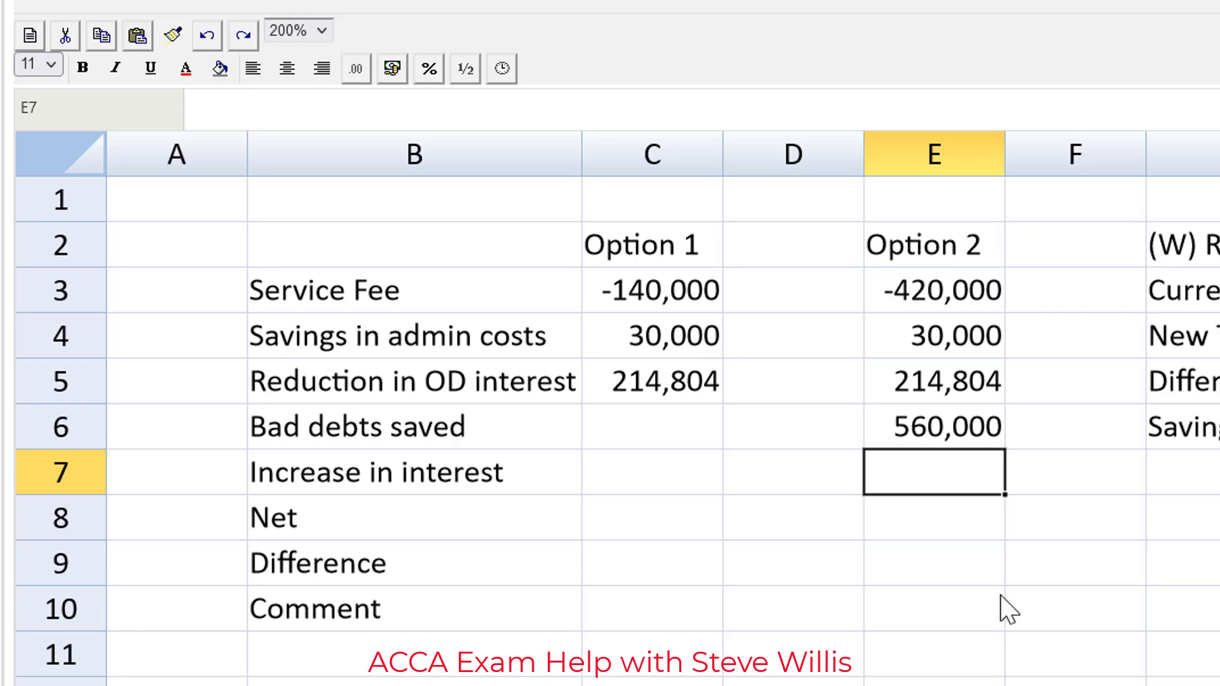
# Step: Enter =H4*0.8*-(0.09-0.07) in E7 for Option 2's interest increase of -36,822
pyautogui.write('=')
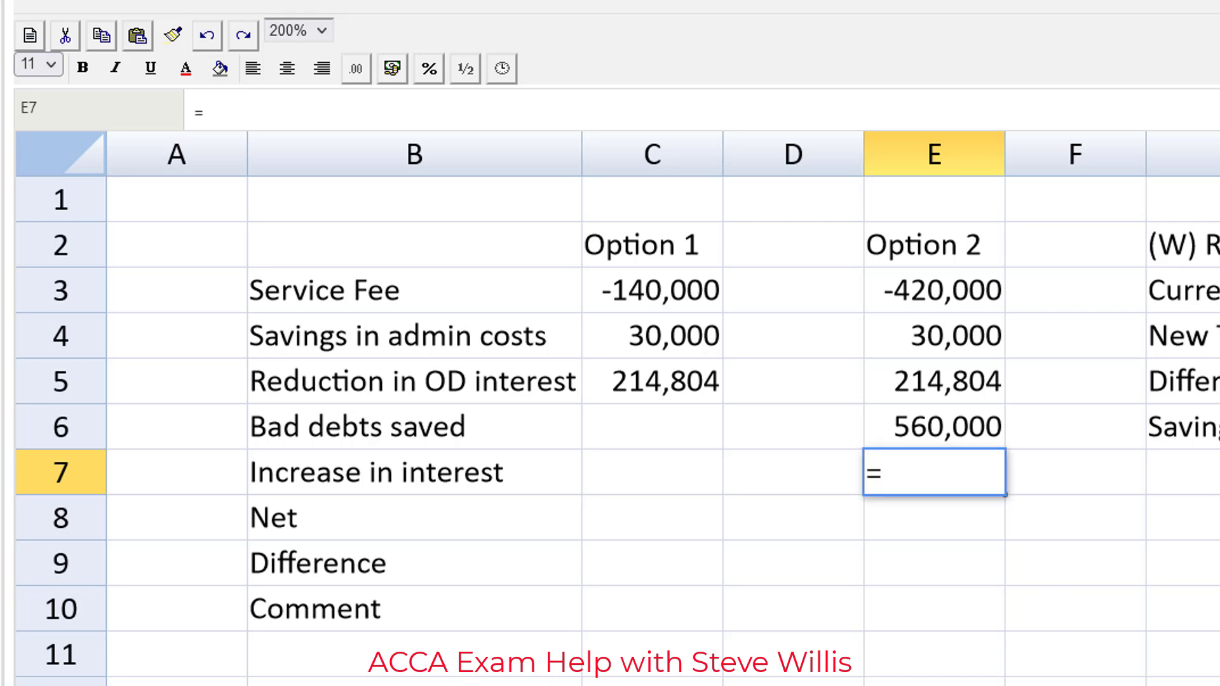
pyautogui.write('H4')
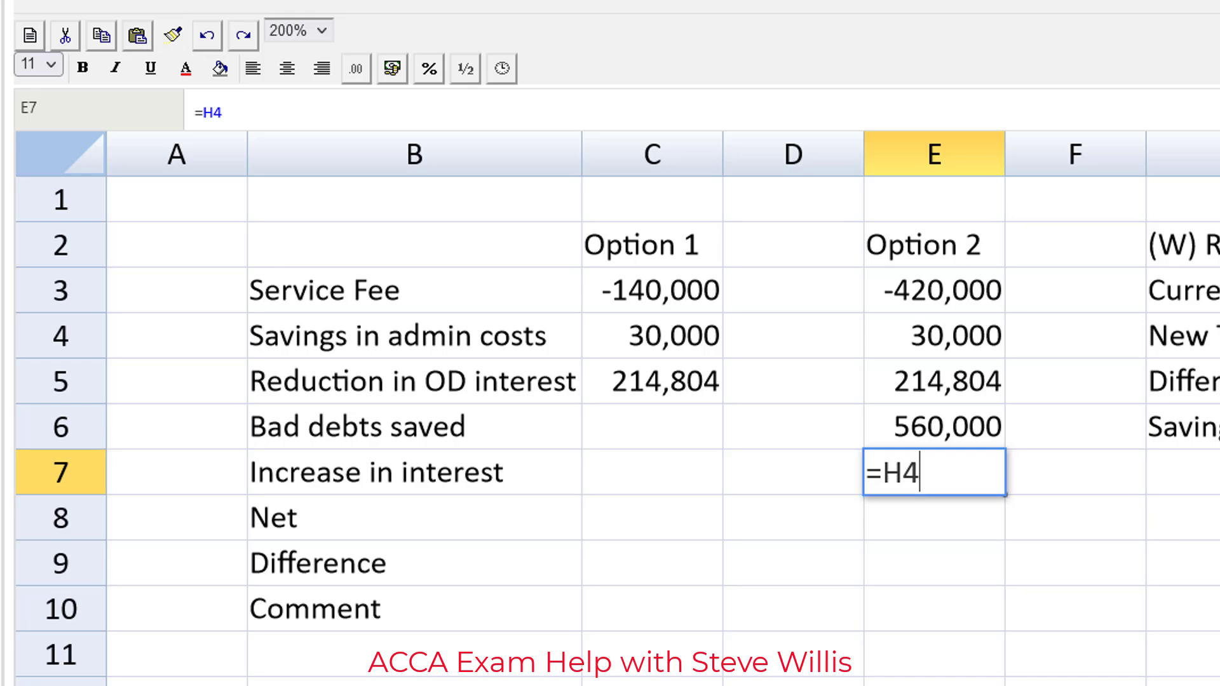
pyautogui.write('*')
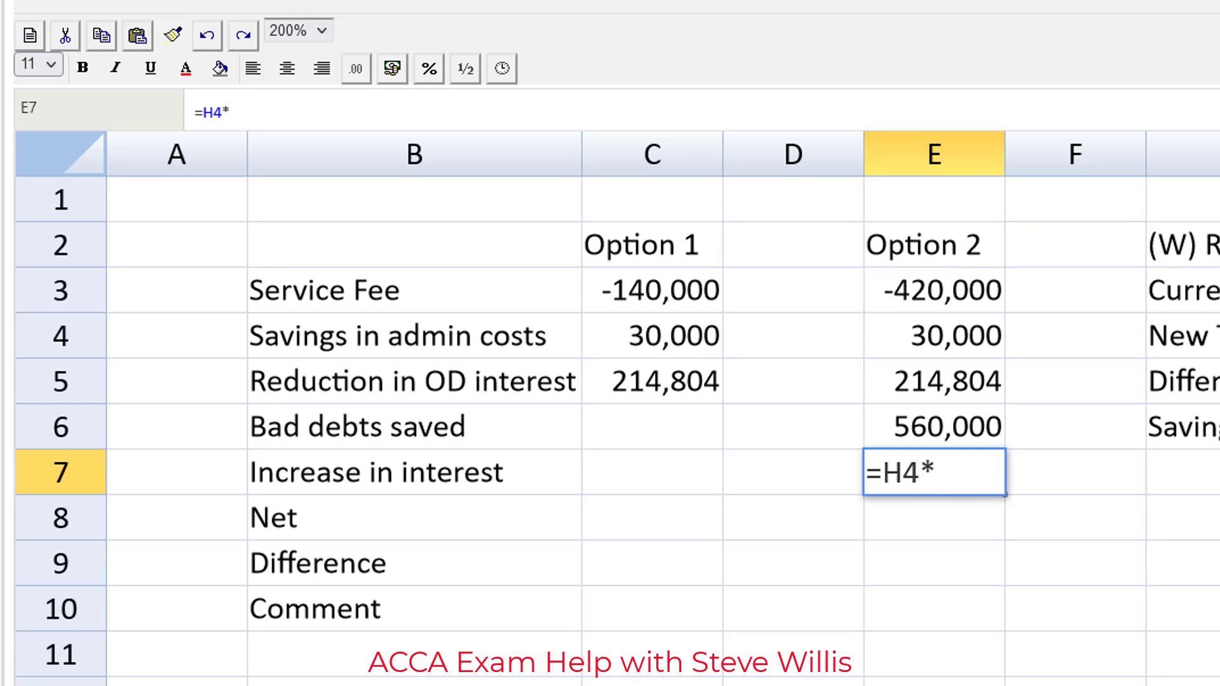
pyautogui.write('0.8')
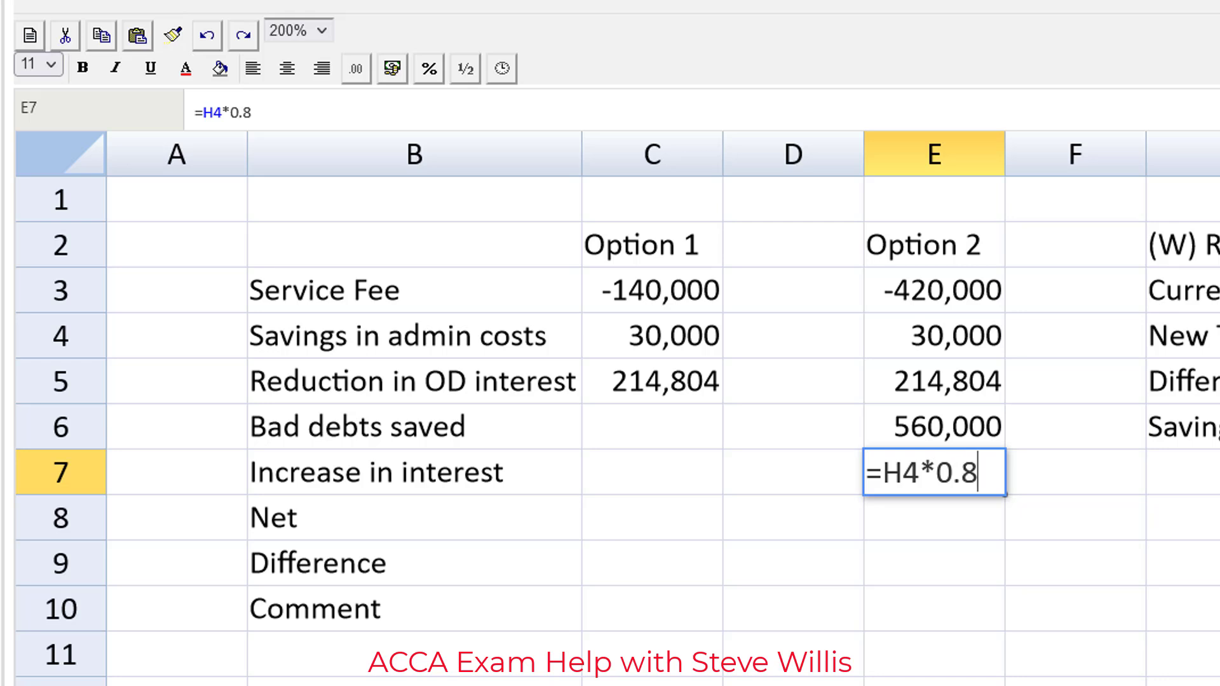
pyautogui.write('*')
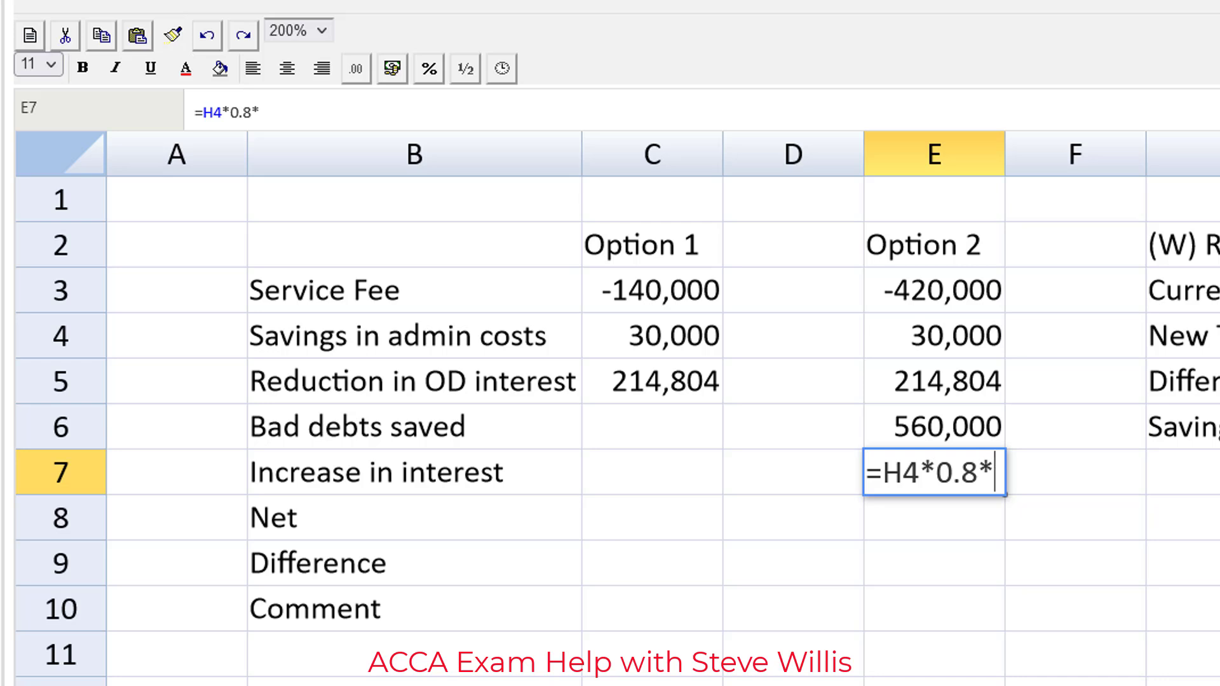
pyautogui.write('-')
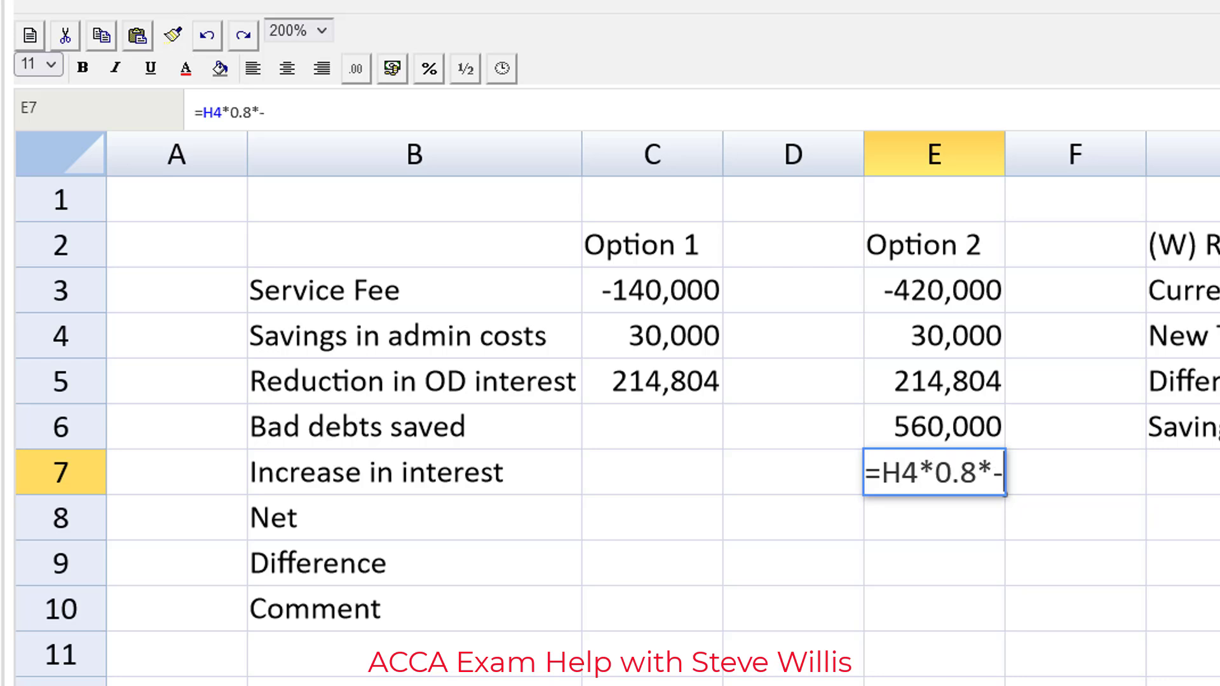
pyautogui.write('(')
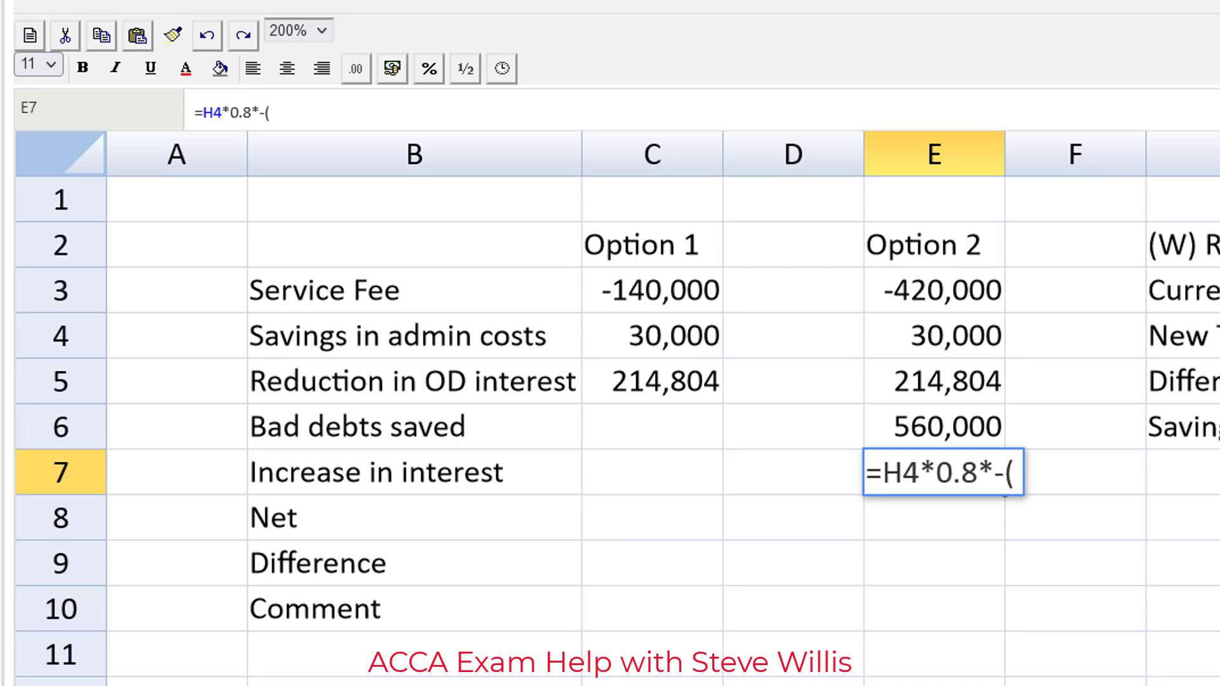
pyautogui.write('0.0')
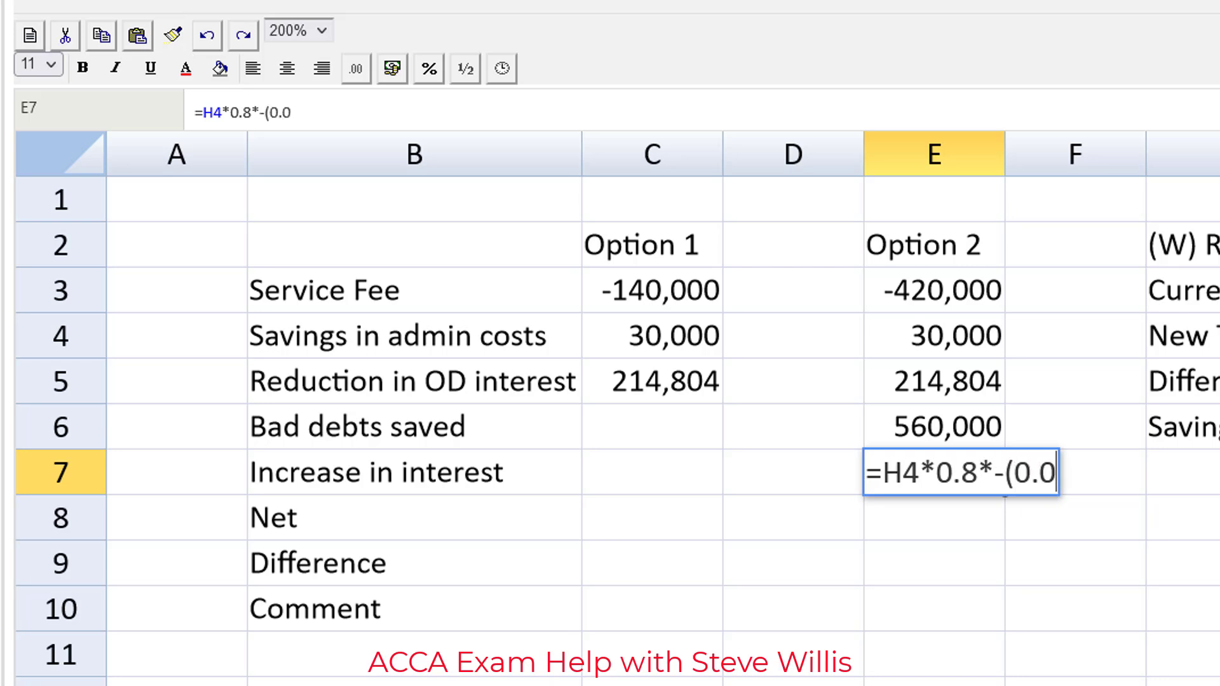
pyautogui.write('9-')
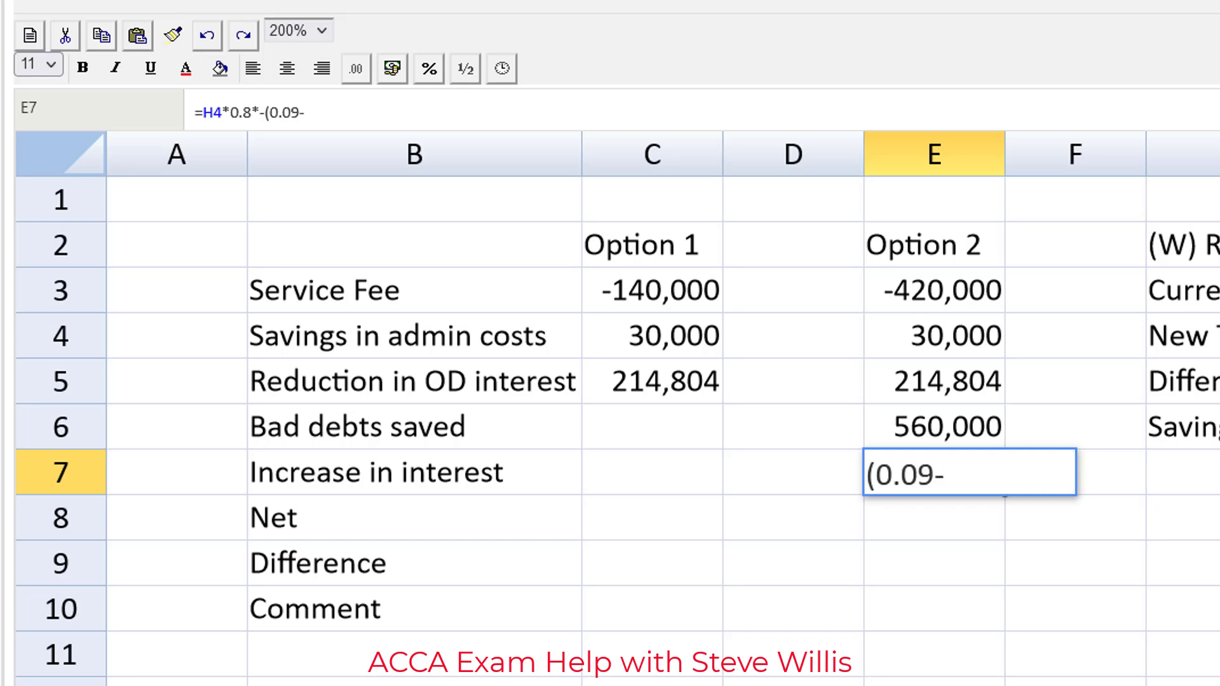
pyautogui.write('0.07')
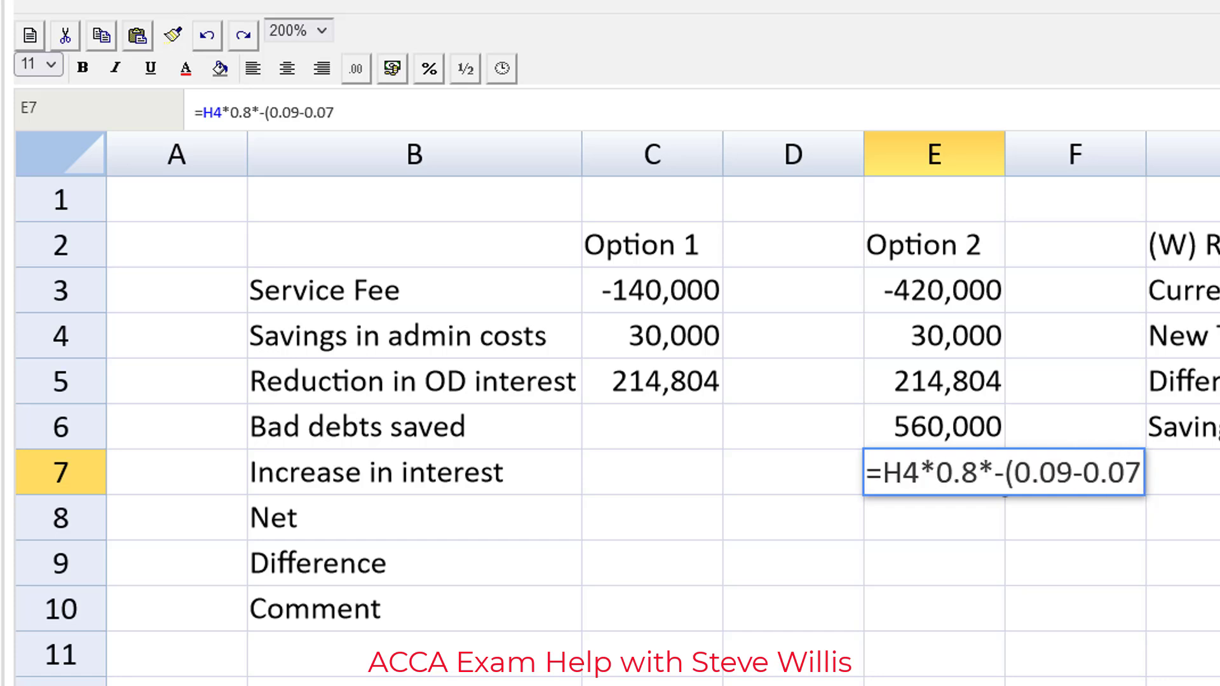
pyautogui.write(')')
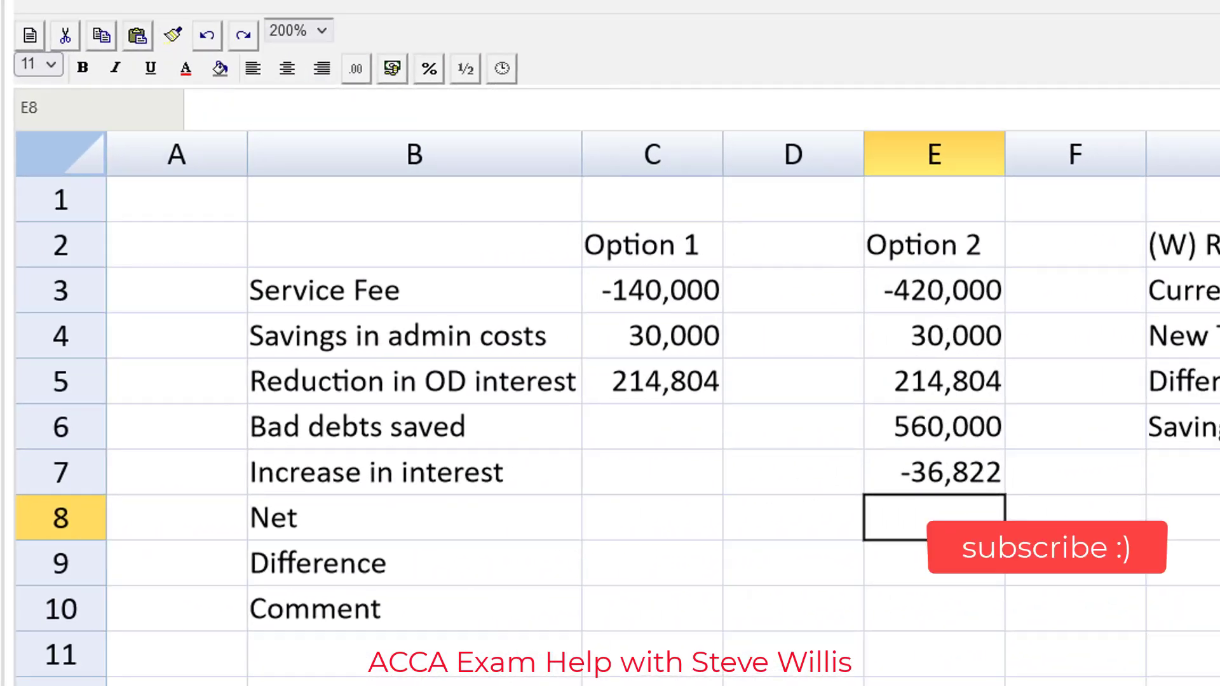
# Step: Sum C3:C7 in C8 to give Option 1's net of 104,804
pyautogui.click(932, 290)
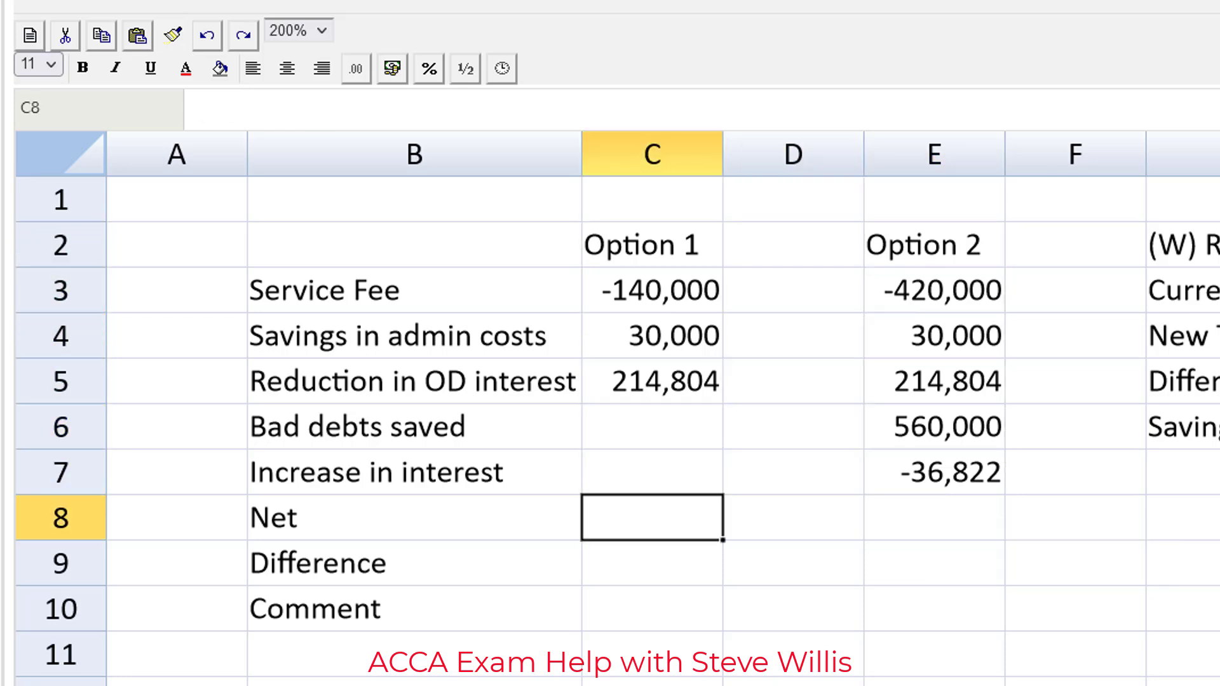
pyautogui.write('=')
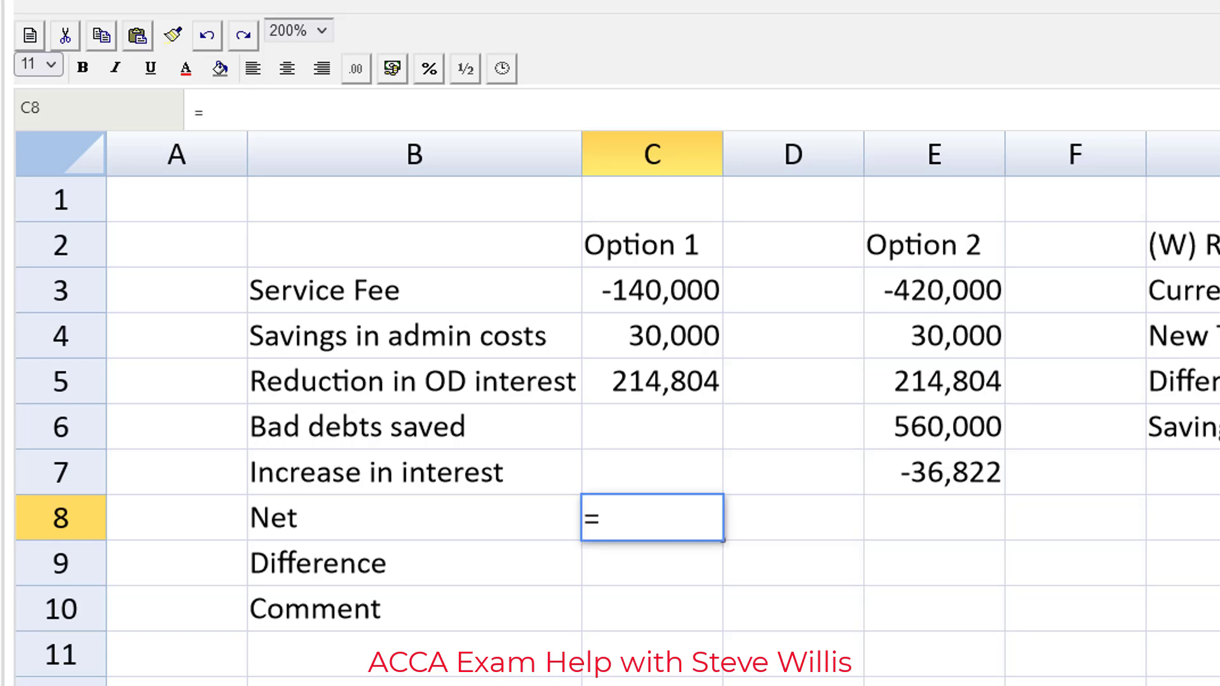
pyautogui.write('sum(')
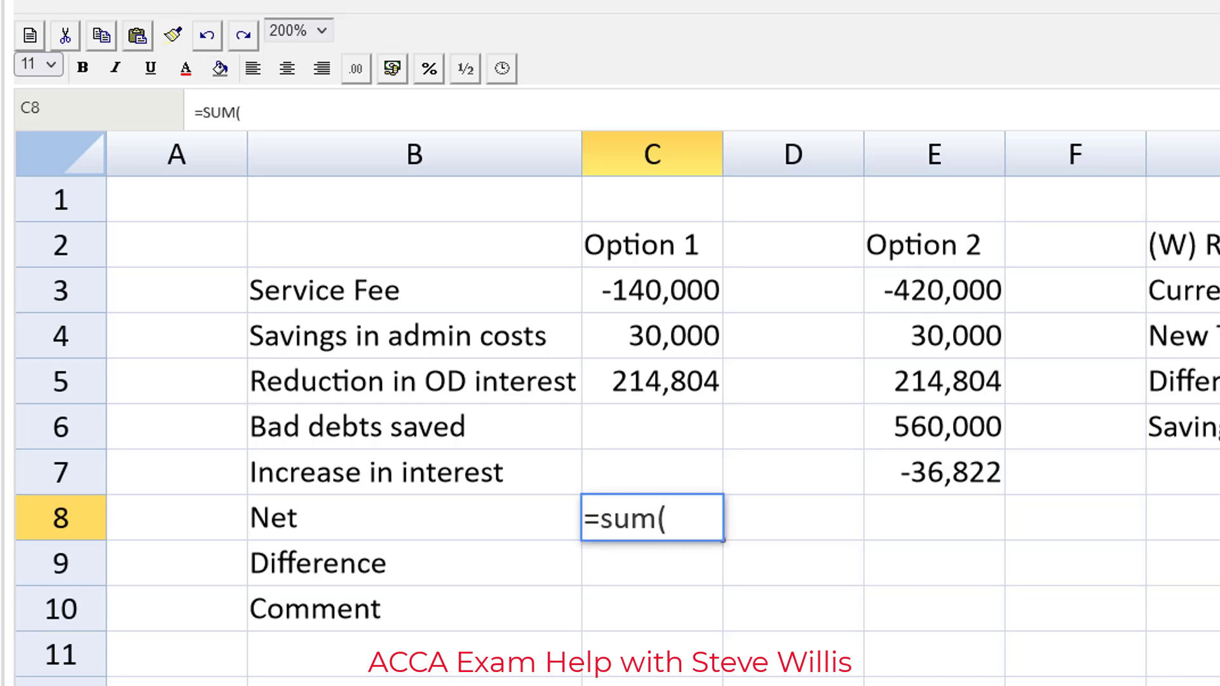
pyautogui.click(652, 290)
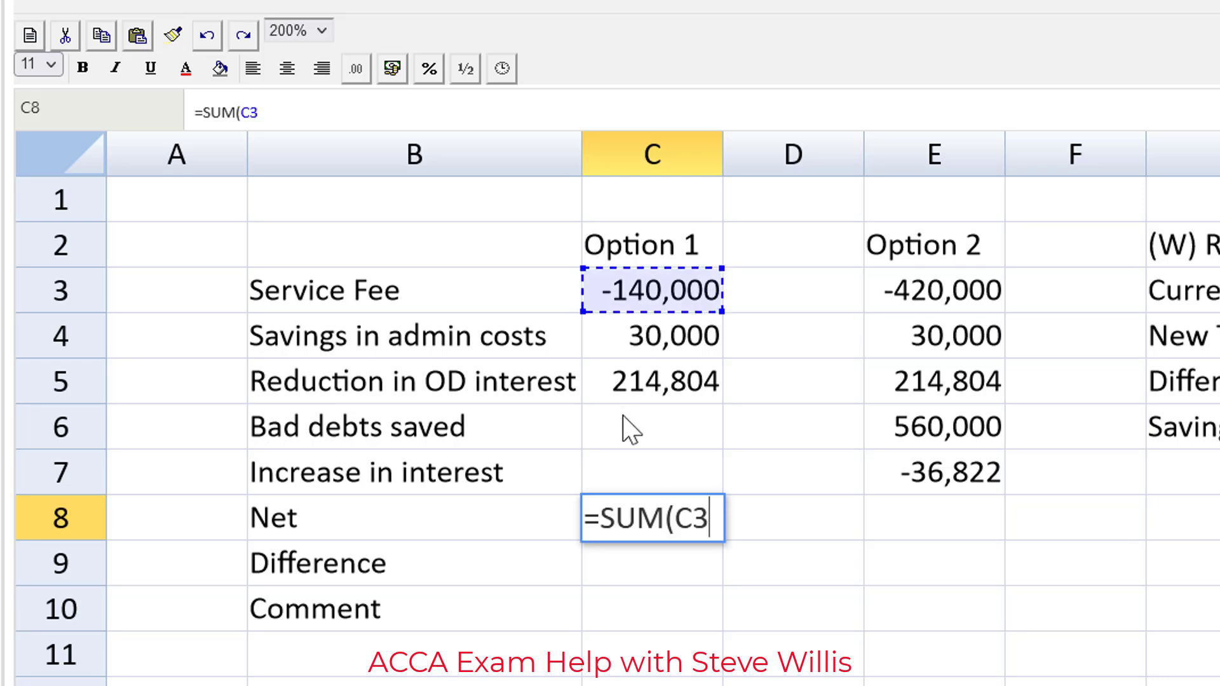
pyautogui.moveTo(651, 290); pyautogui.dragTo(651, 471)
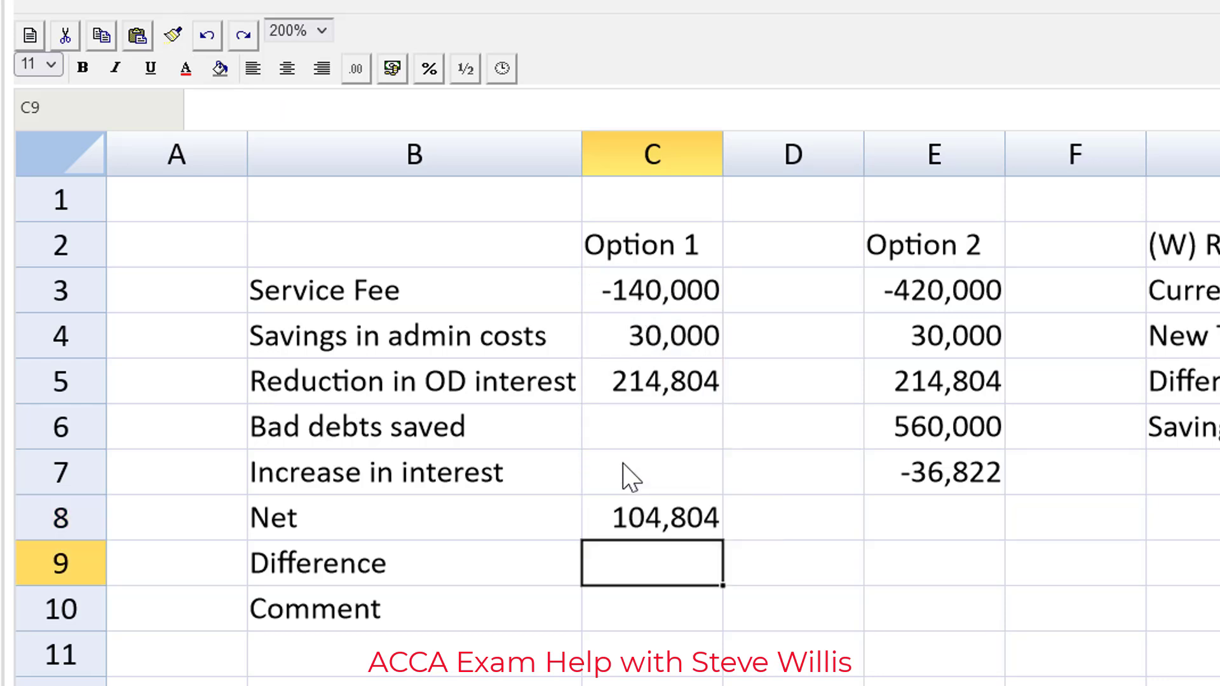
# Step: Copy the net formula into E8, giving Option 2's net of 347,982
pyautogui.click(651, 517)
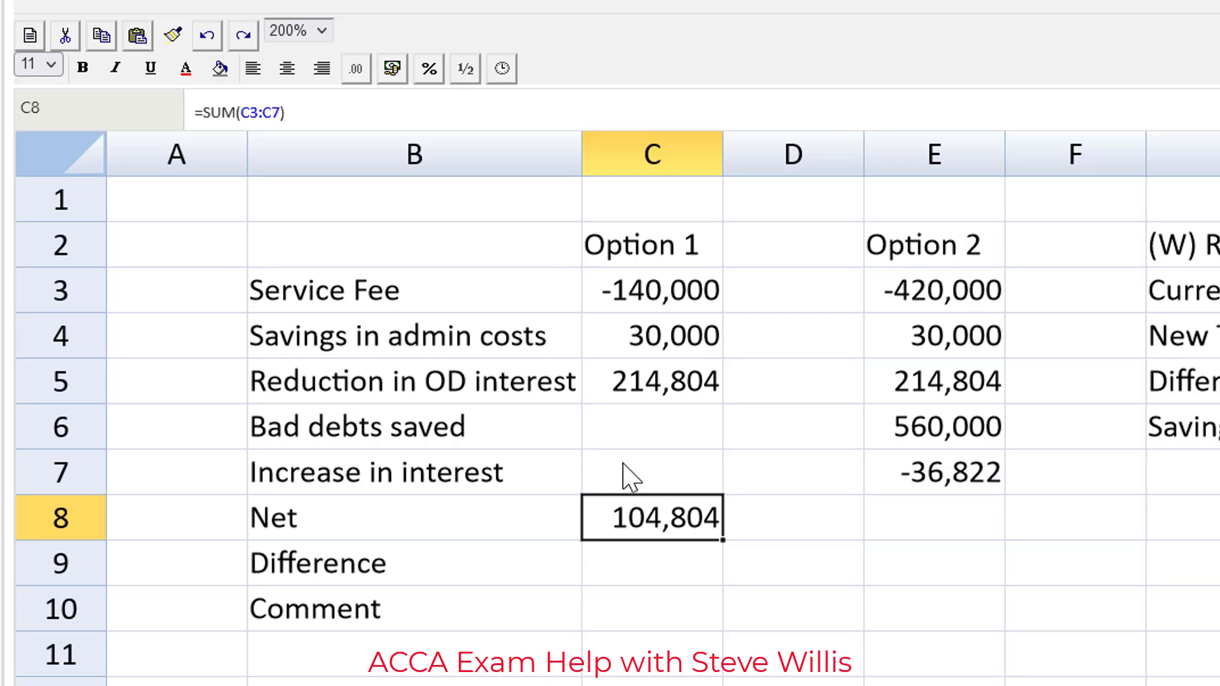
pyautogui.click(933, 517)
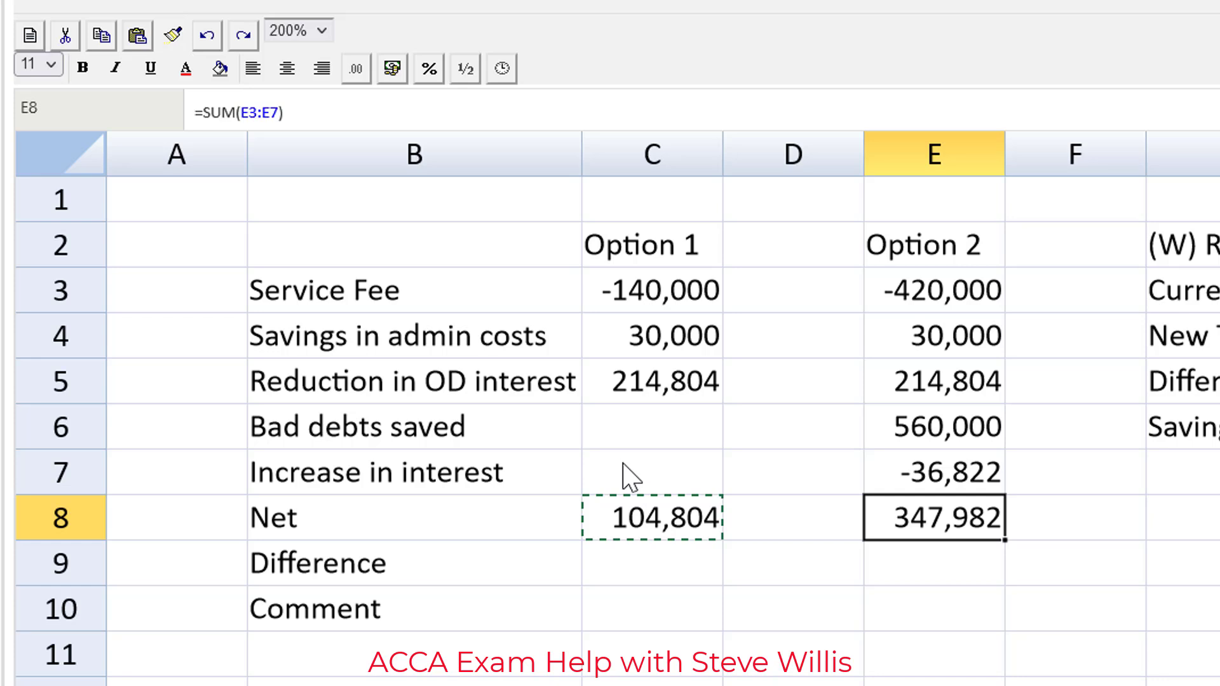
pyautogui.press('Down')
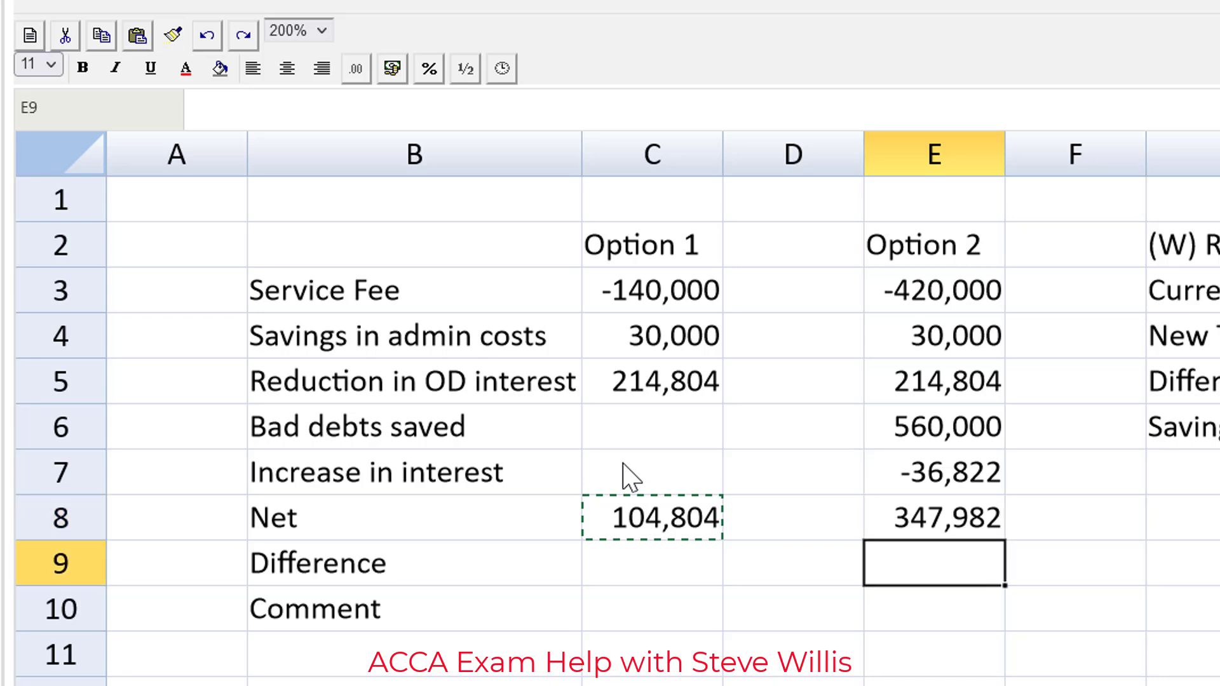
# Step: Build the C9 difference formula starting from Option 2's net in E8, for 243,178
pyautogui.click(651, 564)
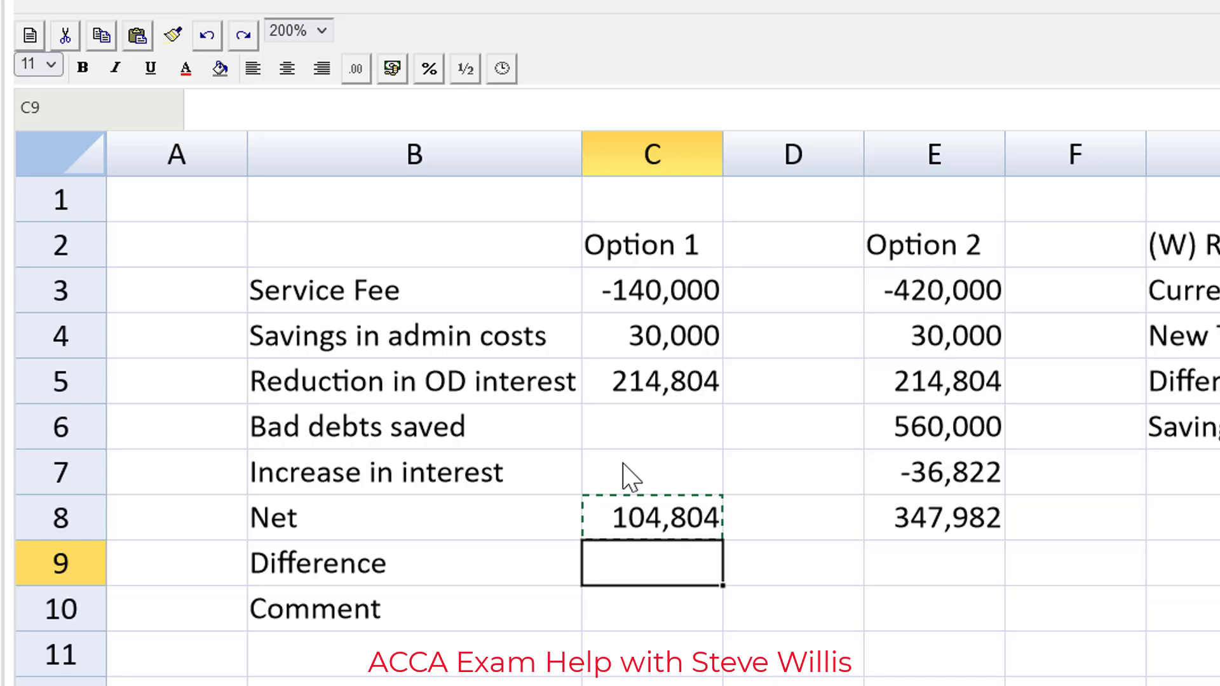
pyautogui.write('=')
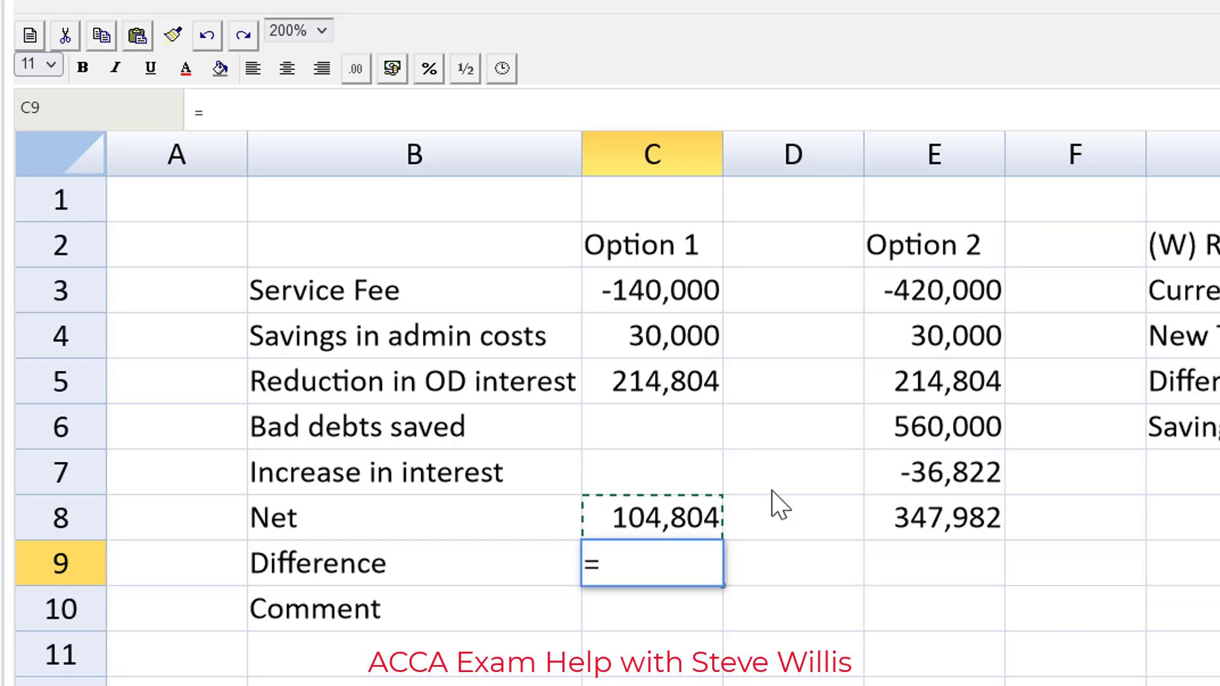
pyautogui.click(932, 517)
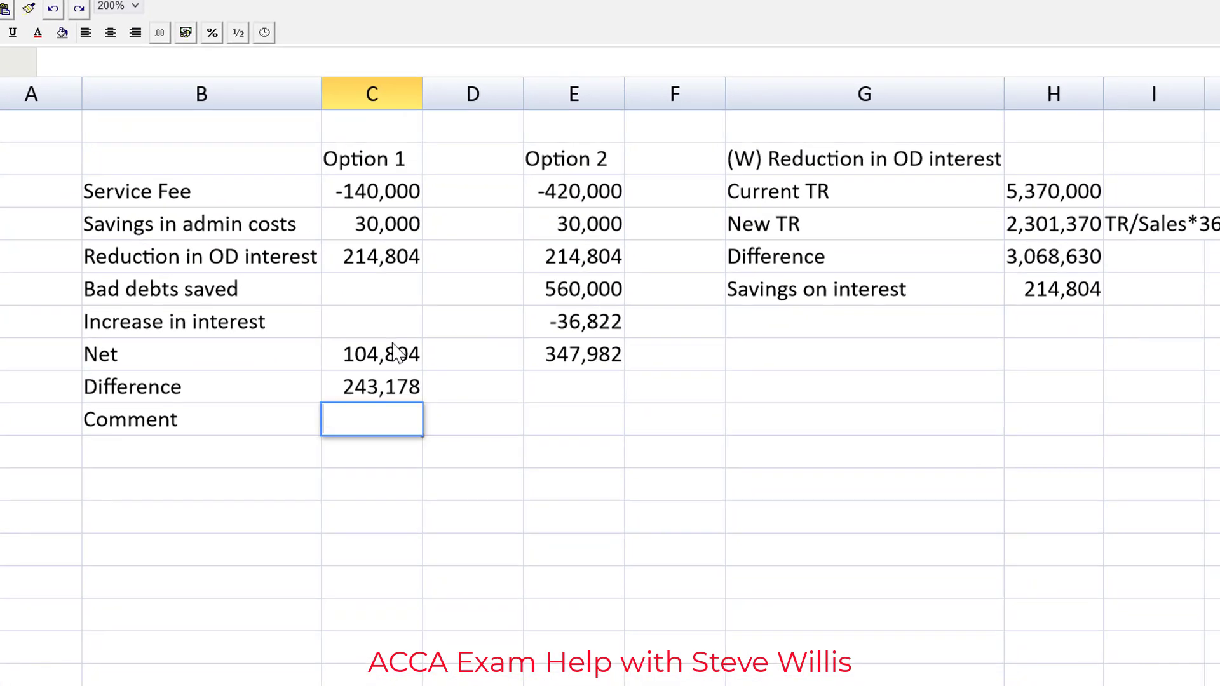
# Step: Write in C10 that both options help but option 2 is best, with a 243,178 increase
pyautogui.write('Both options are beneficial, however option 2 is the best where h')
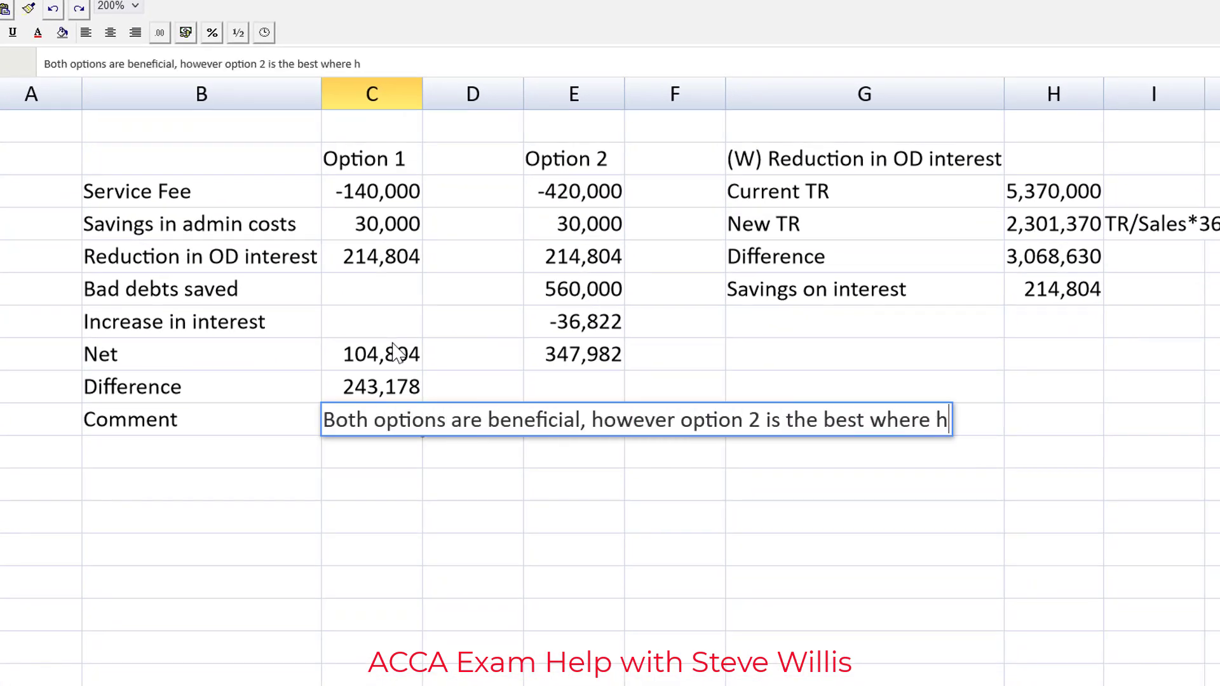
pyautogui.write('we have a 243,')
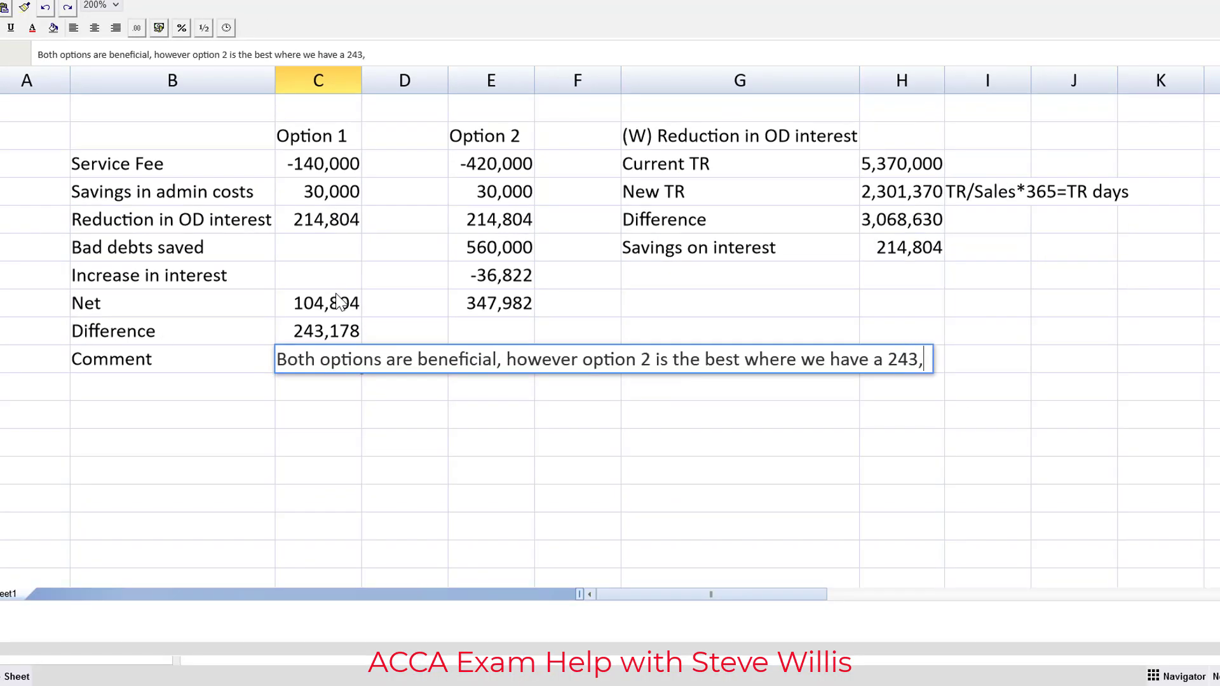
pyautogui.write('178 increase over option 1.')
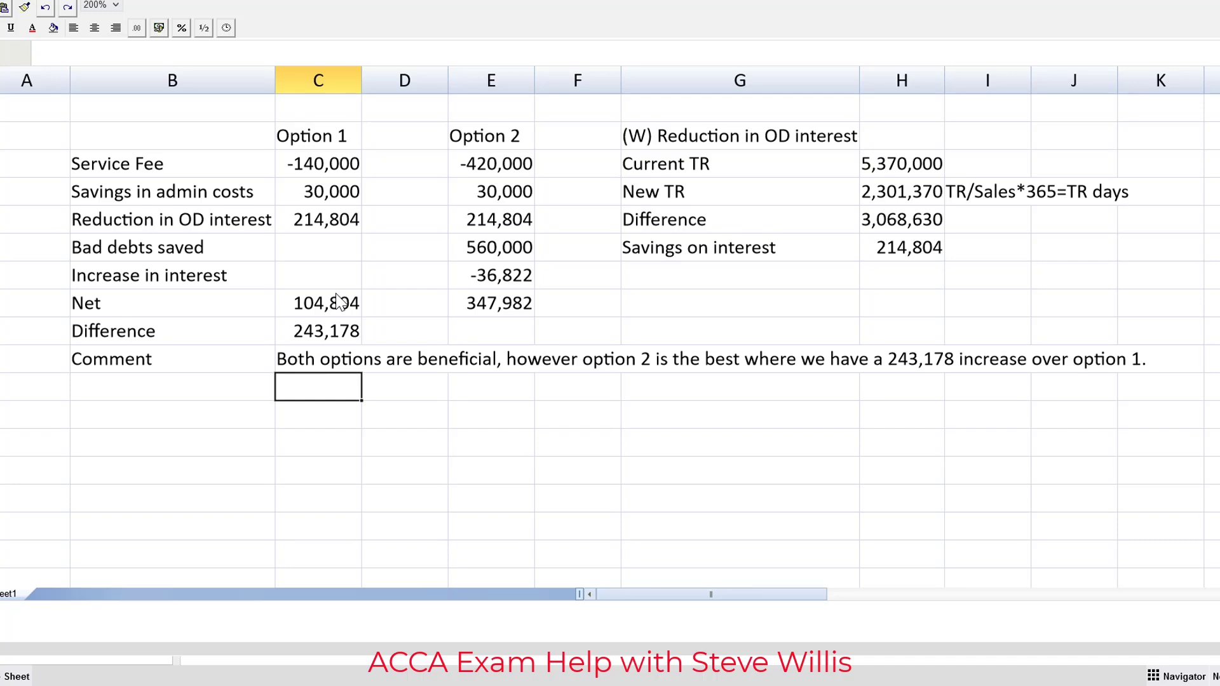
pyautogui.click(493, 277)
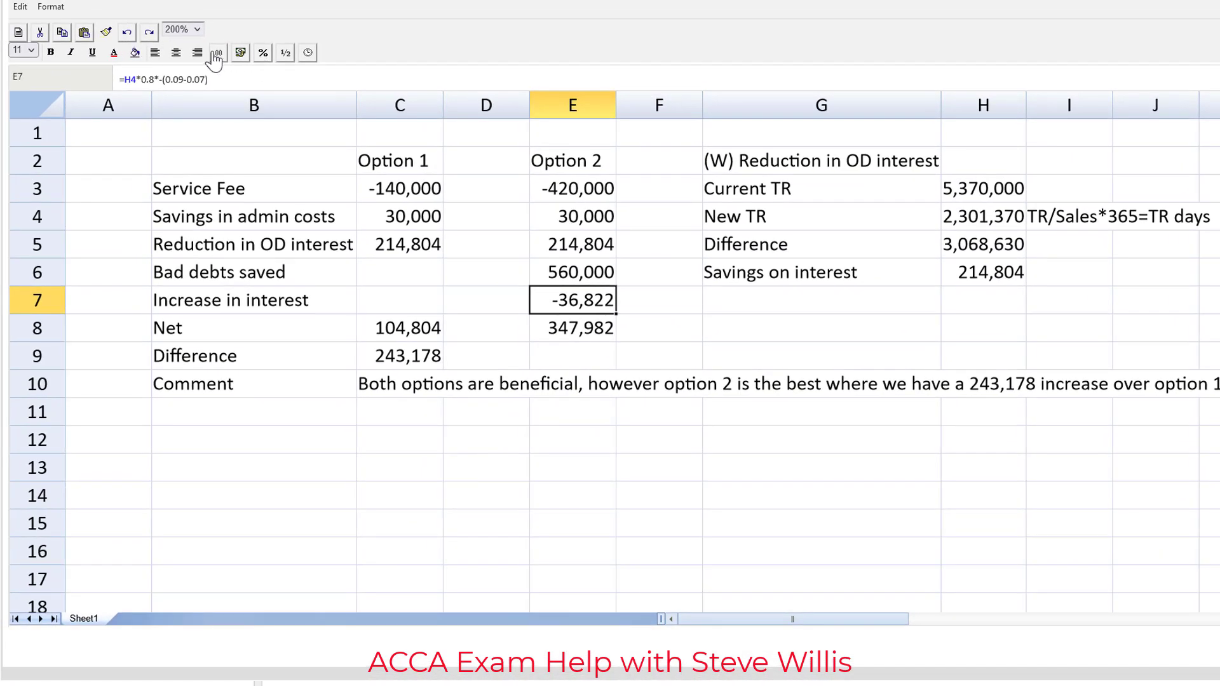
# Step: Underline -36,822 in E7 and 214,804 in C5
pyautogui.click(92, 52)
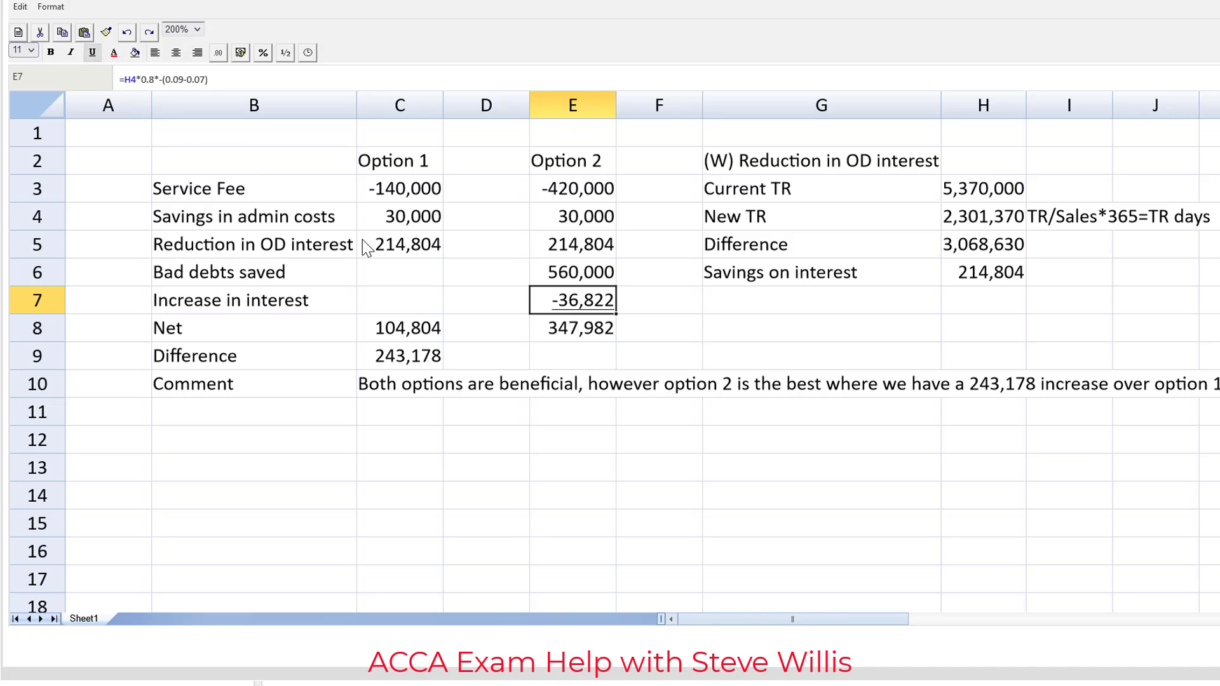
pyautogui.click(400, 243)
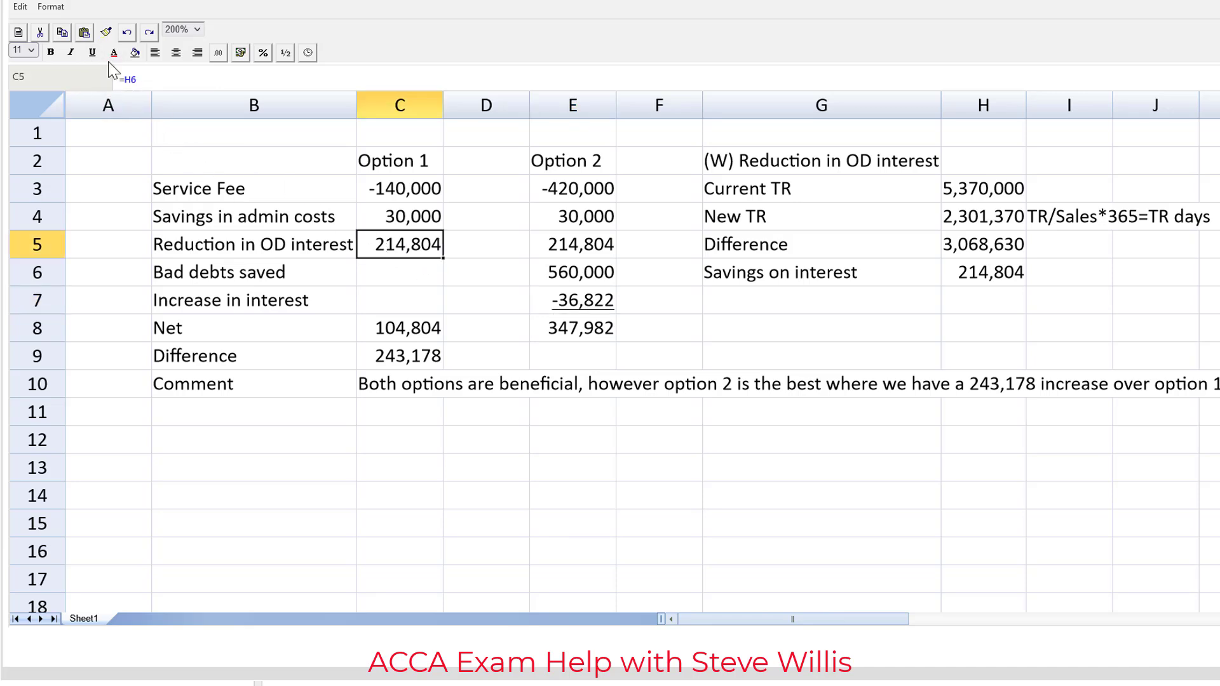
pyautogui.click(485, 327)
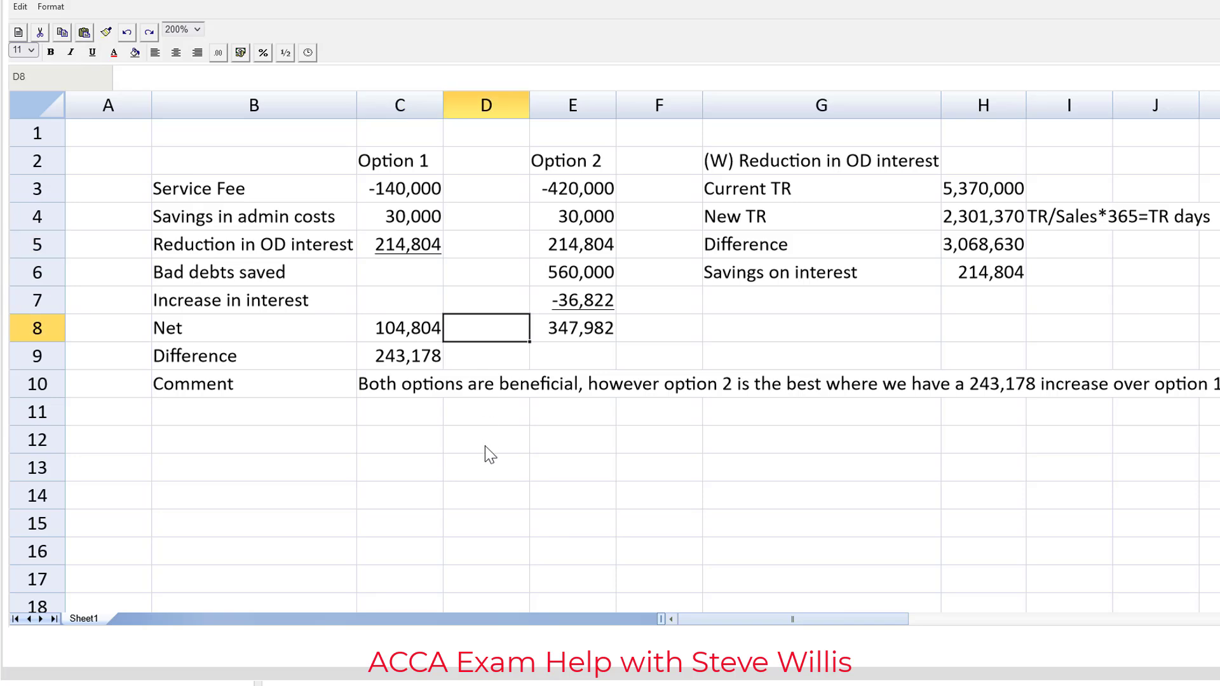